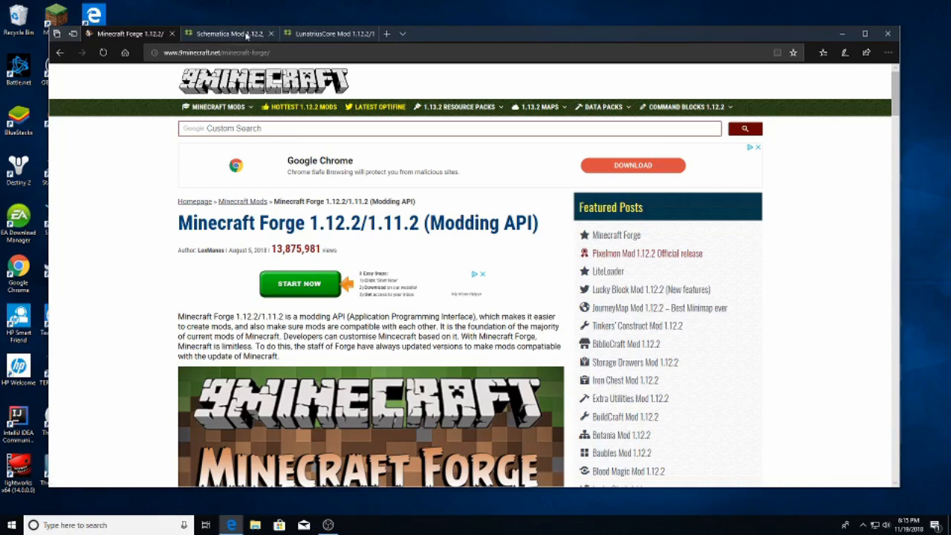
Bring the Schematica Mod 1.12.2 download page to the front in Edge.
{"action": "left_click", "coordinate": [230, 32]}
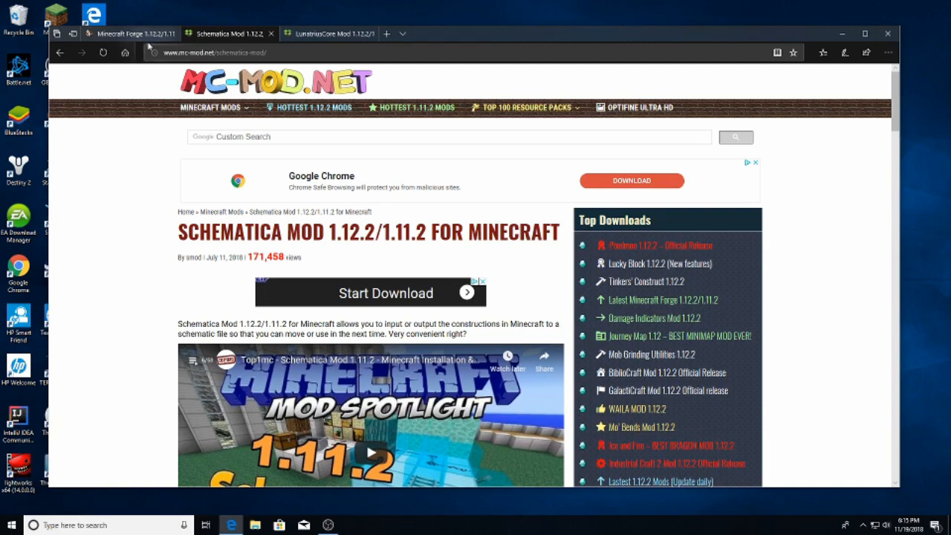
{"action": "mouse_move", "coordinate": [145, 42]}
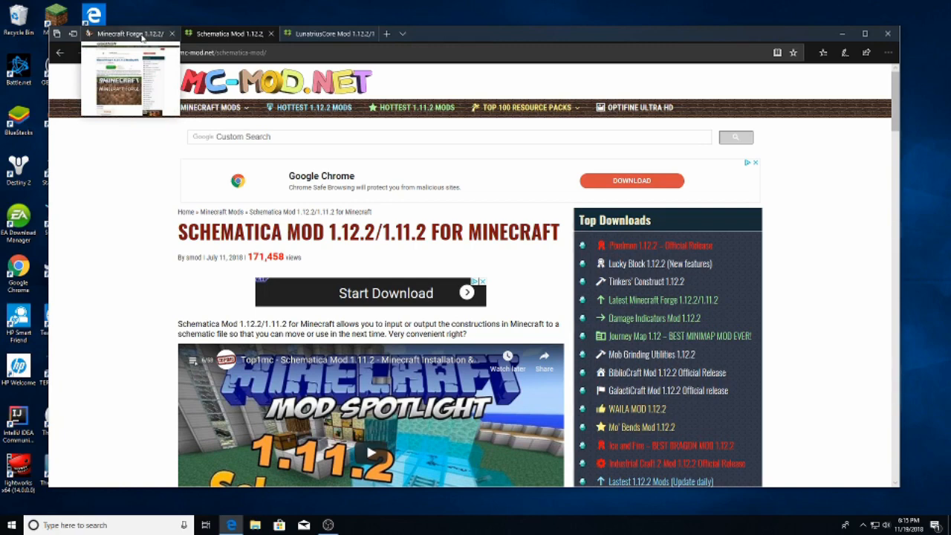
{"action": "mouse_move", "coordinate": [151, 68]}
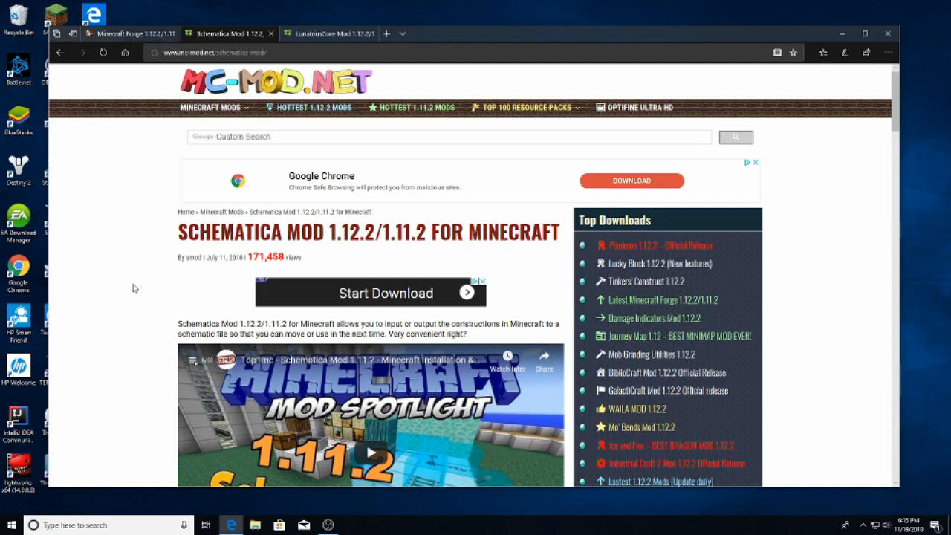
{"action": "mouse_move", "coordinate": [128, 303]}
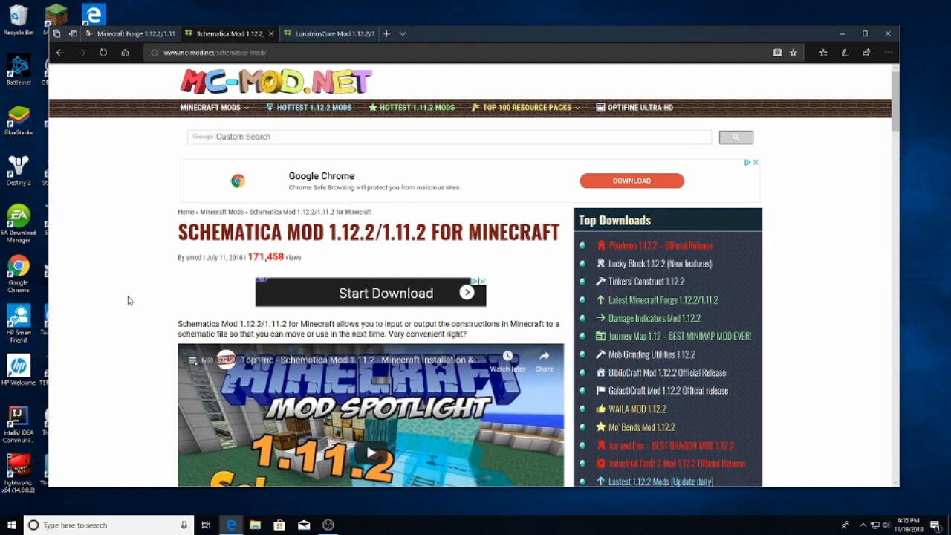
{"action": "mouse_move", "coordinate": [327, 231]}
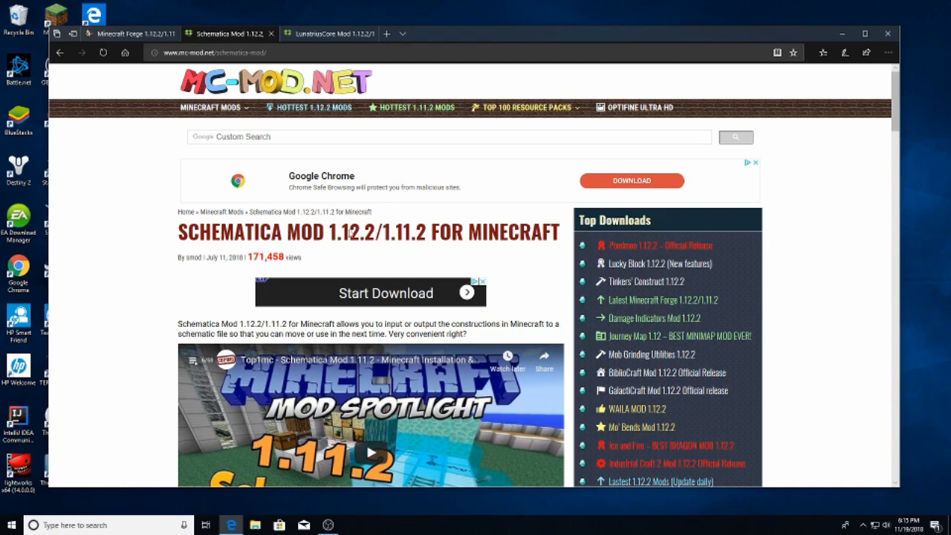
{"action": "mouse_move", "coordinate": [368, 240]}
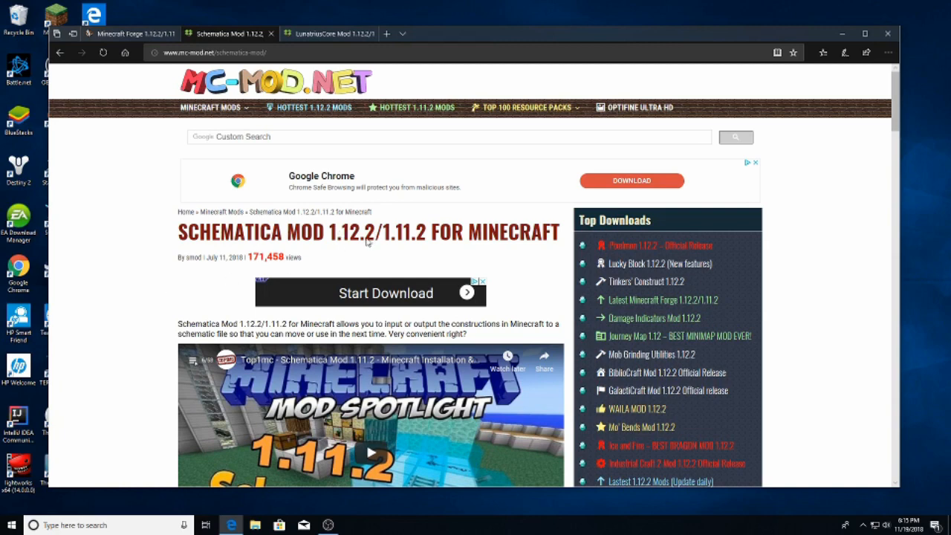
{"action": "mouse_move", "coordinate": [158, 235]}
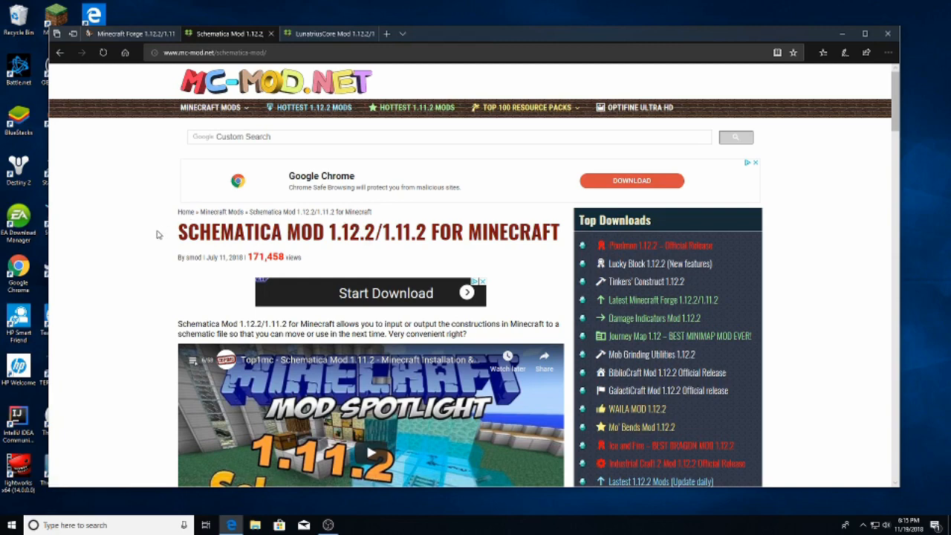
{"action": "mouse_move", "coordinate": [119, 269]}
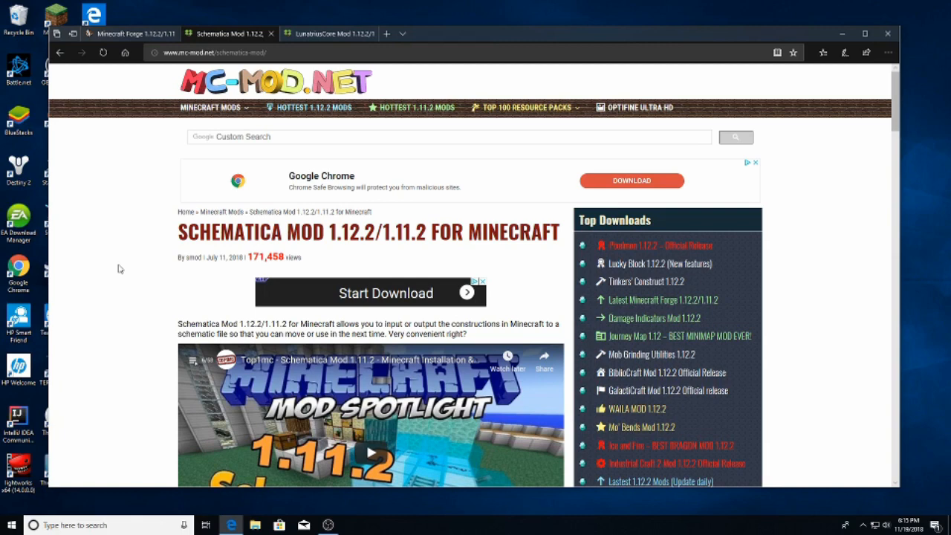
{"action": "mouse_move", "coordinate": [146, 211]}
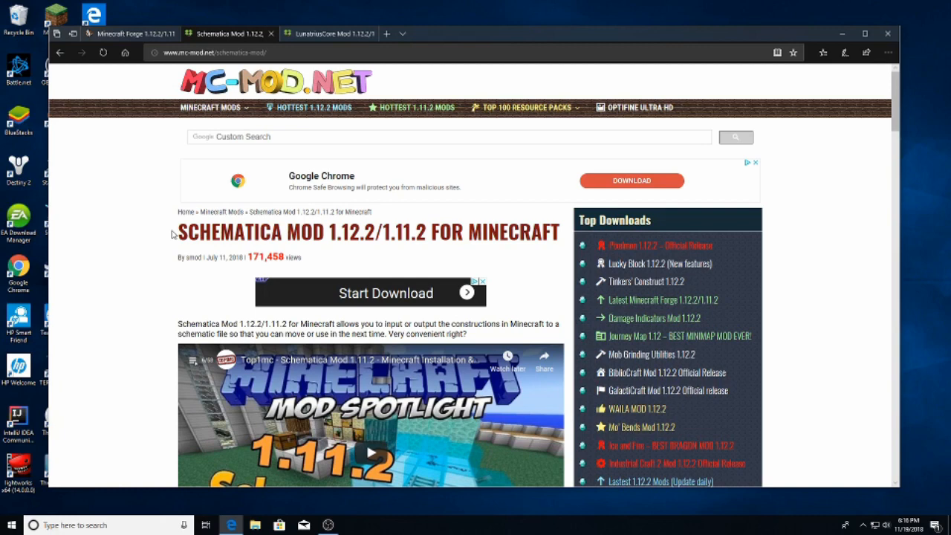
{"action": "mouse_move", "coordinate": [359, 247]}
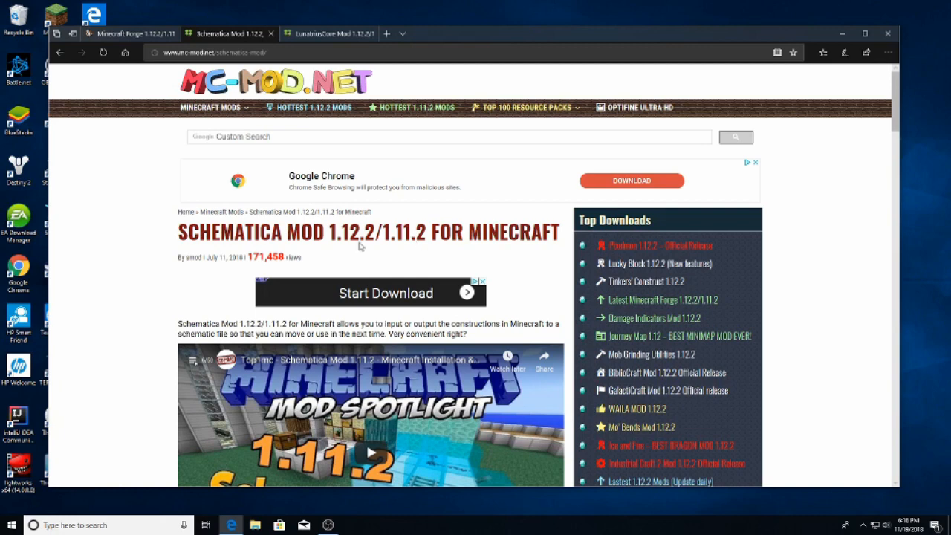
Review the Schematica install steps and download links, then return to the Forge 1.12.2 page.
{"action": "scroll", "scroll_direction": "down", "scroll_amount": 3}
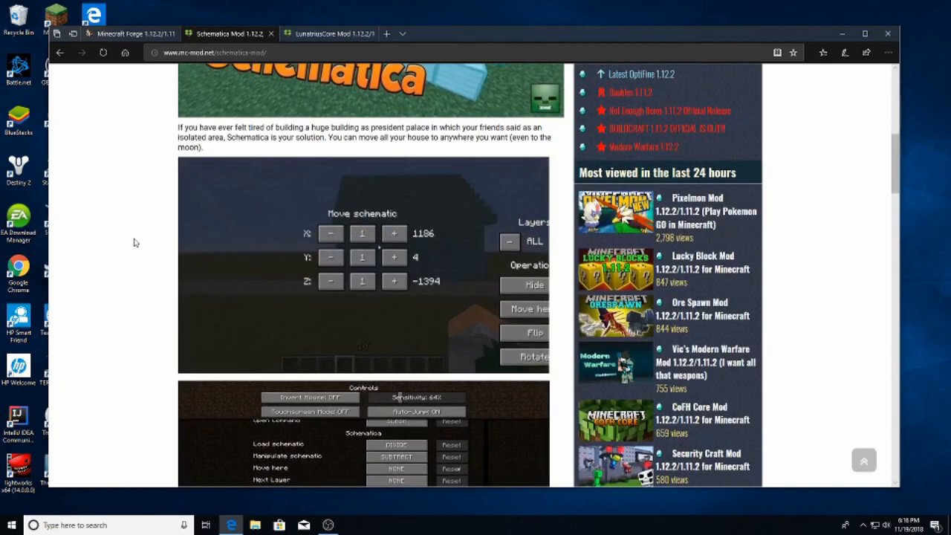
{"action": "scroll", "scroll_direction": "down", "scroll_amount": 3}
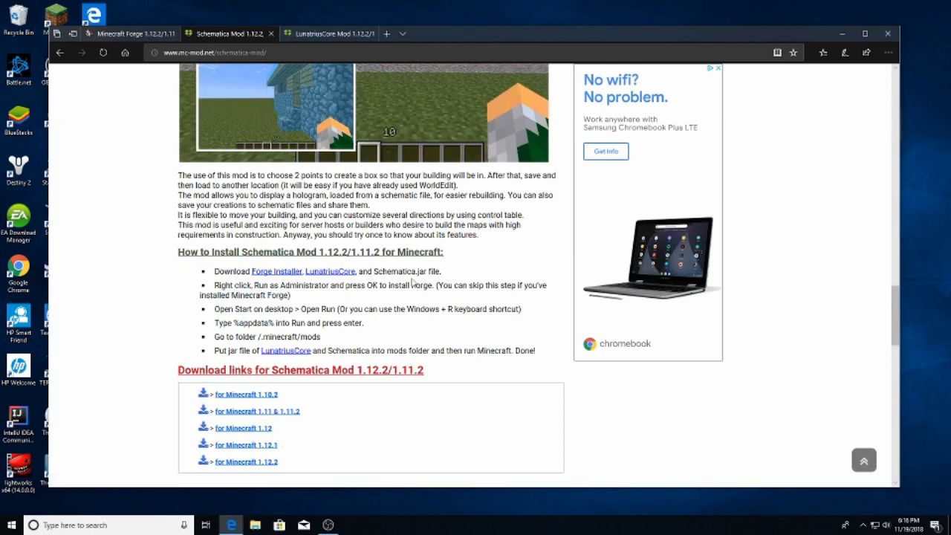
{"action": "left_click", "coordinate": [136, 35]}
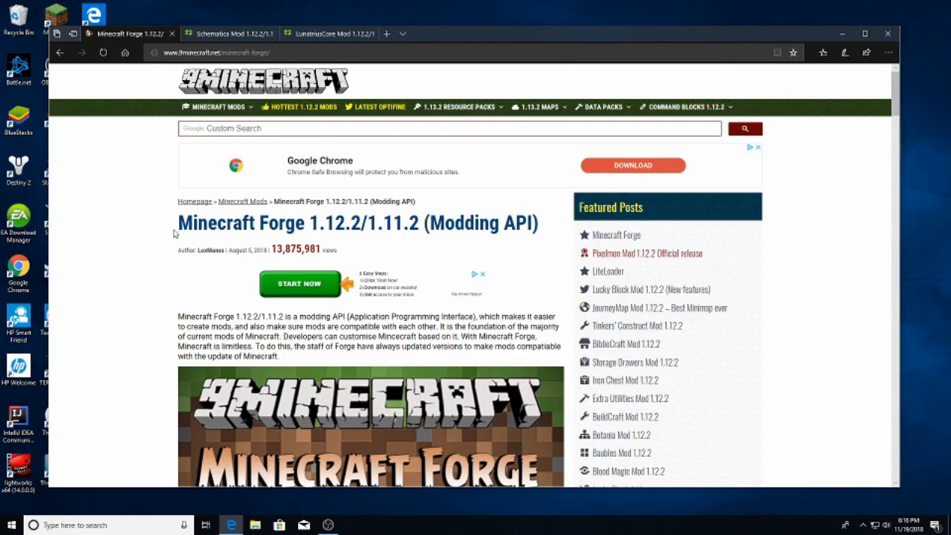
Download the recommended Forge 1.12.2 Windows (Exe) installer and save it to Downloads.
{"action": "scroll", "scroll_direction": "down", "scroll_amount": 3}
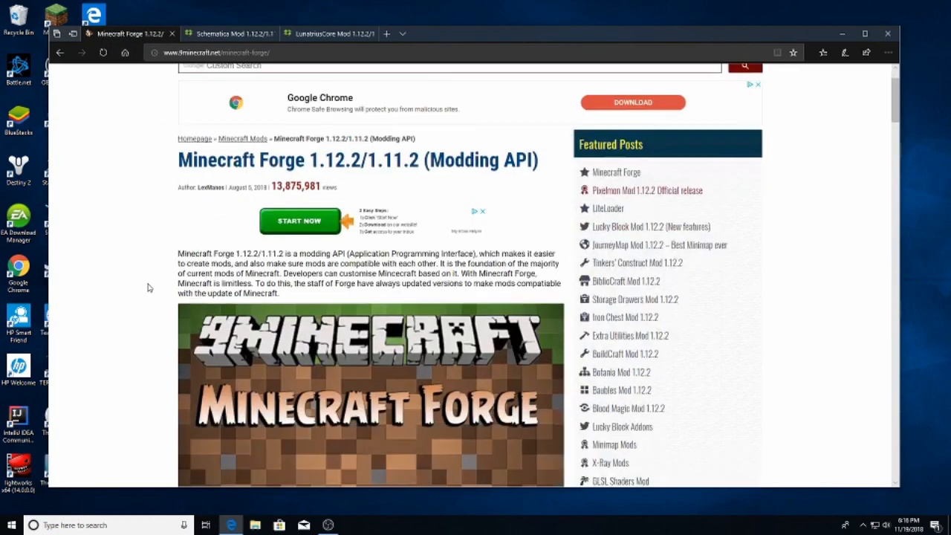
{"action": "scroll", "scroll_direction": "down", "scroll_amount": 3}
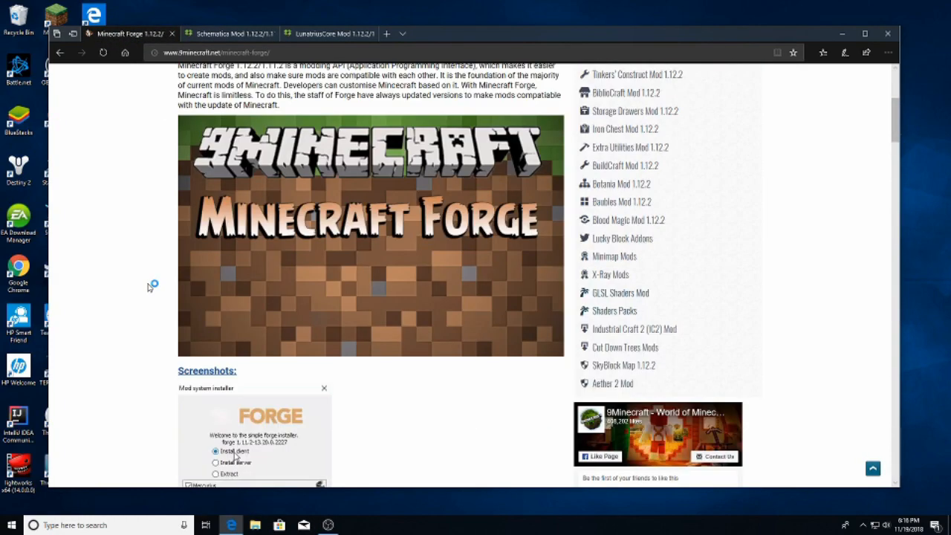
{"action": "scroll", "scroll_direction": "down", "scroll_amount": 3}
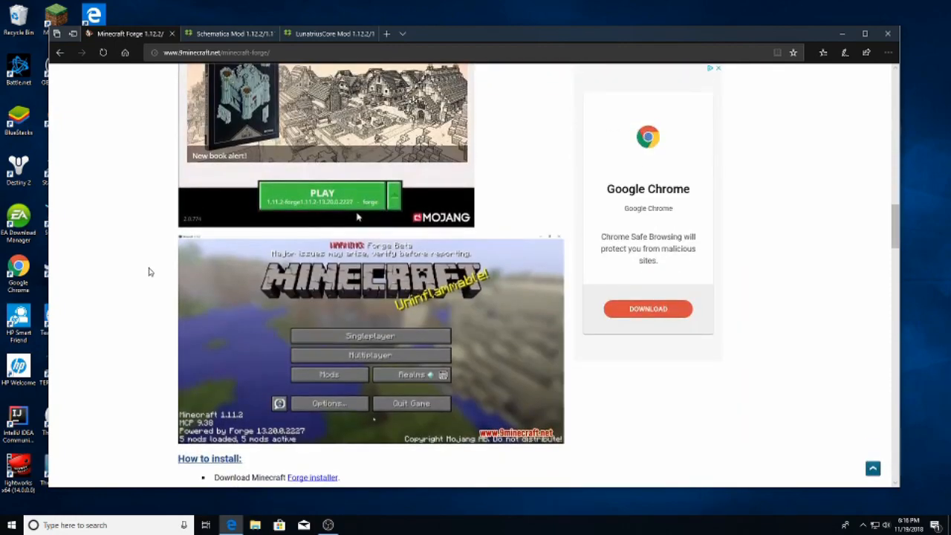
{"action": "scroll", "scroll_direction": "down", "scroll_amount": 3}
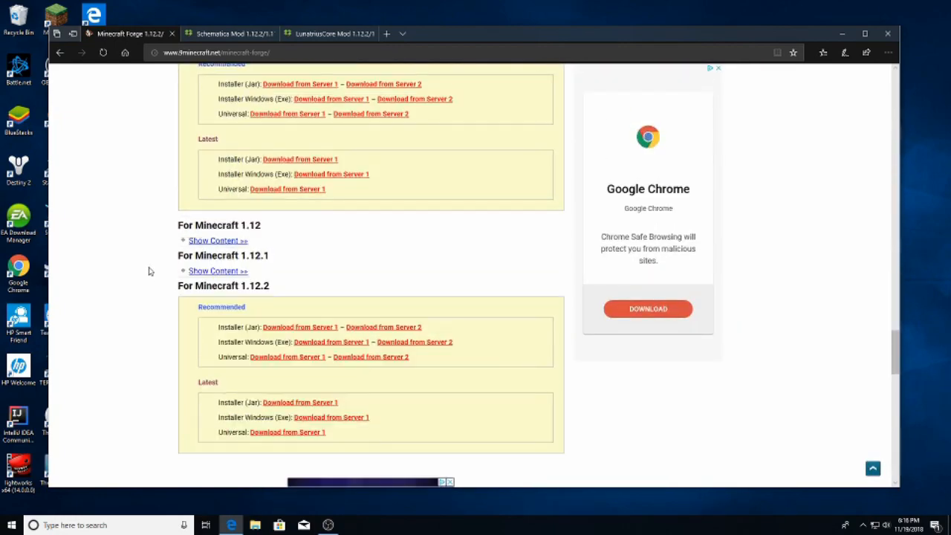
{"action": "scroll", "scroll_direction": "down", "scroll_amount": 3}
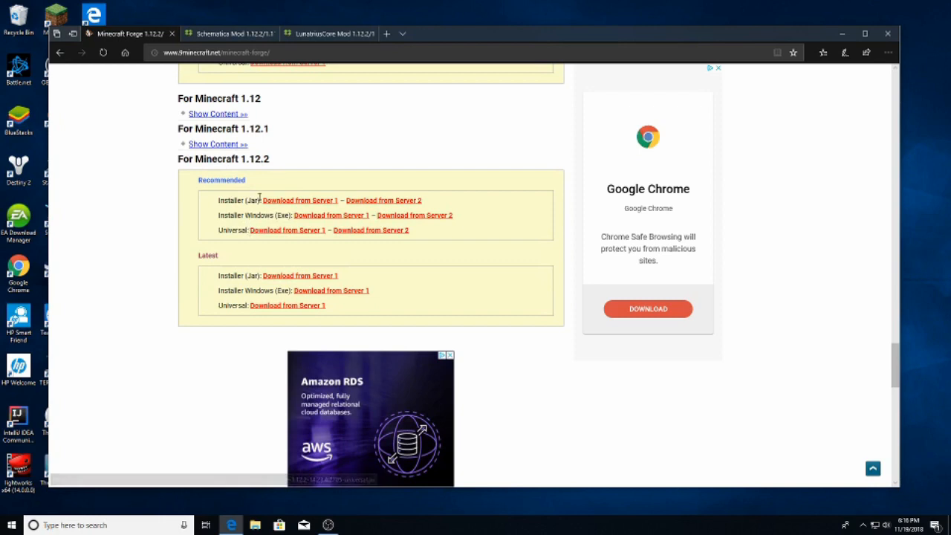
{"action": "mouse_move", "coordinate": [299, 218]}
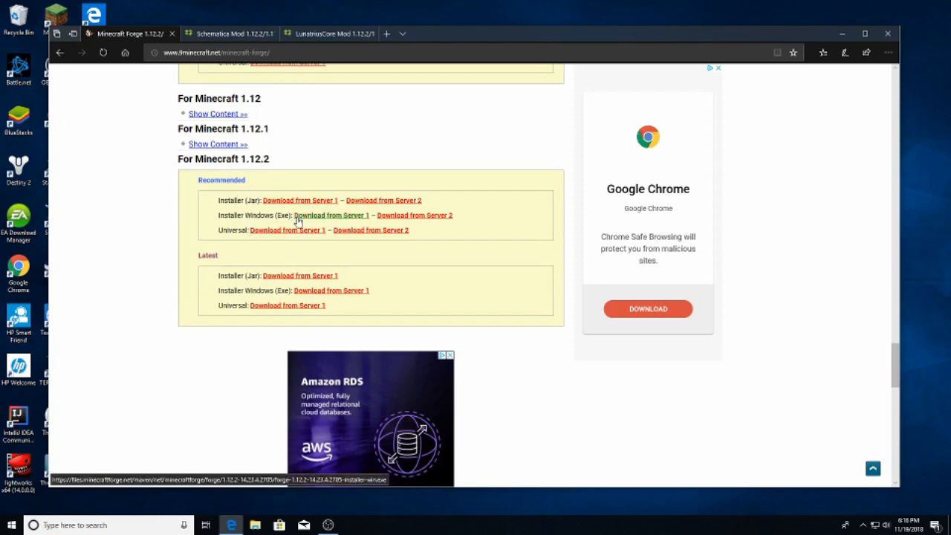
{"action": "left_click", "coordinate": [333, 213]}
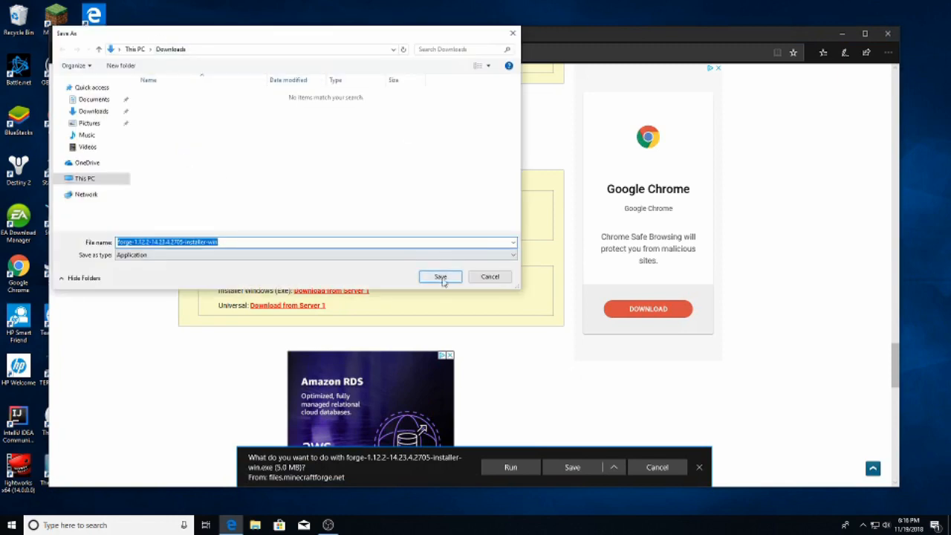
{"action": "left_click", "coordinate": [440, 277]}
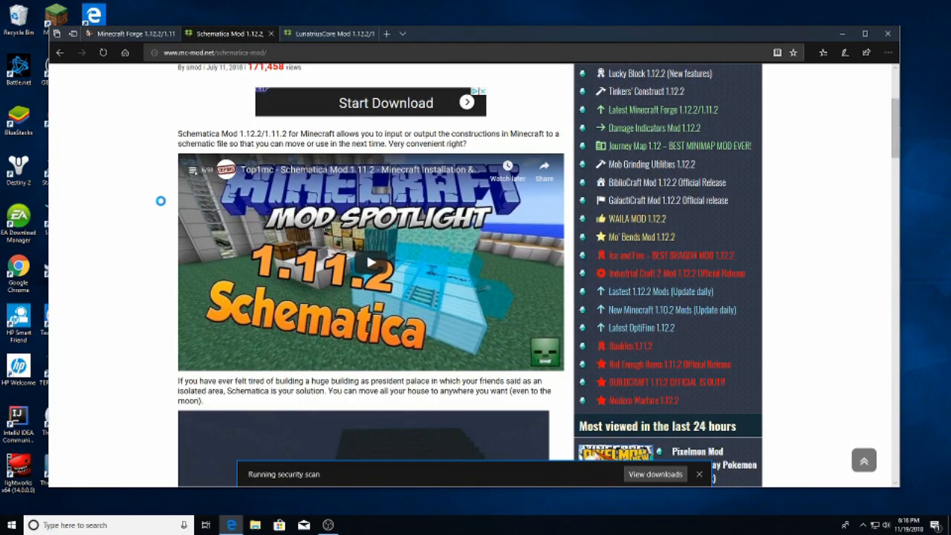
Start the Schematica 'for Minecraft 1.12.2' download, bringing up its Save As dialog.
{"action": "scroll", "scroll_direction": "down", "scroll_amount": 3}
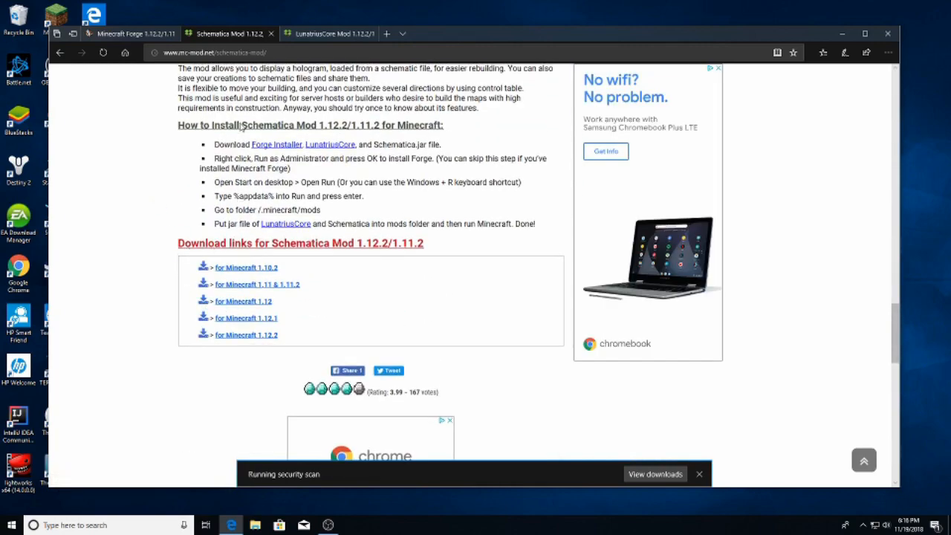
{"action": "mouse_move", "coordinate": [252, 335]}
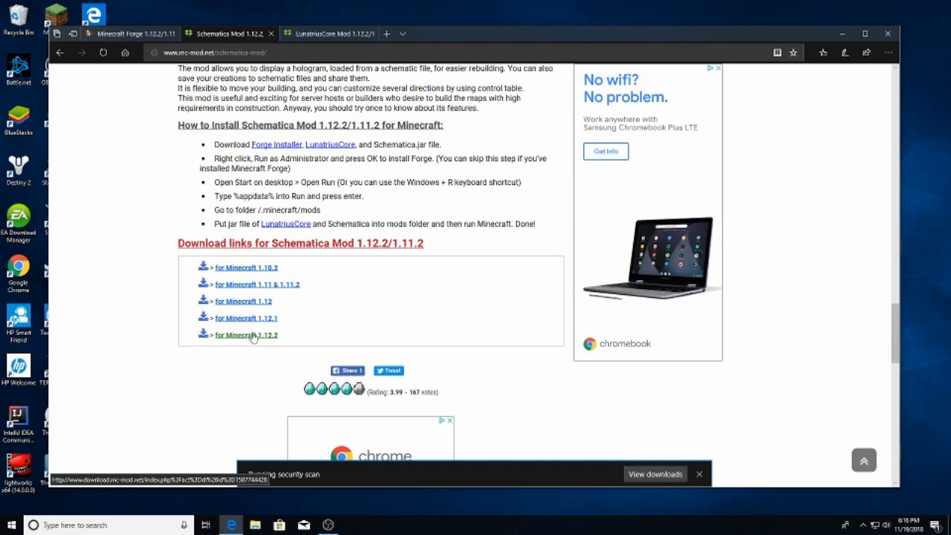
{"action": "left_click", "coordinate": [247, 336]}
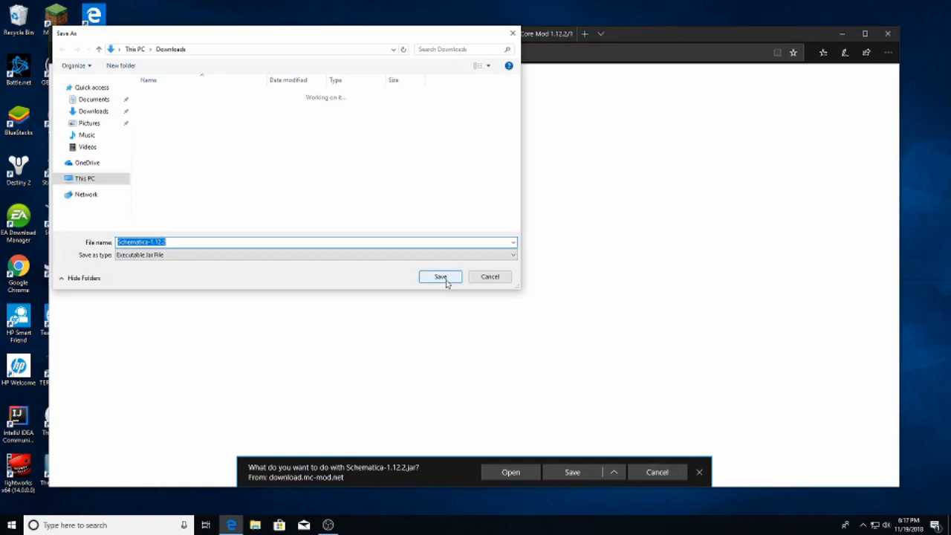
Save Schematica-1.12.2.jar to Downloads and start the LunatriusCore-1.12.2.jar download.
{"action": "left_click", "coordinate": [440, 276]}
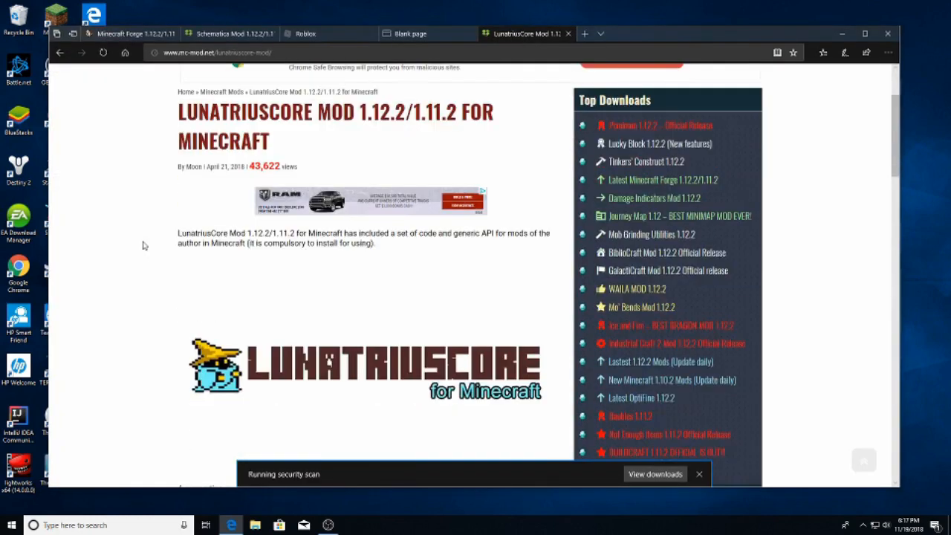
{"action": "scroll", "scroll_direction": "down", "scroll_amount": 3}
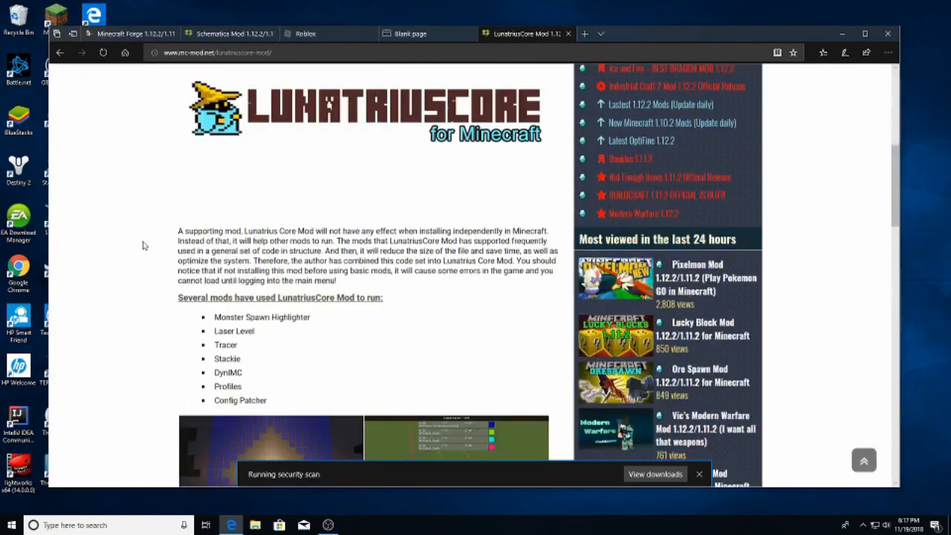
{"action": "scroll", "scroll_direction": "down", "scroll_amount": 3}
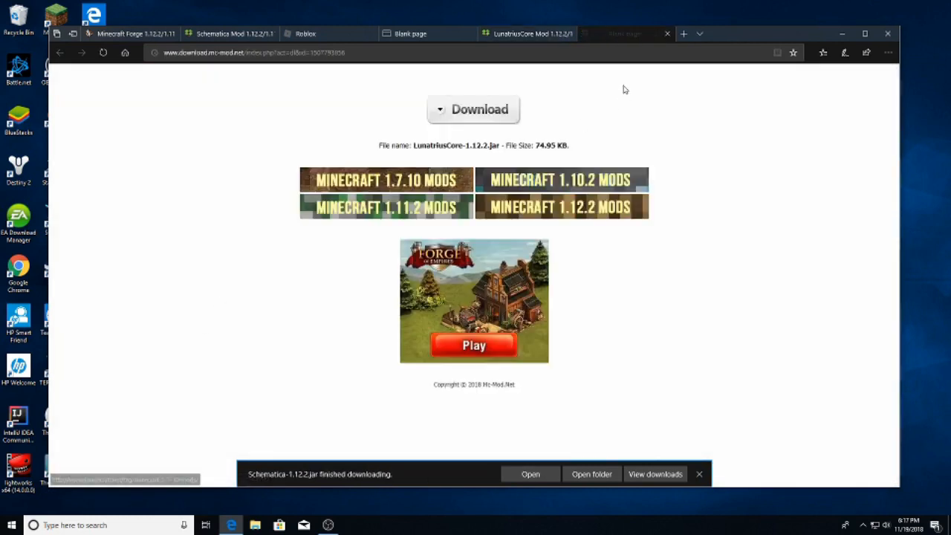
{"action": "left_click", "coordinate": [479, 110]}
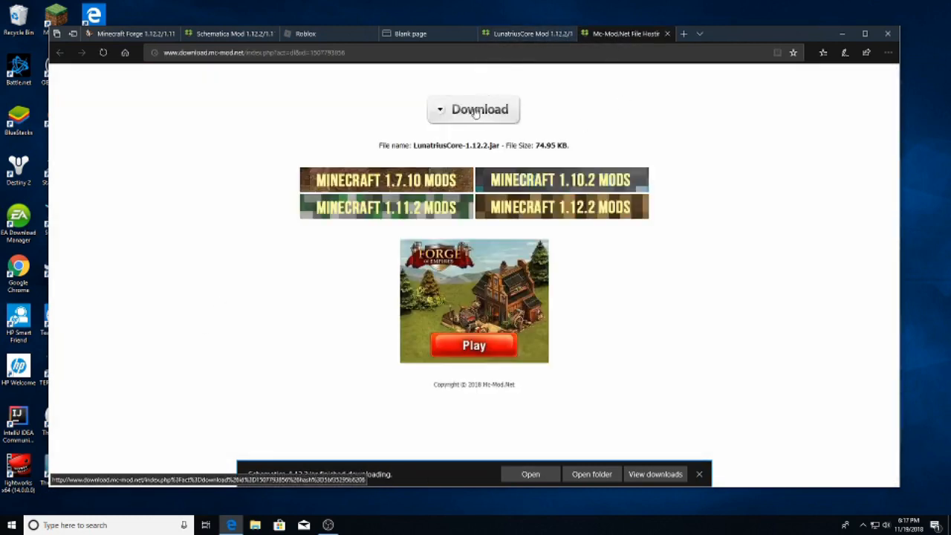
{"action": "left_click", "coordinate": [472, 110]}
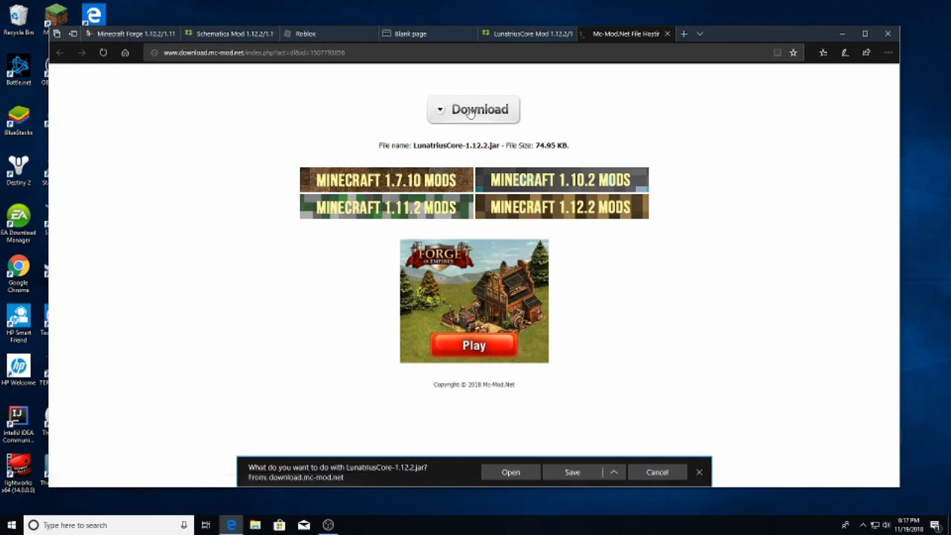
Save LunatriusCore-1.12.2.jar into the Downloads folder via Save as.
{"action": "left_click", "coordinate": [614, 472]}
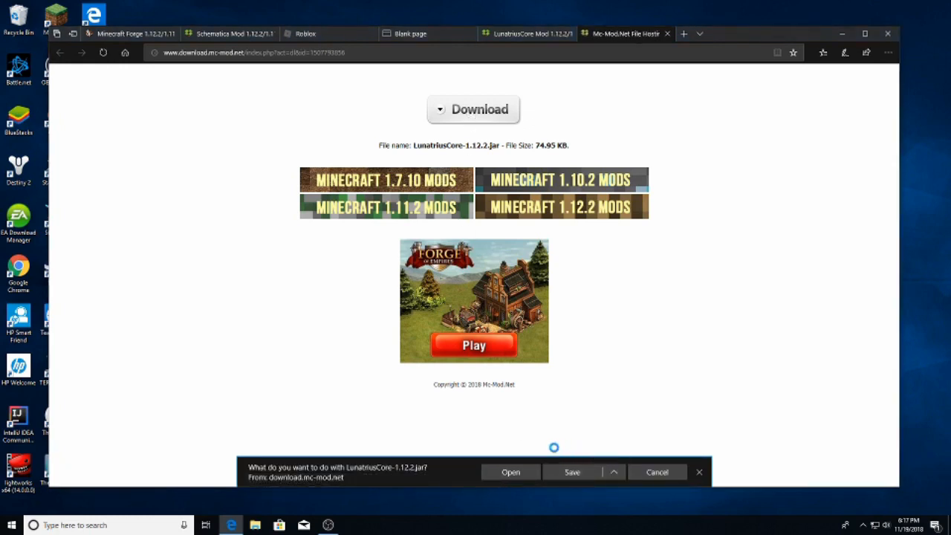
{"action": "left_click", "coordinate": [571, 473]}
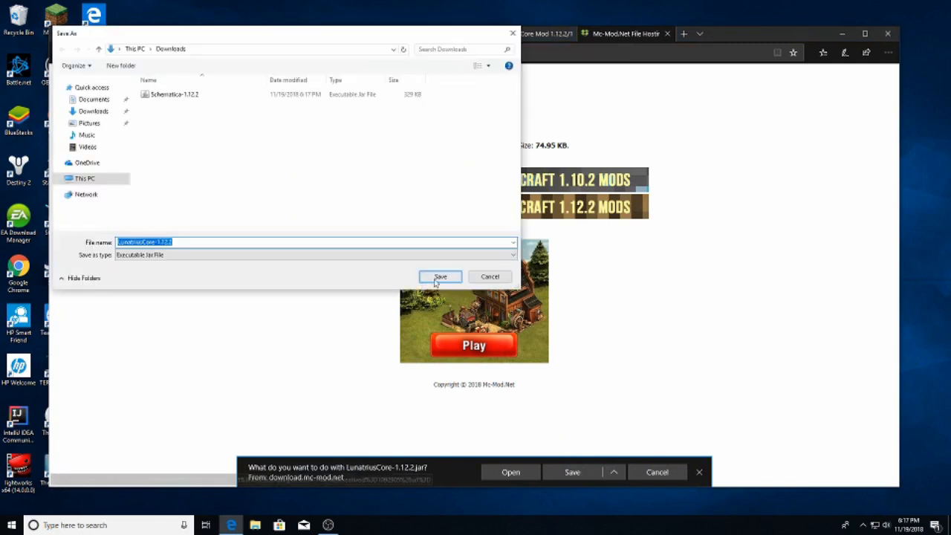
{"action": "left_click", "coordinate": [440, 278]}
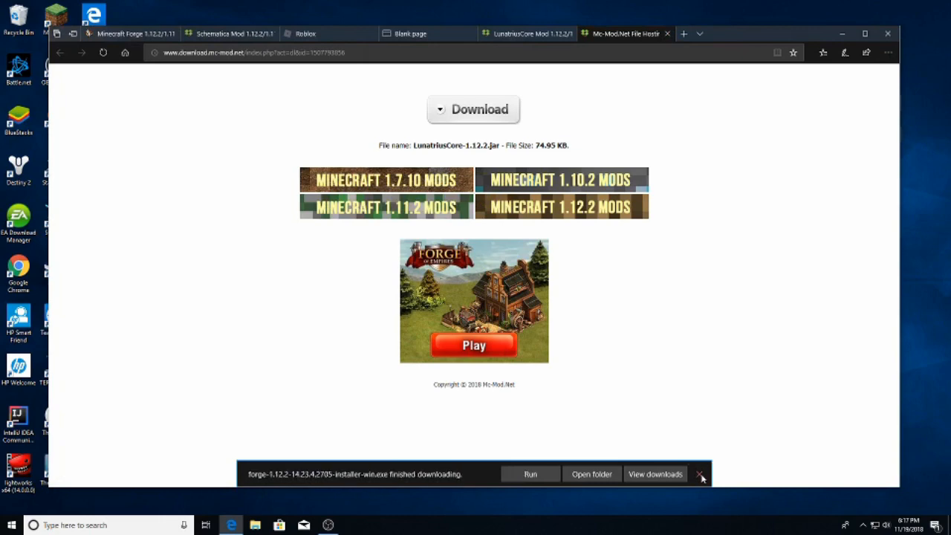
Return to the Schematica page, then show the Downloads folder with the three downloaded files.
{"action": "left_click", "coordinate": [701, 474]}
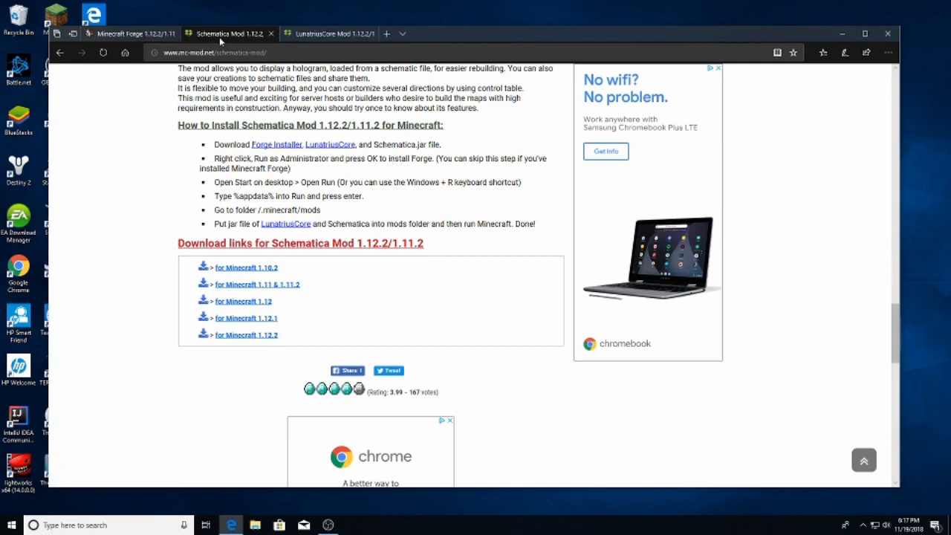
{"action": "mouse_move", "coordinate": [349, 34]}
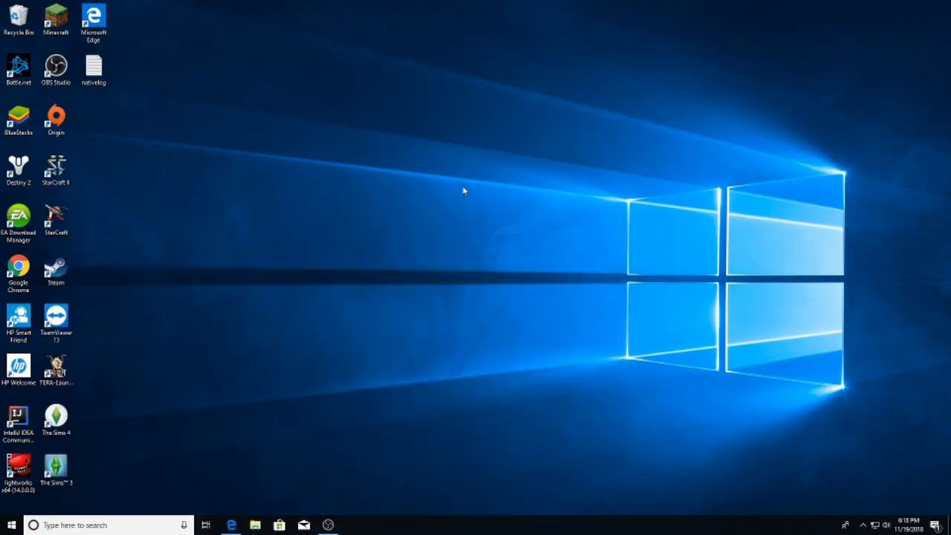
{"action": "mouse_move", "coordinate": [466, 199]}
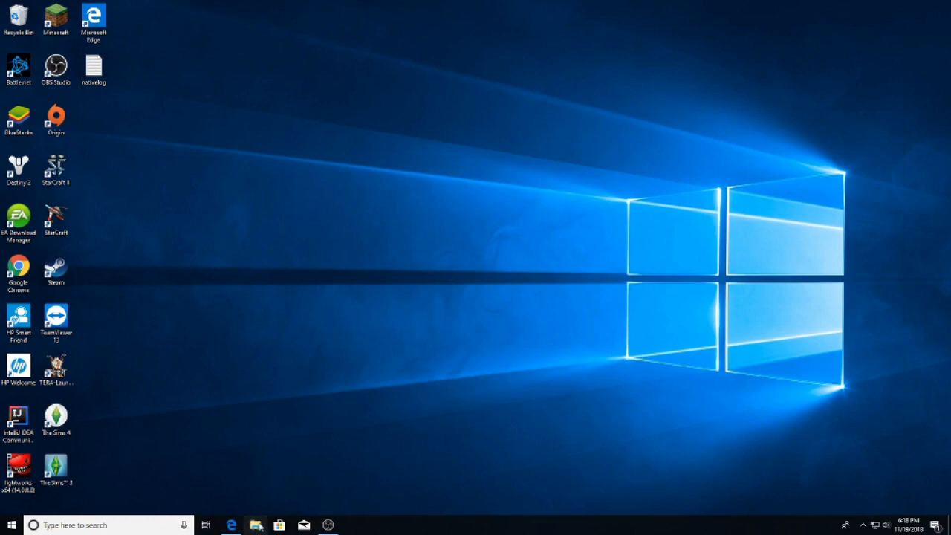
{"action": "left_click", "coordinate": [256, 525]}
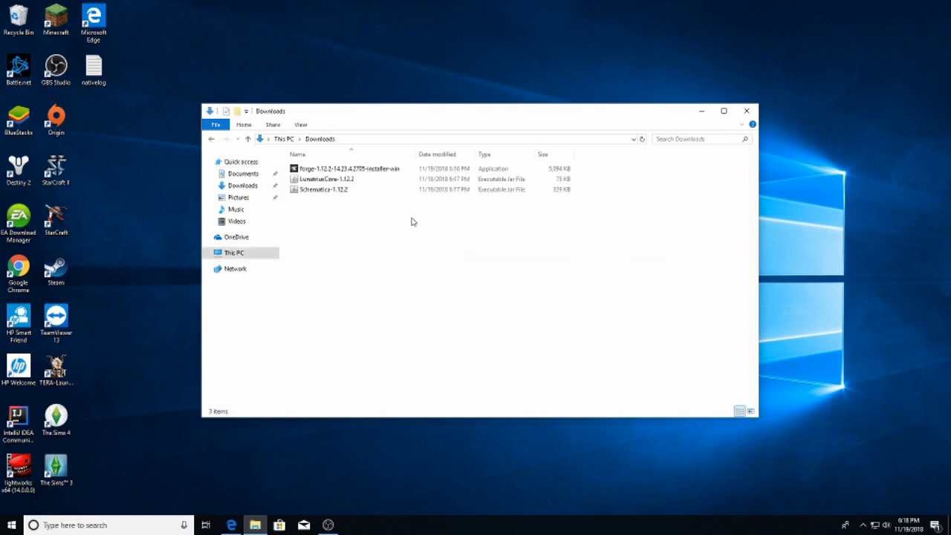
Run the Forge installer and install the Forge 1.12.2 client into the Minecraft launcher.
{"action": "left_click", "coordinate": [349, 167]}
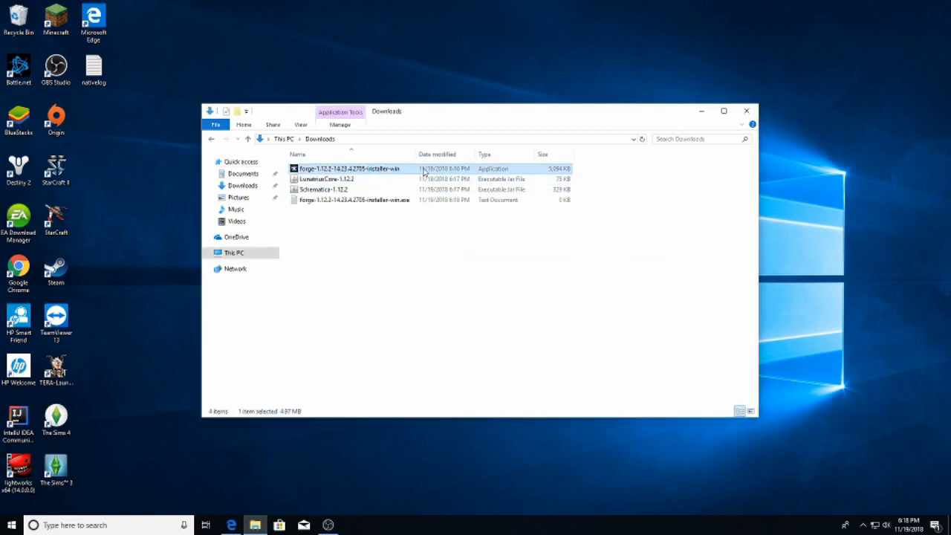
{"action": "double_click", "coordinate": [351, 169]}
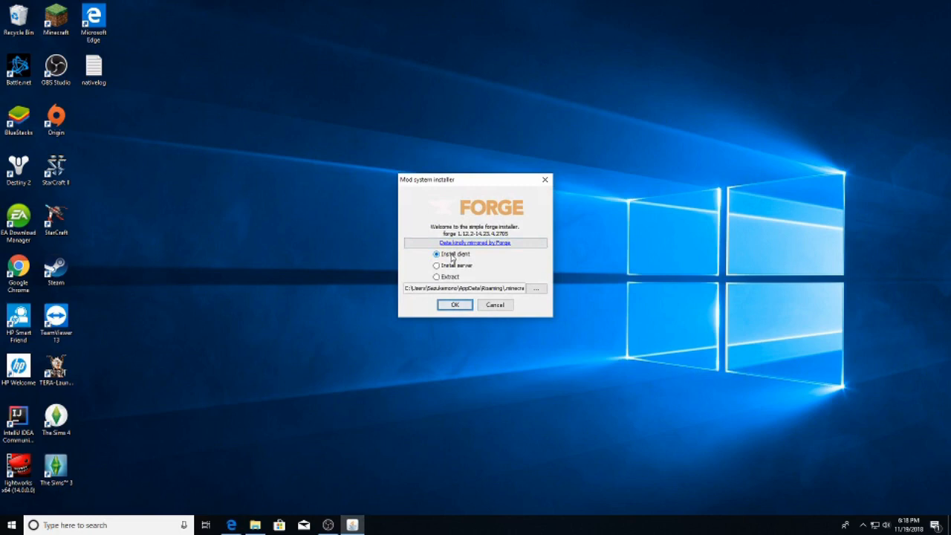
{"action": "mouse_move", "coordinate": [452, 255]}
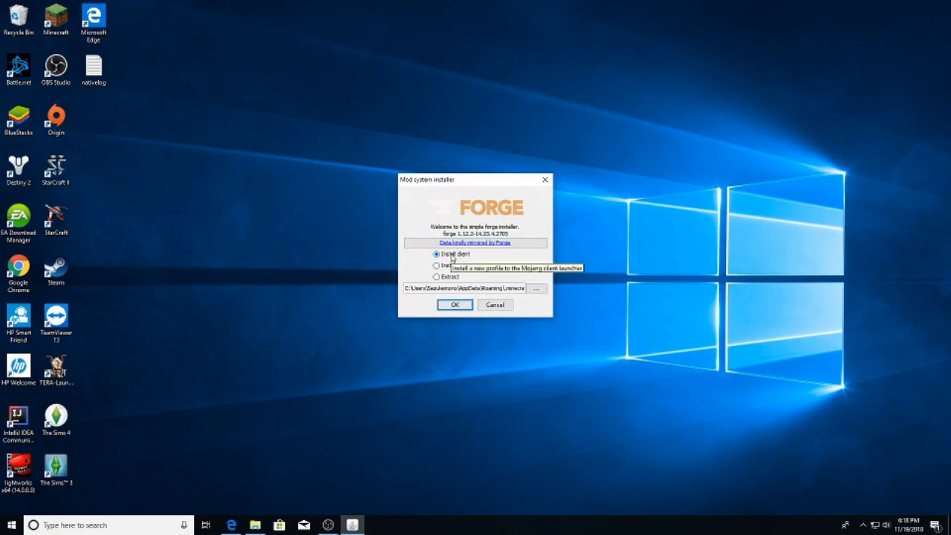
{"action": "mouse_move", "coordinate": [441, 326]}
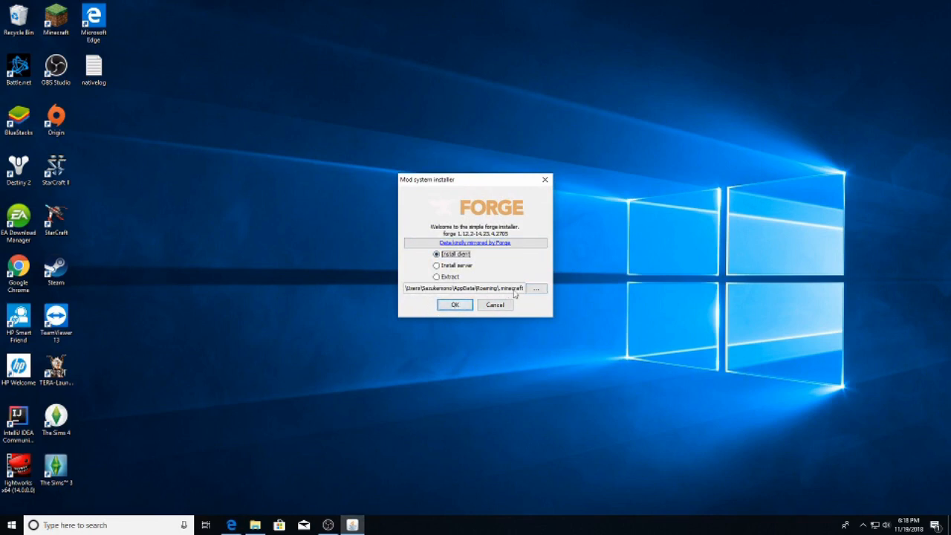
{"action": "left_click", "coordinate": [454, 304]}
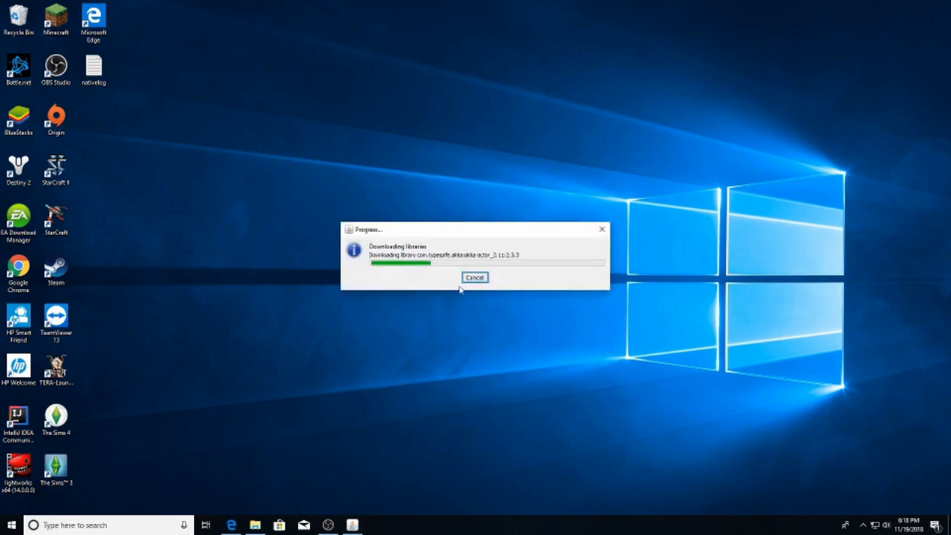
{"action": "mouse_move", "coordinate": [419, 281]}
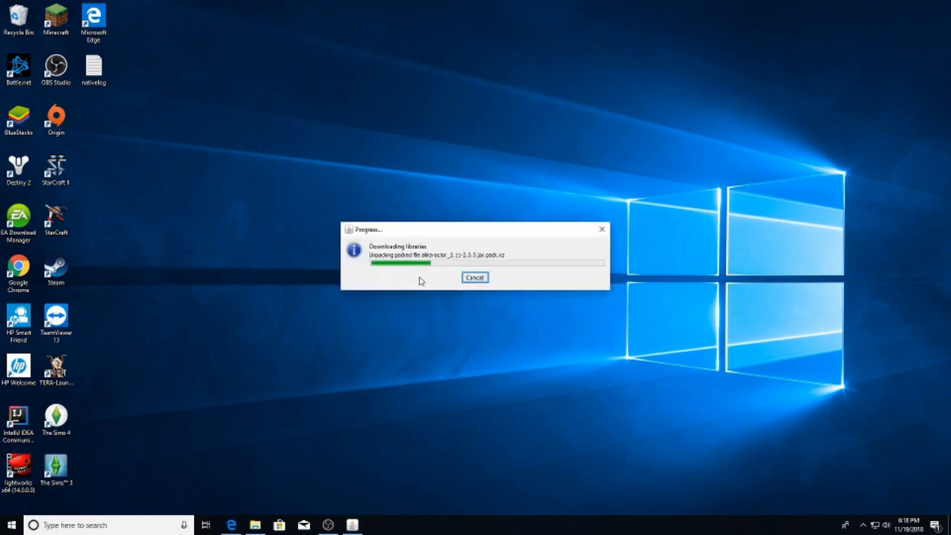
{"action": "mouse_move", "coordinate": [427, 178]}
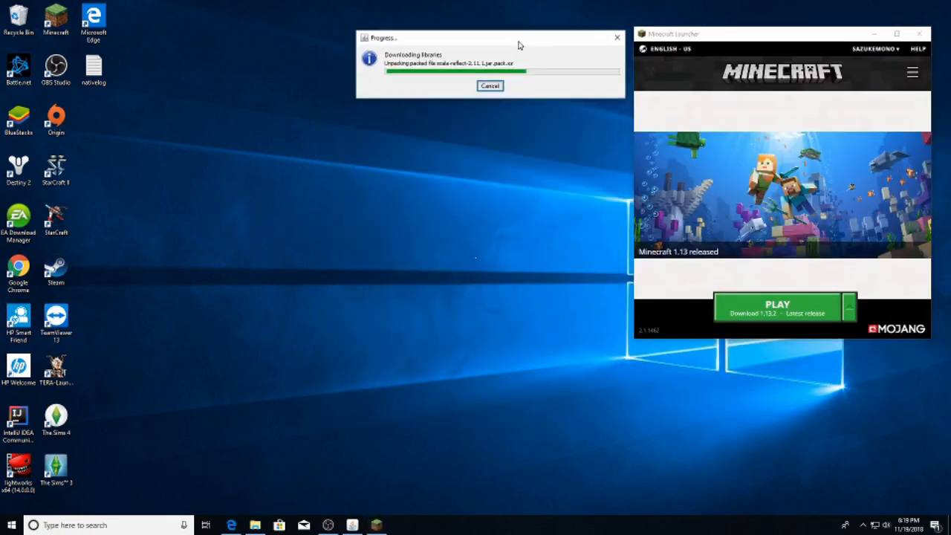
{"action": "mouse_move", "coordinate": [511, 140]}
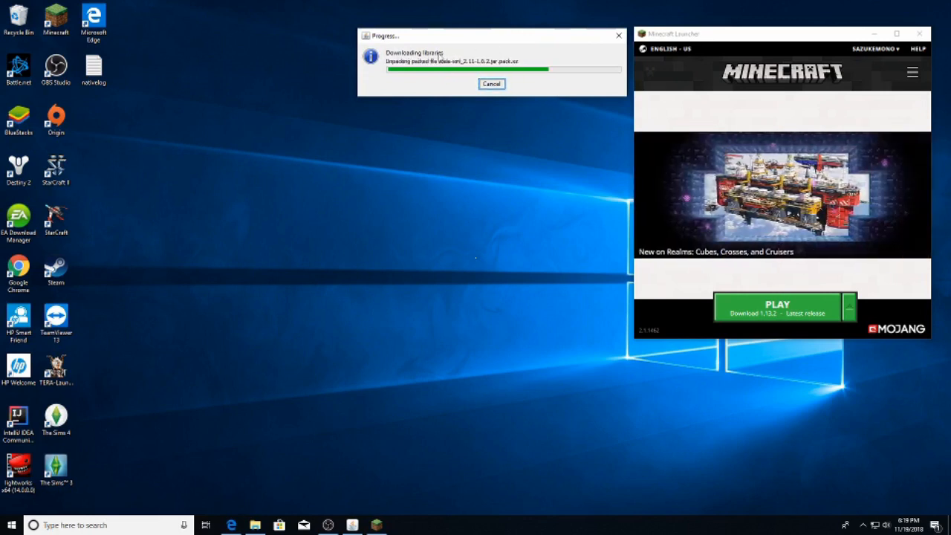
{"action": "mouse_move", "coordinate": [463, 103]}
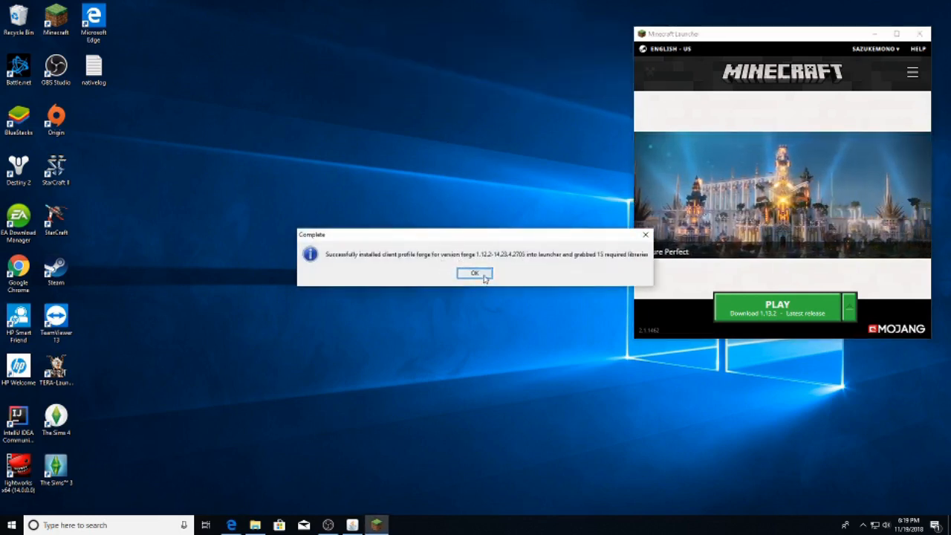
{"action": "left_click", "coordinate": [472, 273]}
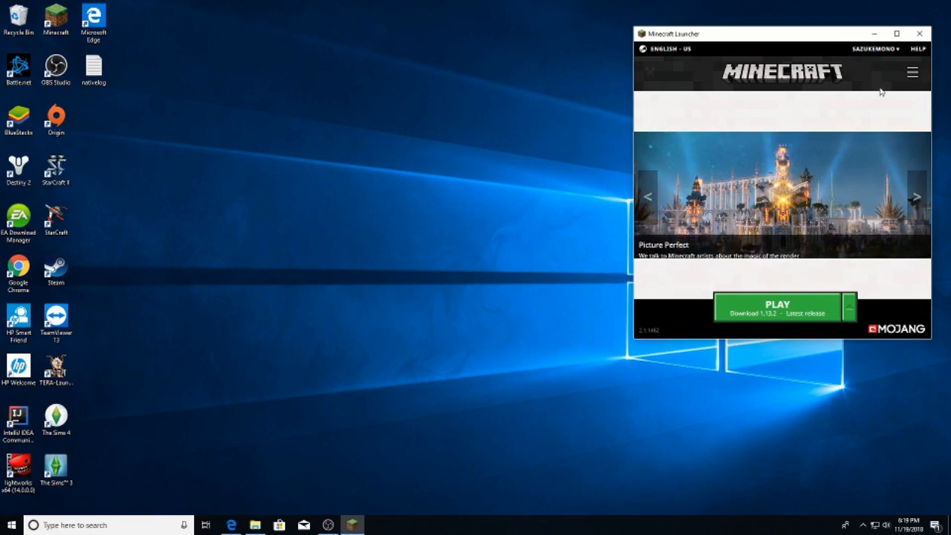
In the launcher, go to Launch options and start adding a new installation.
{"action": "left_click", "coordinate": [906, 71]}
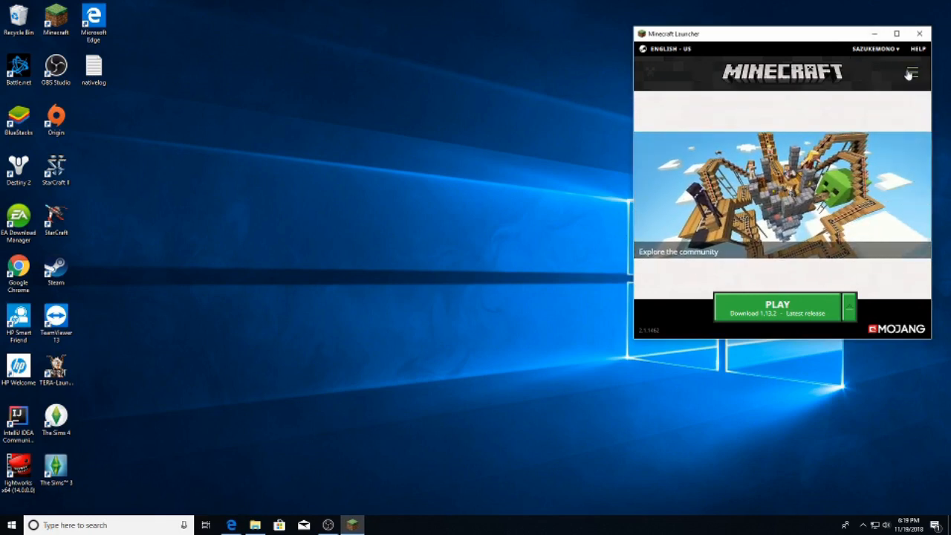
{"action": "left_click", "coordinate": [906, 74]}
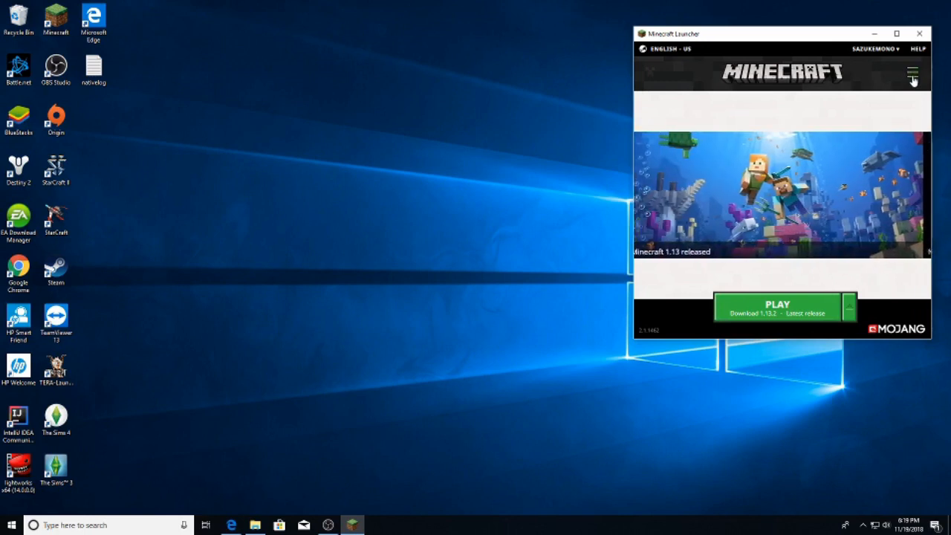
{"action": "left_click", "coordinate": [909, 71]}
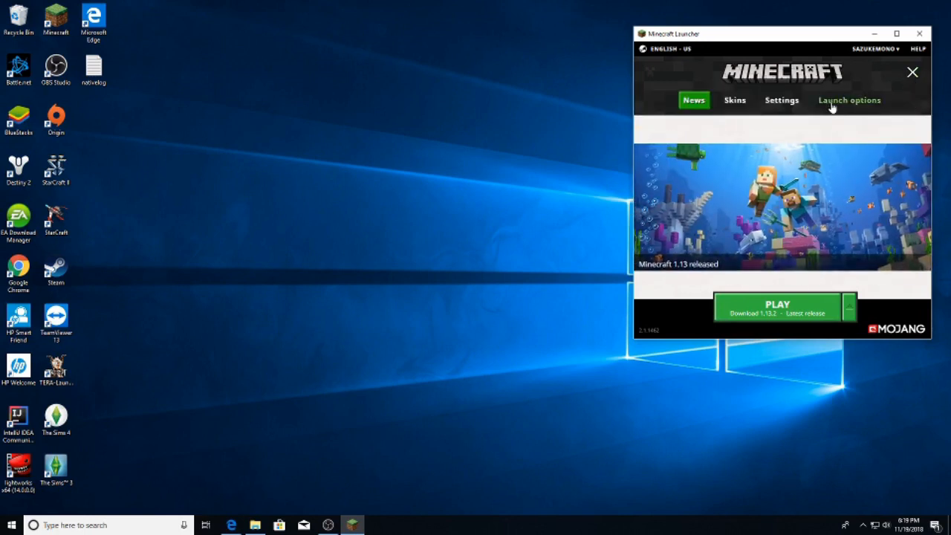
{"action": "left_click", "coordinate": [848, 99]}
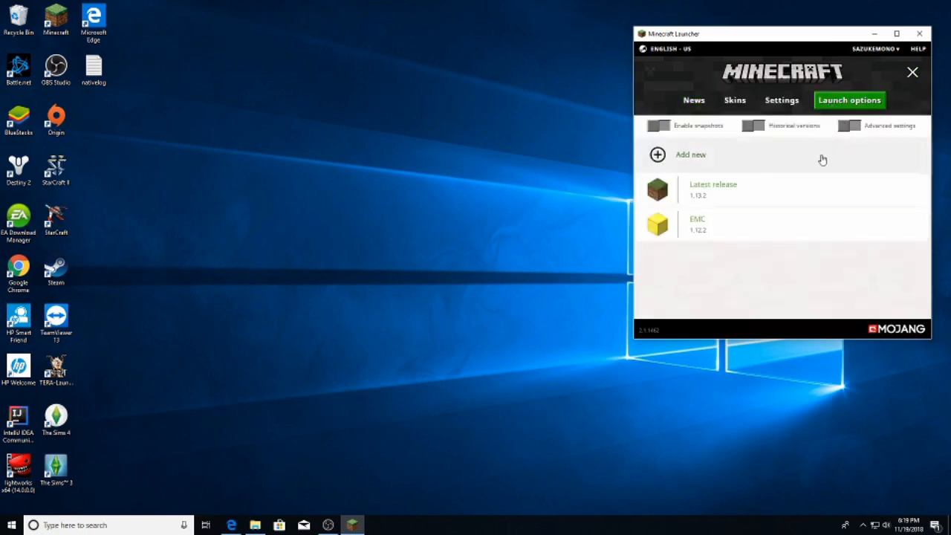
{"action": "mouse_move", "coordinate": [670, 157]}
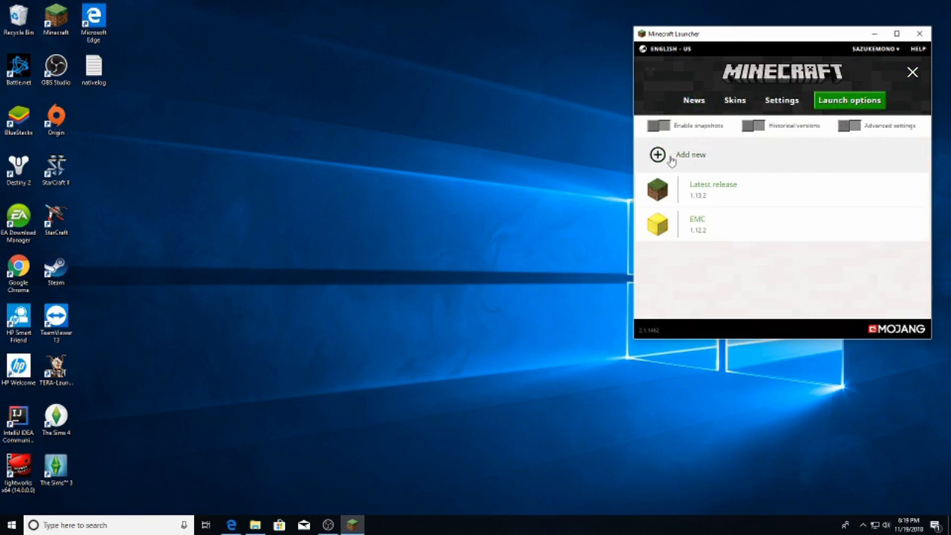
{"action": "left_click", "coordinate": [655, 154]}
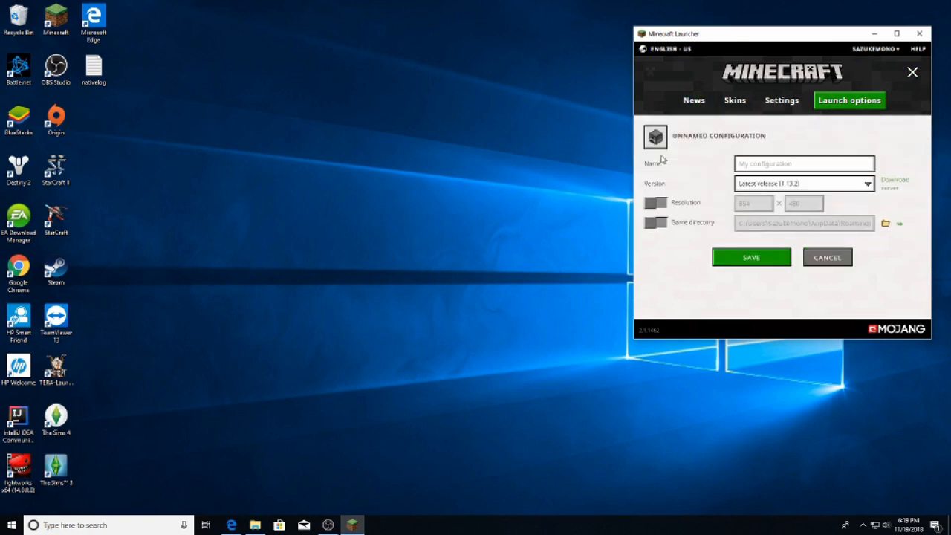
{"action": "mouse_move", "coordinate": [832, 187]}
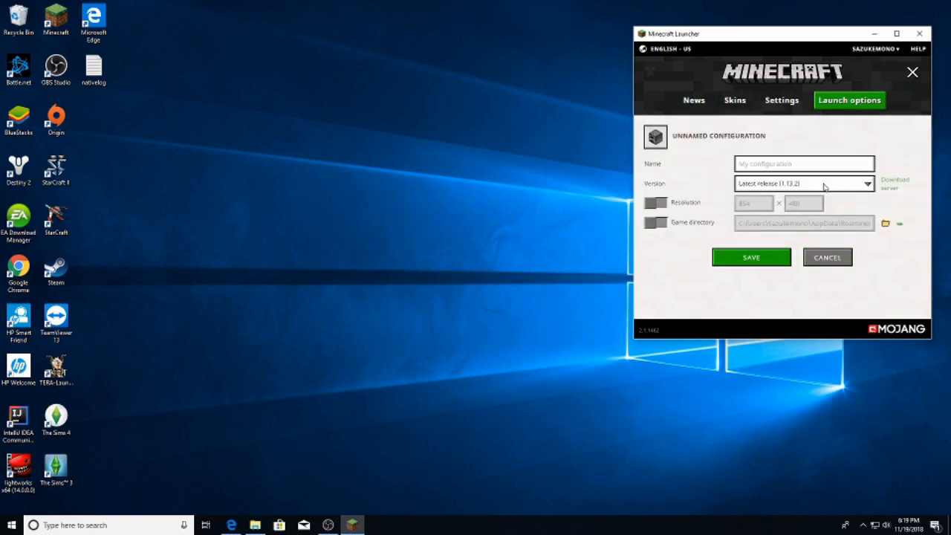
{"action": "left_click", "coordinate": [653, 137]}
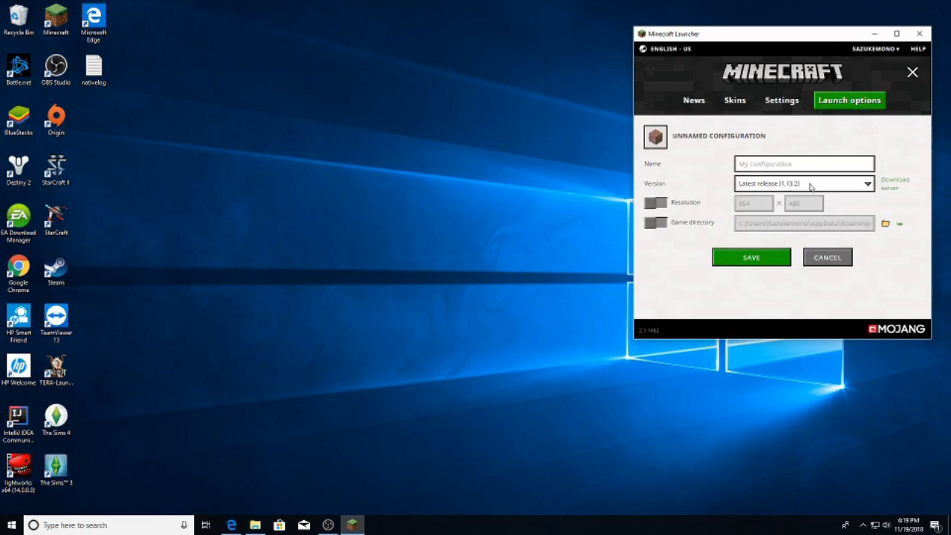
Browse the Version list, leave it unchanged and close the launcher.
{"action": "left_click", "coordinate": [864, 184]}
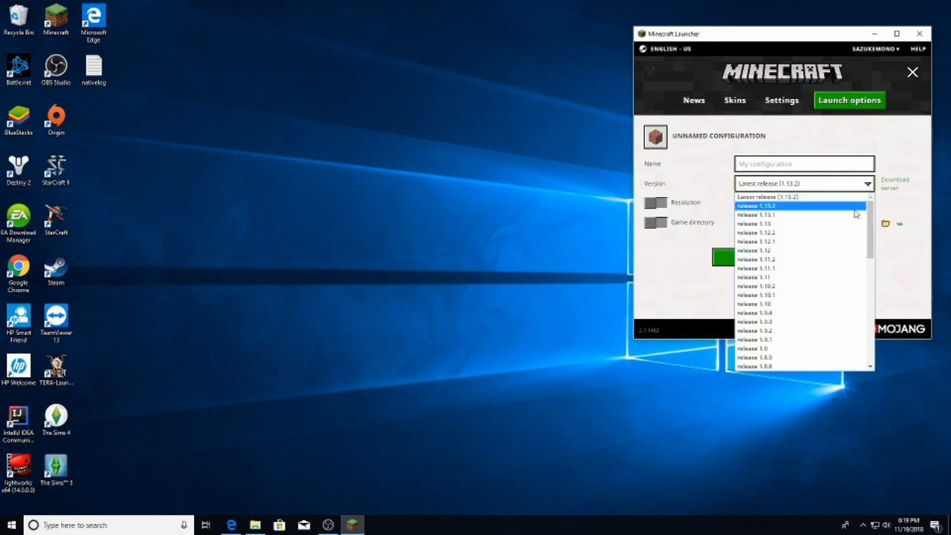
{"action": "scroll", "scroll_direction": "down", "scroll_amount": 3}
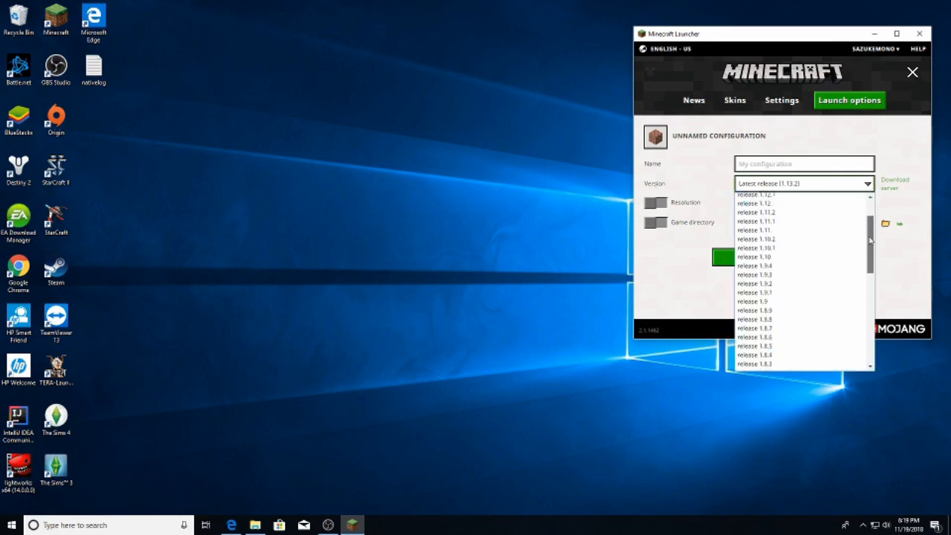
{"action": "scroll", "scroll_direction": "down", "scroll_amount": 3}
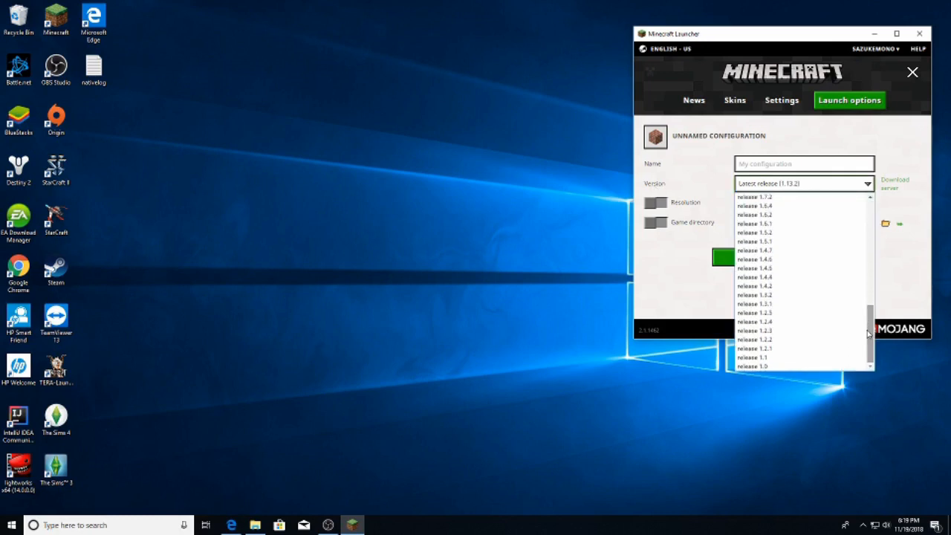
{"action": "left_click", "coordinate": [801, 183]}
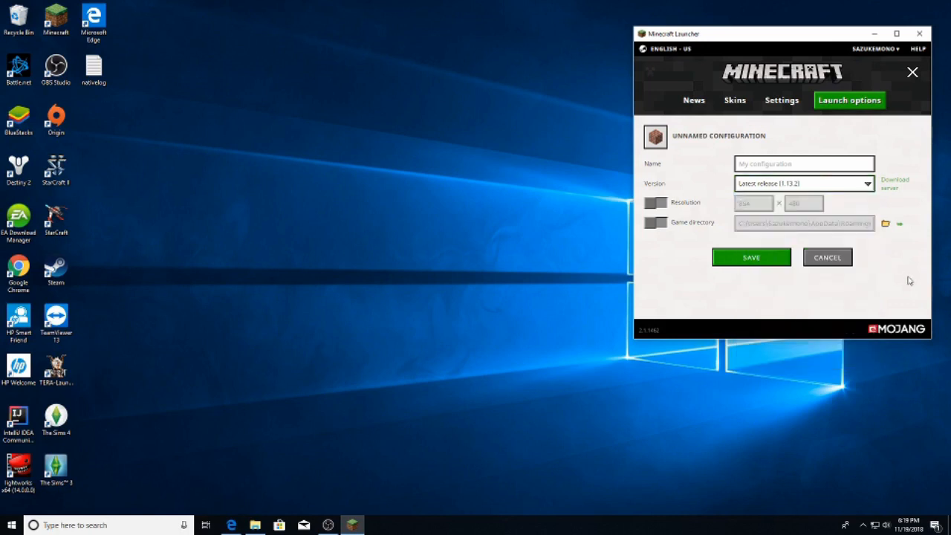
{"action": "left_click", "coordinate": [910, 72]}
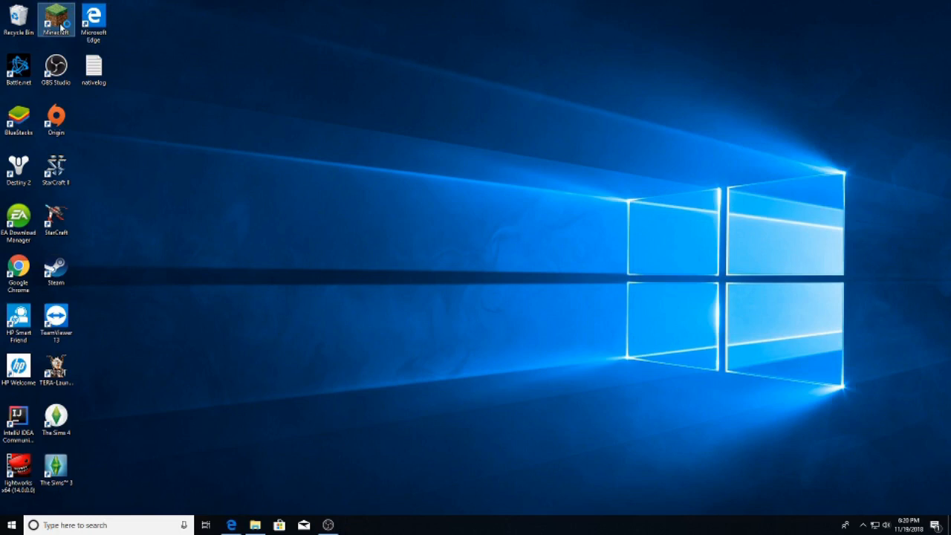
Restart the Minecraft Launcher from the desktop shortcut.
{"action": "double_click", "coordinate": [55, 18]}
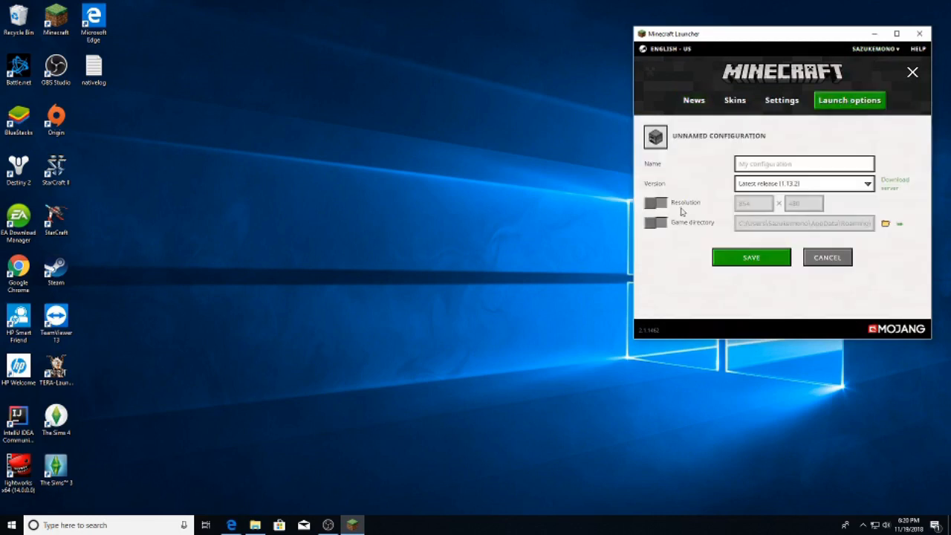
Pick release 1.12.2-forge1.12.2-14.23.4.2705, name the configuration '1.12.2 + forge' and save it.
{"action": "left_click", "coordinate": [866, 183]}
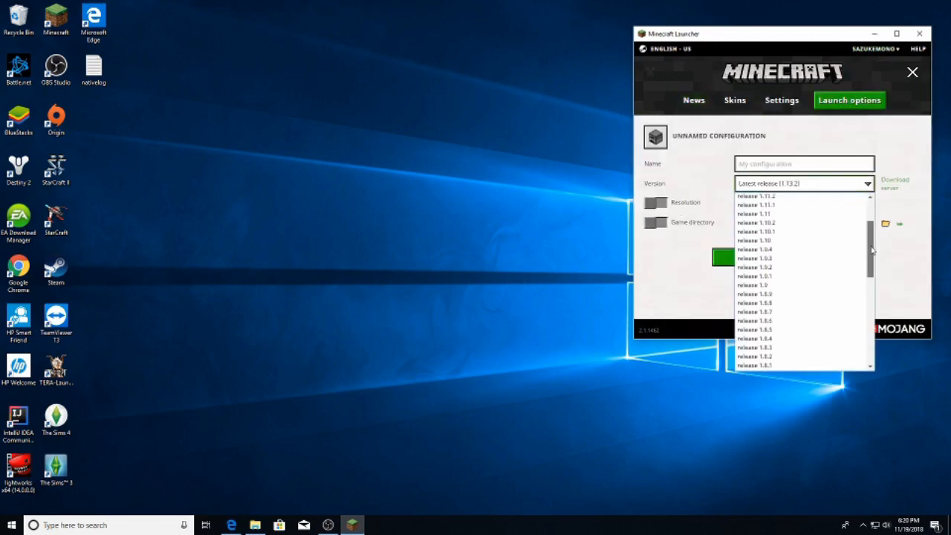
{"action": "scroll", "scroll_direction": "down", "scroll_amount": 3}
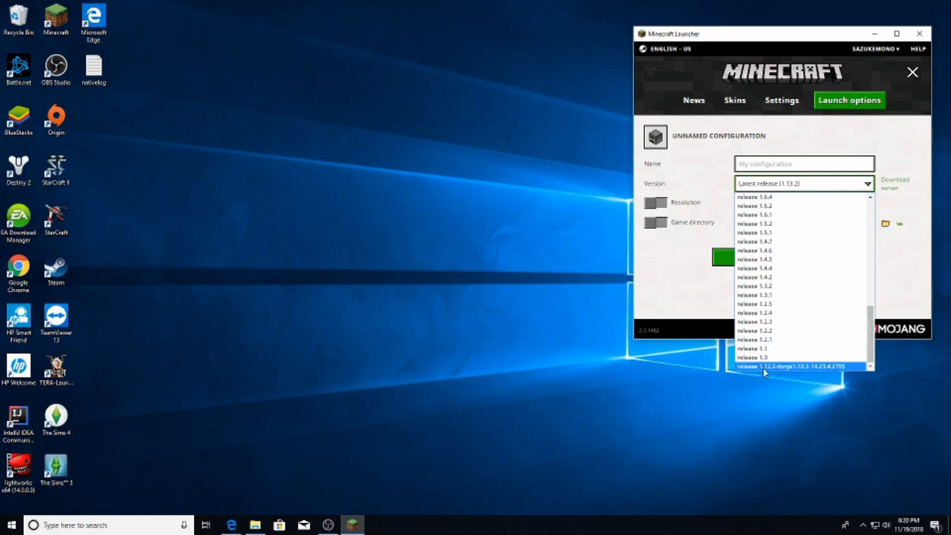
{"action": "mouse_move", "coordinate": [795, 371]}
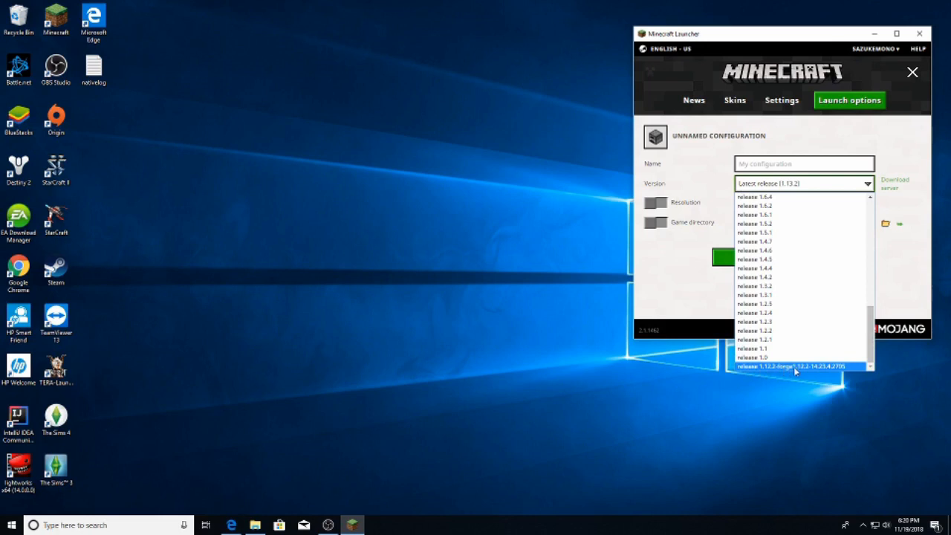
{"action": "mouse_move", "coordinate": [814, 370]}
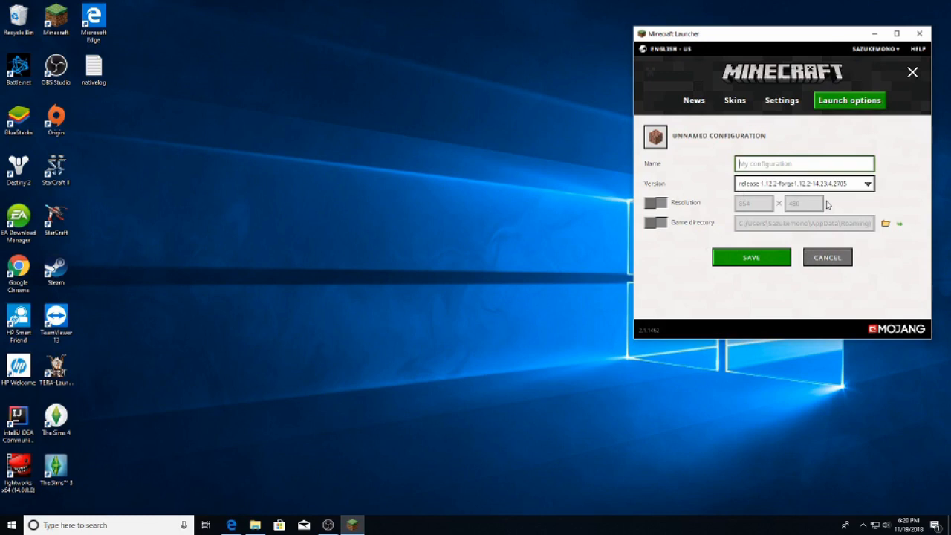
{"action": "type", "text": "1.12.2 +"}
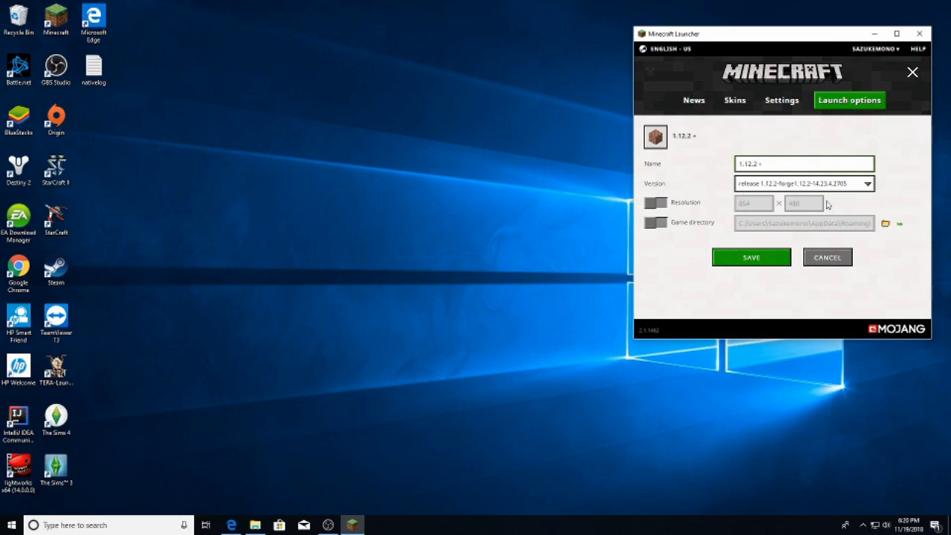
{"action": "type", "text": "forge"}
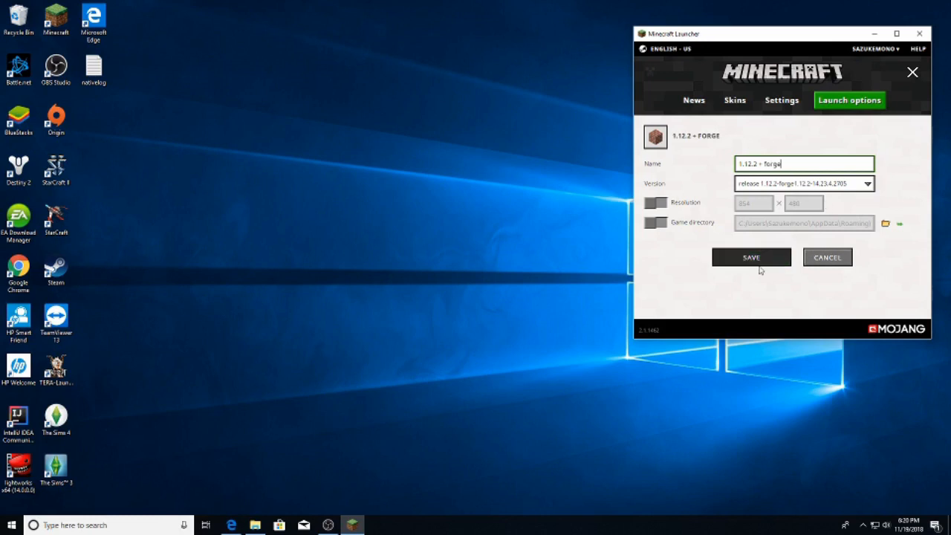
{"action": "mouse_move", "coordinate": [769, 263]}
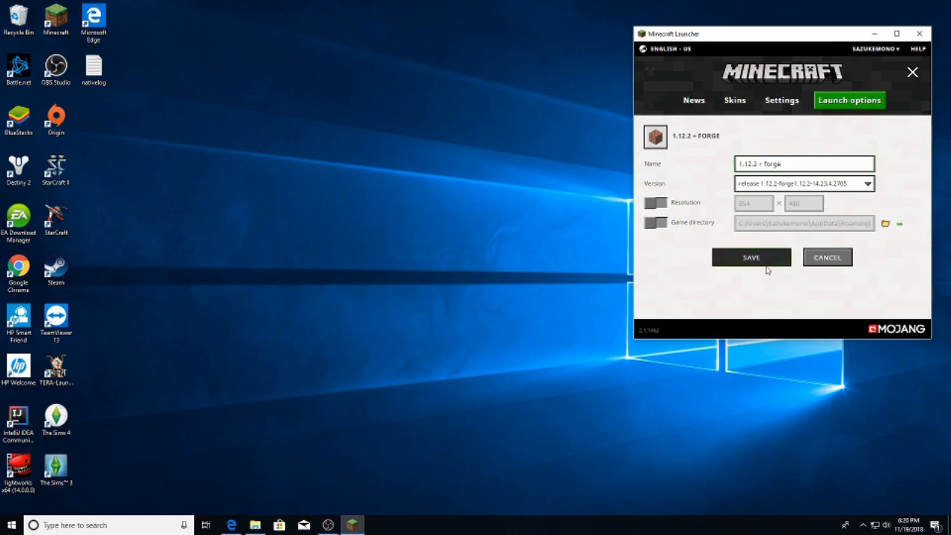
{"action": "left_click", "coordinate": [752, 257]}
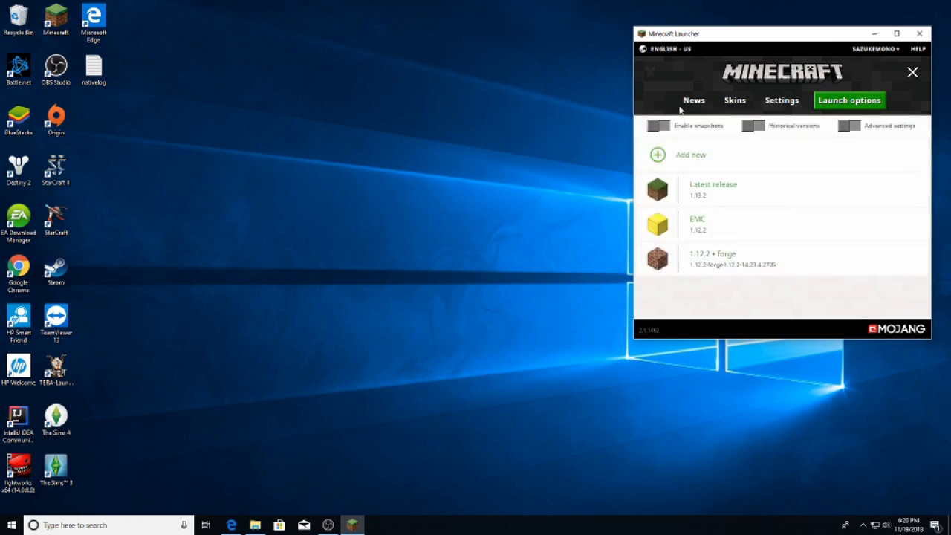
Launch the 1.12.2 + forge profile from the News page so its game files download.
{"action": "left_click", "coordinate": [692, 99]}
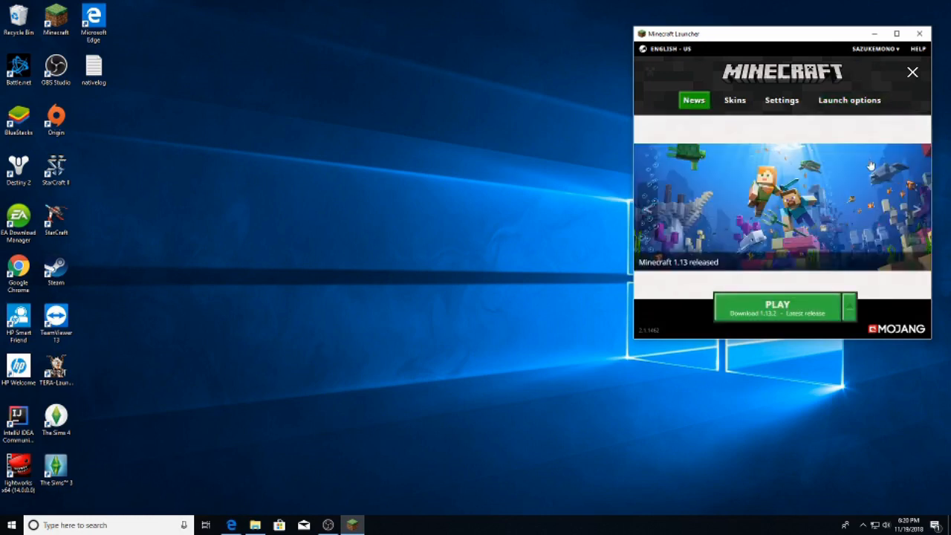
{"action": "mouse_move", "coordinate": [689, 303]}
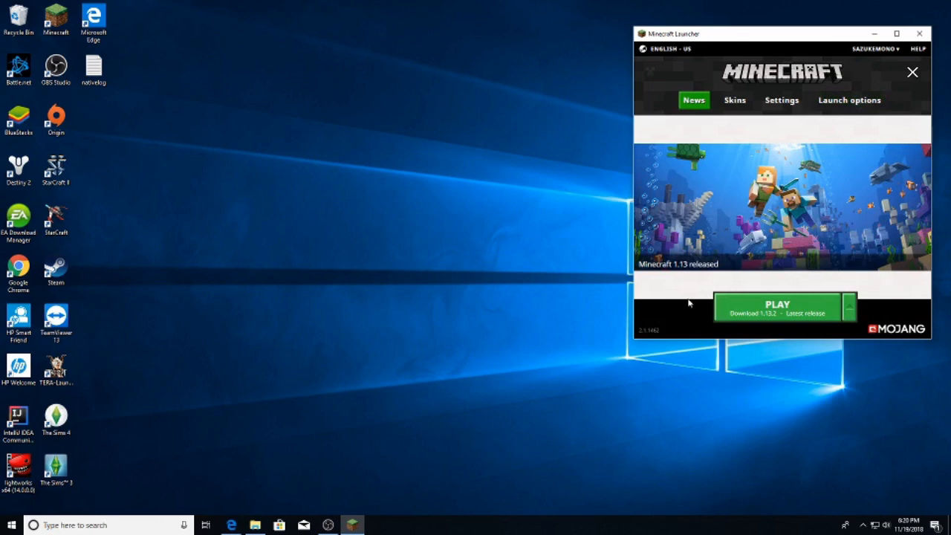
{"action": "left_click", "coordinate": [847, 304]}
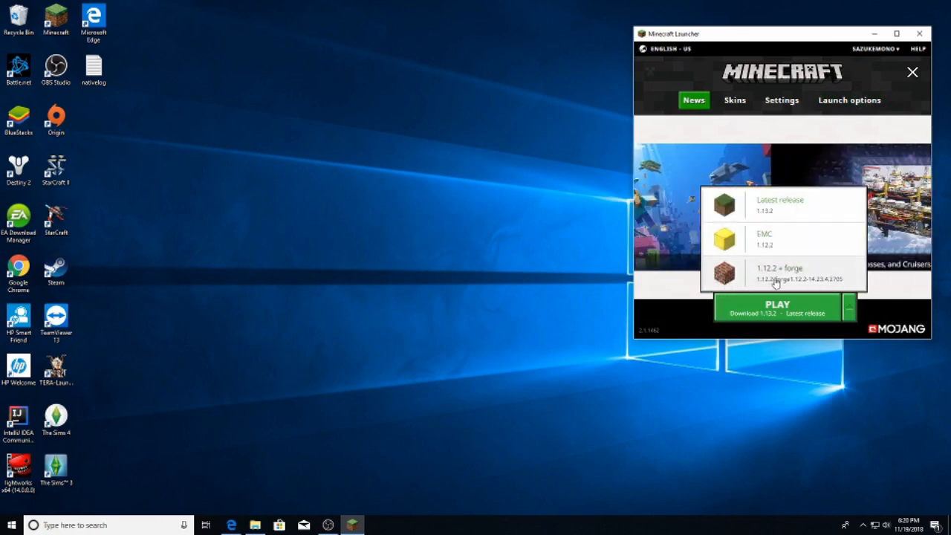
{"action": "left_click", "coordinate": [773, 273]}
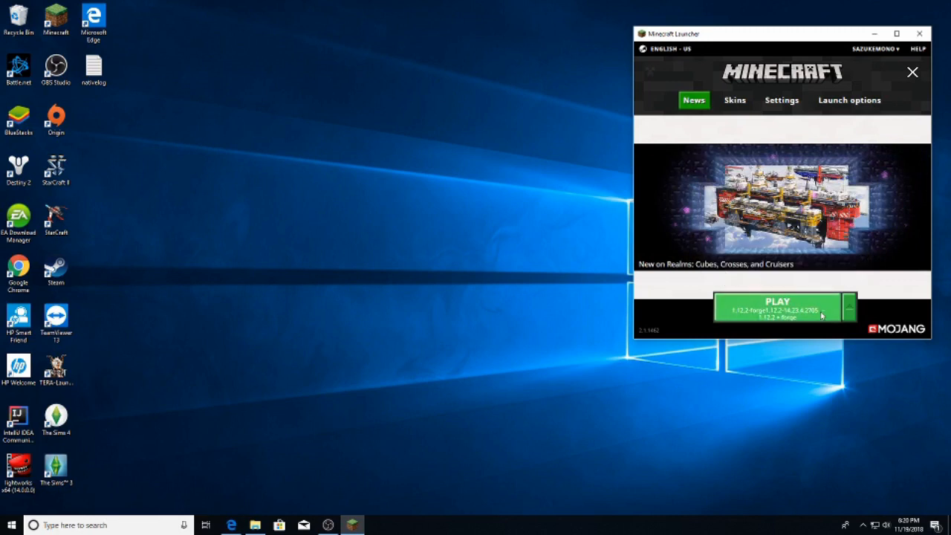
{"action": "left_click", "coordinate": [777, 308]}
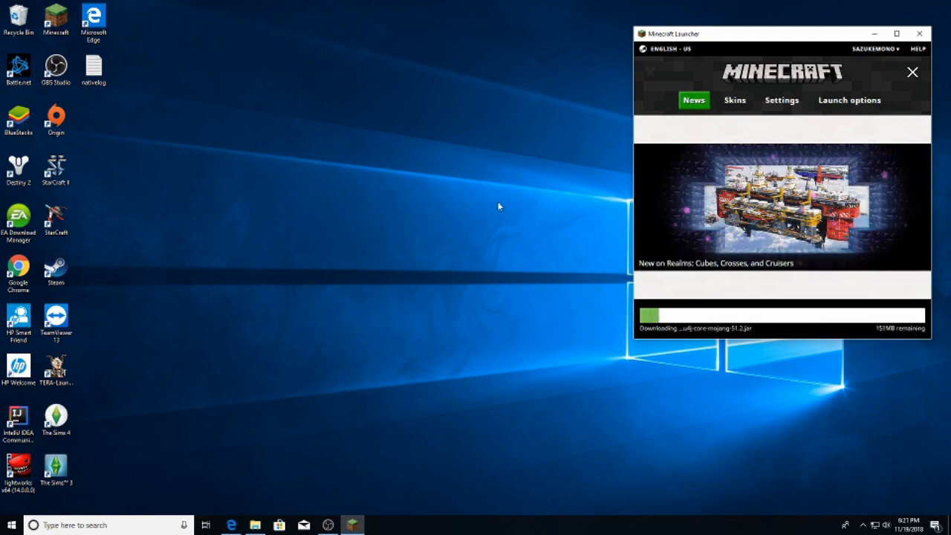
{"action": "mouse_move", "coordinate": [416, 140]}
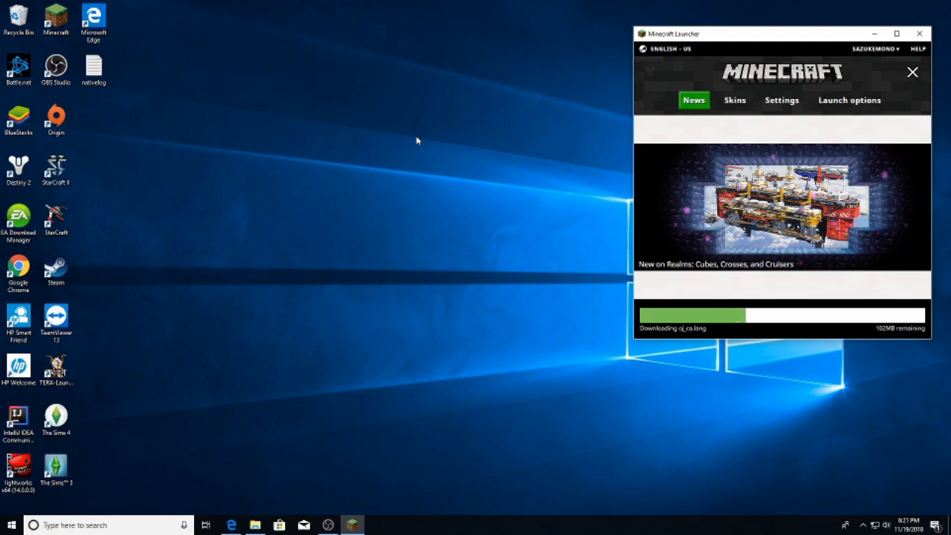
{"action": "mouse_move", "coordinate": [732, 324]}
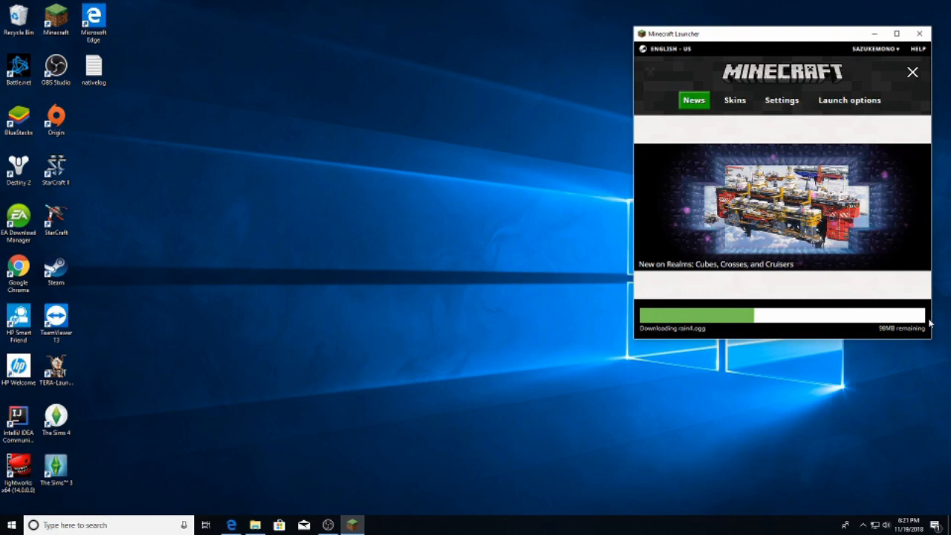
{"action": "mouse_move", "coordinate": [478, 186]}
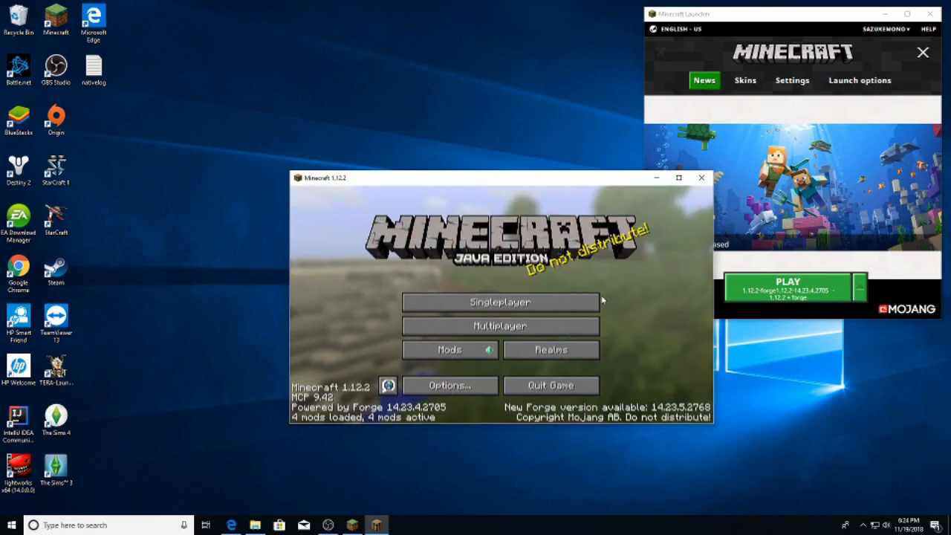
{"action": "mouse_move", "coordinate": [446, 365]}
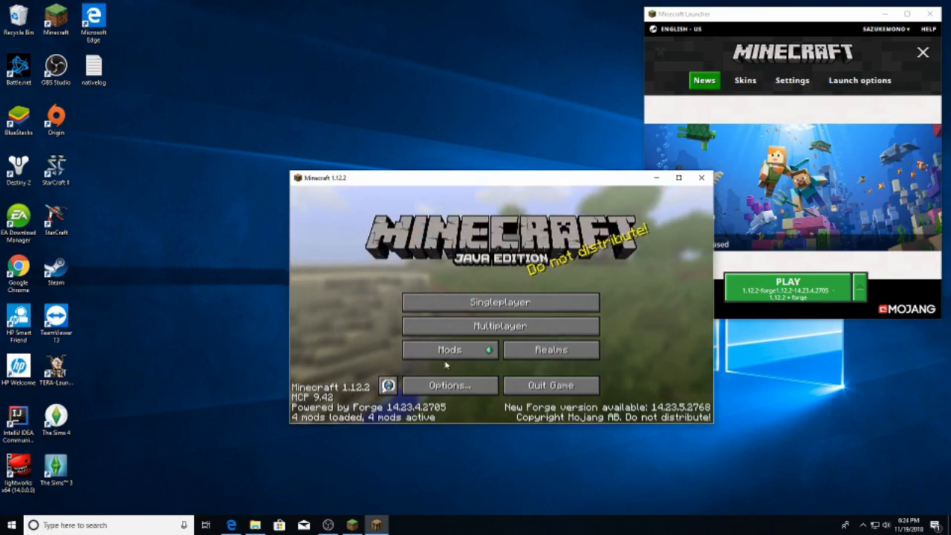
View the Forge mod list showing four mods loaded, then return to the main menu.
{"action": "left_click", "coordinate": [448, 351]}
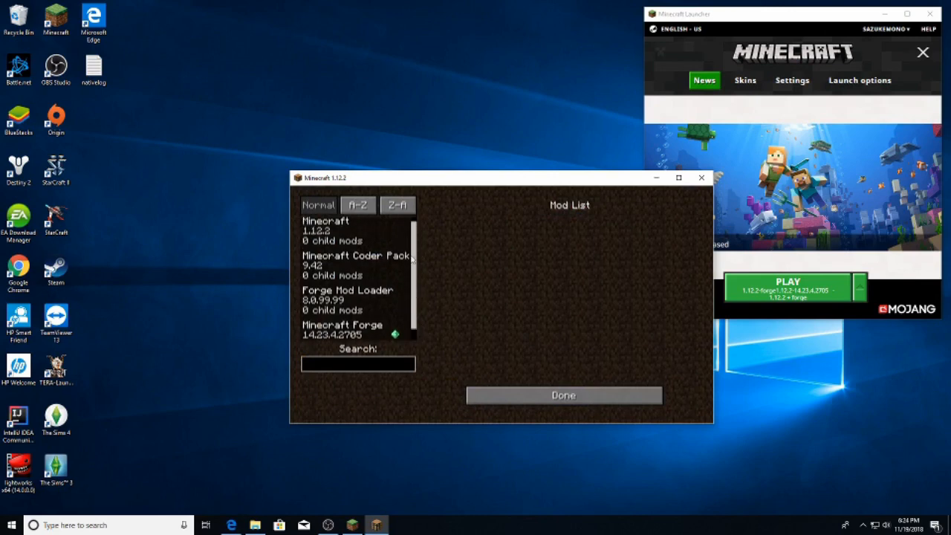
{"action": "left_click", "coordinate": [563, 395]}
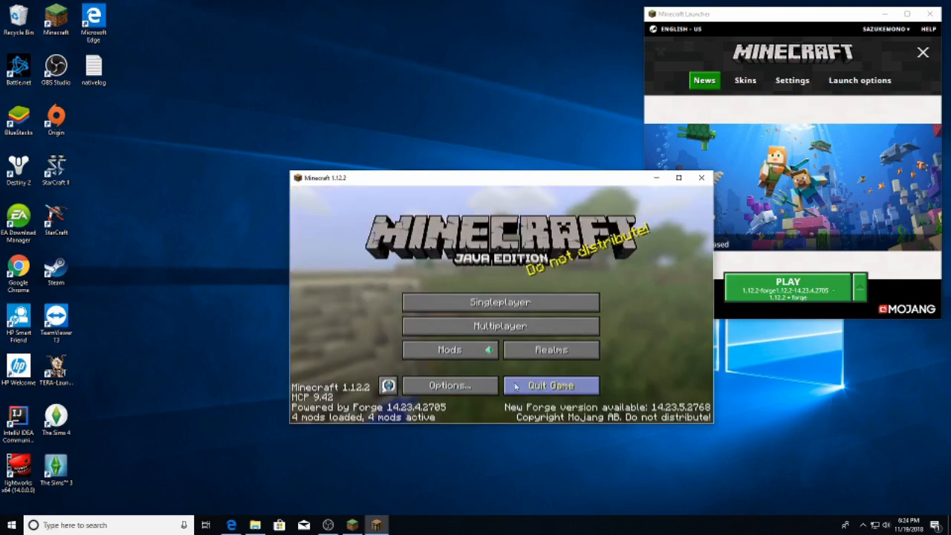
{"action": "mouse_move", "coordinate": [450, 384]}
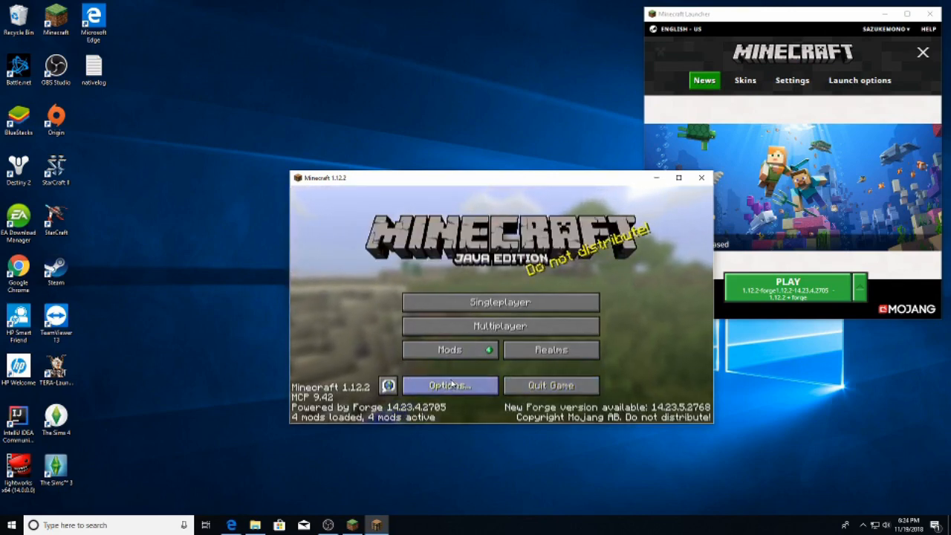
{"action": "mouse_move", "coordinate": [347, 294]}
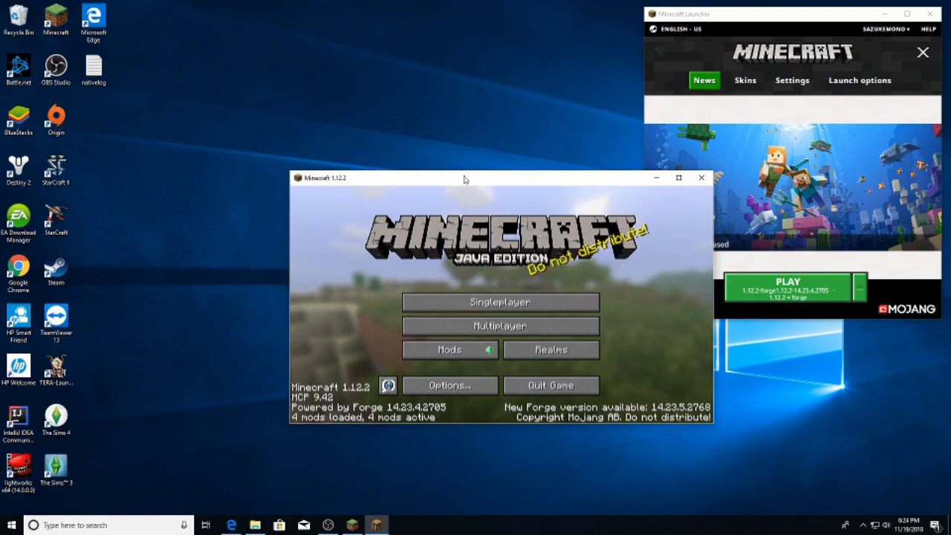
Drag the game window further left and bring the Downloads folder back up.
{"action": "left_click_drag", "start_coordinate": [466, 178], "coordinate": [390, 134]}
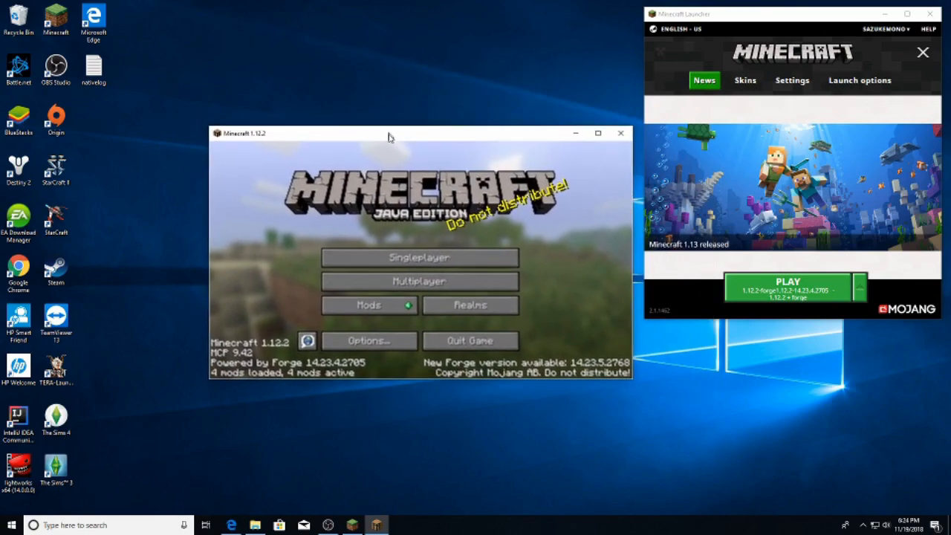
{"action": "left_click_drag", "start_coordinate": [386, 137], "coordinate": [385, 162]}
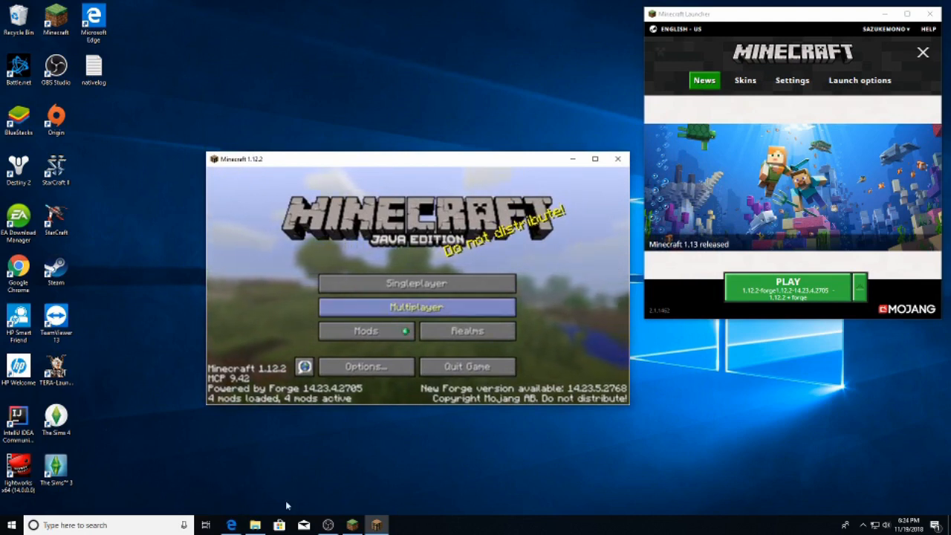
{"action": "left_click", "coordinate": [255, 525]}
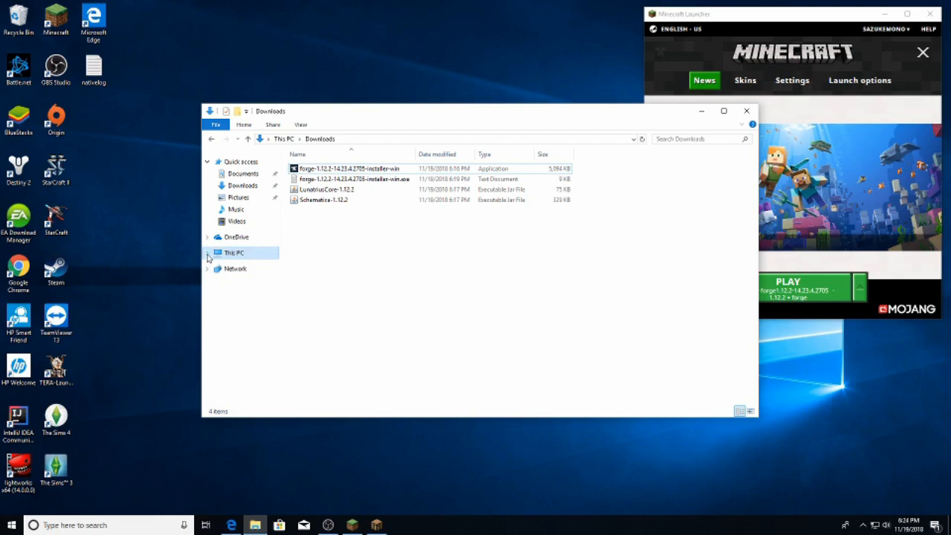
Minimize Downloads and reach the Resource Packs screen via Options, with only Default selected.
{"action": "left_click", "coordinate": [208, 253]}
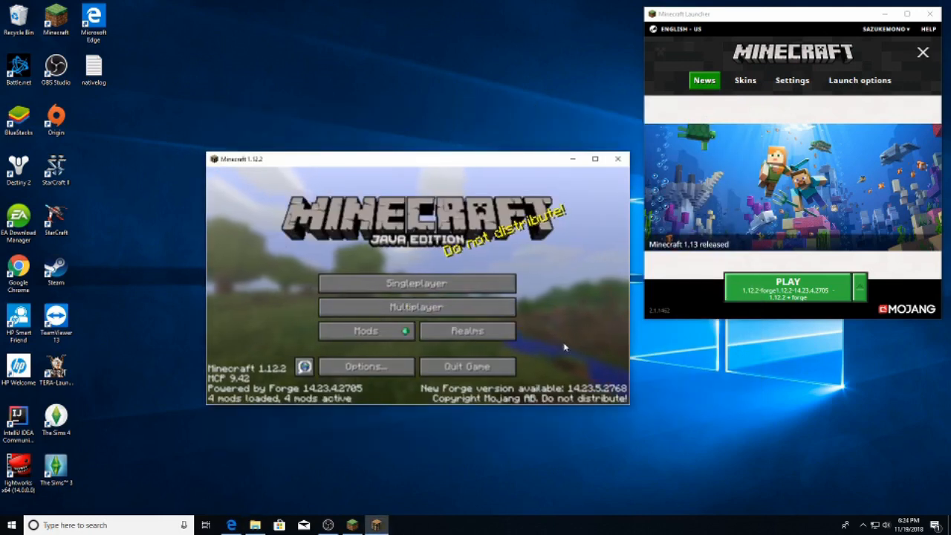
{"action": "mouse_move", "coordinate": [365, 366]}
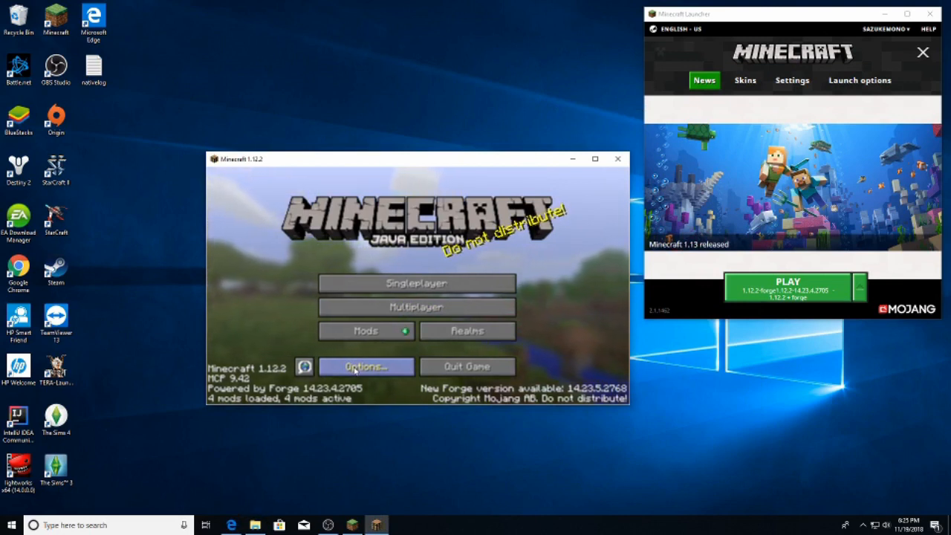
{"action": "left_click", "coordinate": [365, 365]}
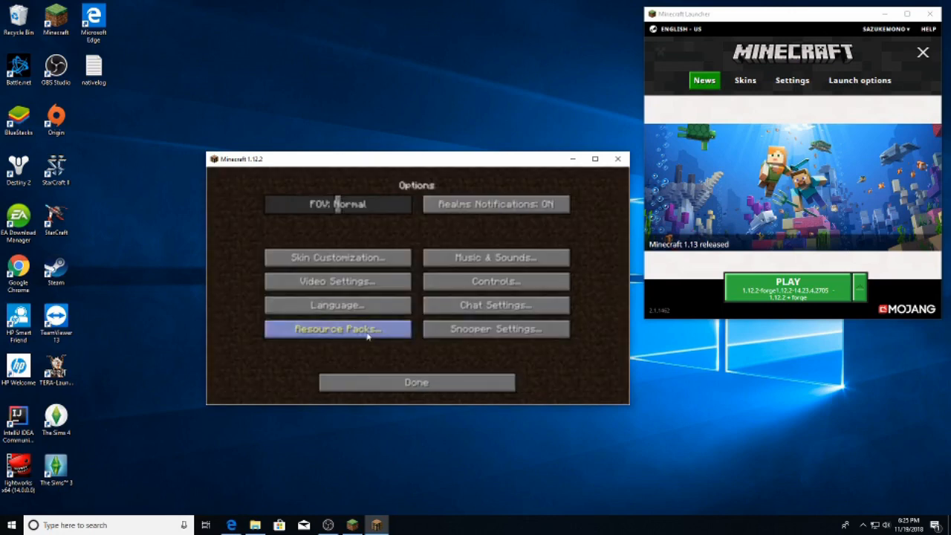
{"action": "left_click", "coordinate": [337, 329]}
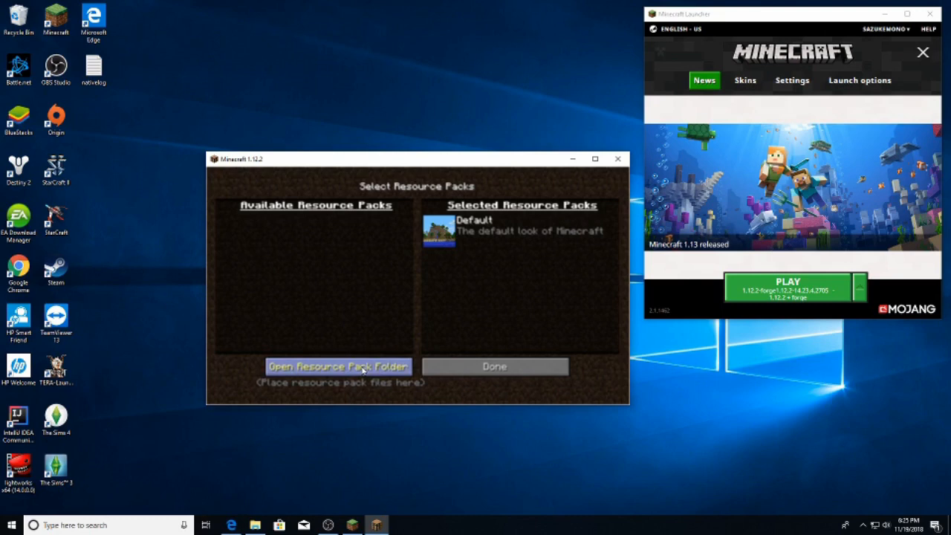
Open the .minecraft mods folder and move LunatriusCore-1.12.2 and Schematica-1.12.2 jars into it.
{"action": "left_click", "coordinate": [337, 366]}
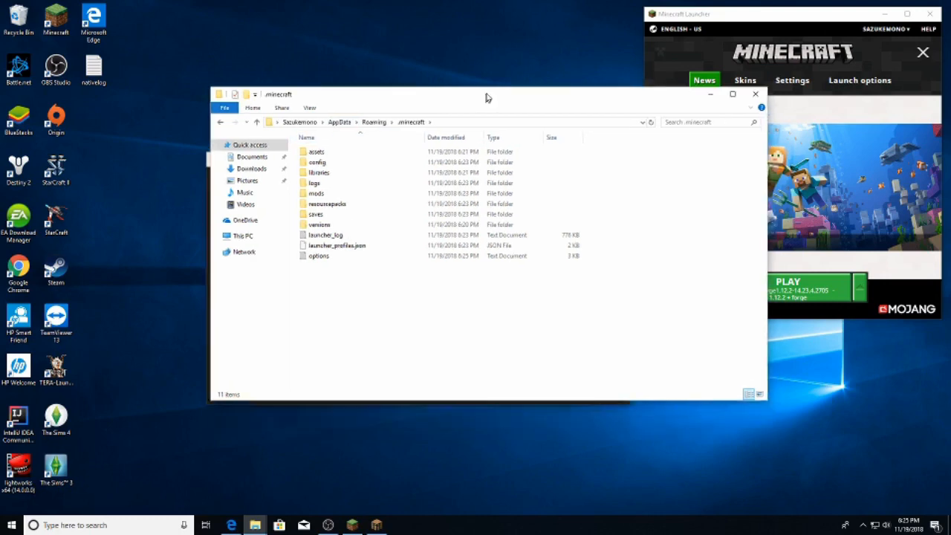
{"action": "left_click_drag", "start_coordinate": [487, 97], "coordinate": [508, 83]}
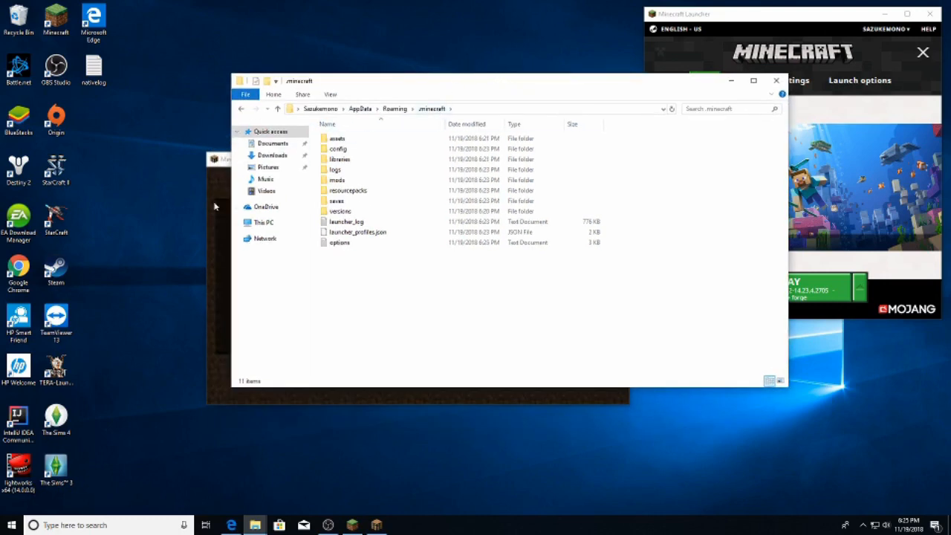
{"action": "mouse_move", "coordinate": [431, 111]}
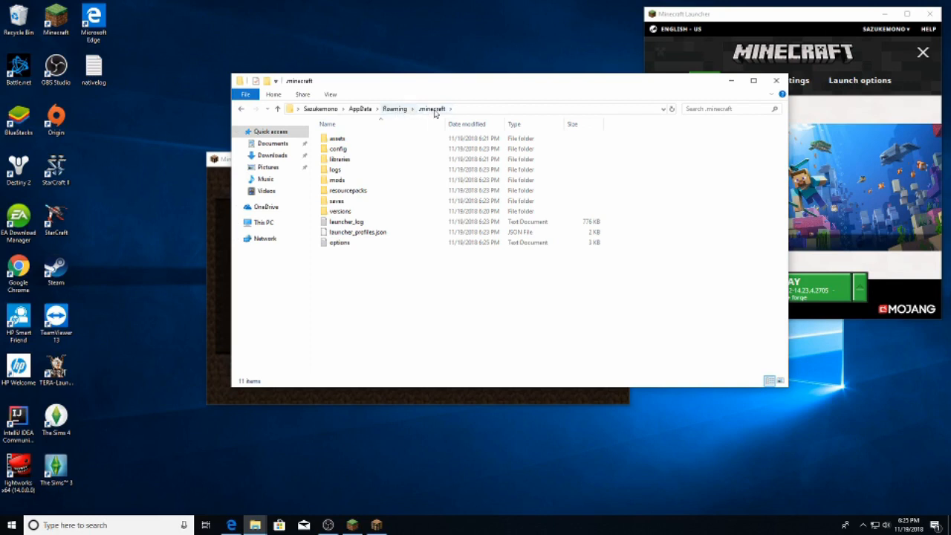
{"action": "double_click", "coordinate": [337, 180]}
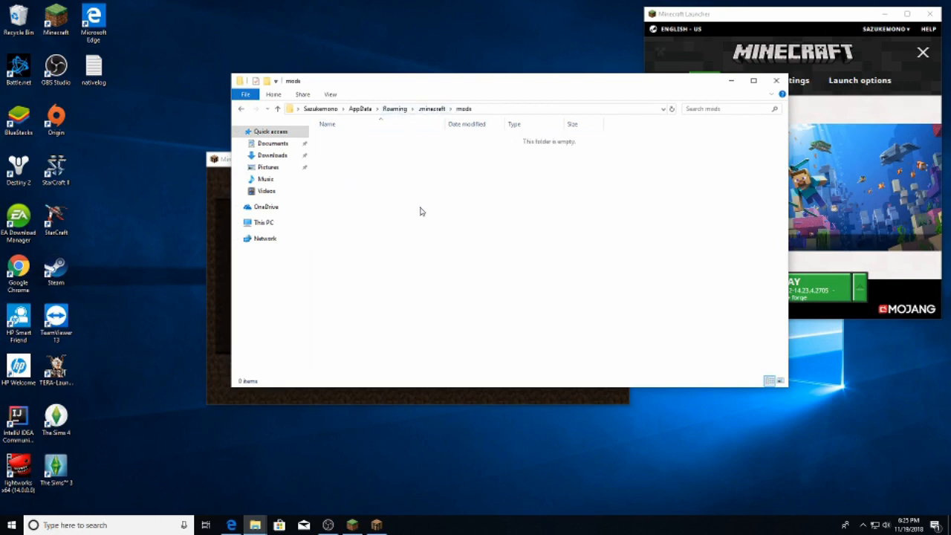
{"action": "right_click", "coordinate": [271, 156]}
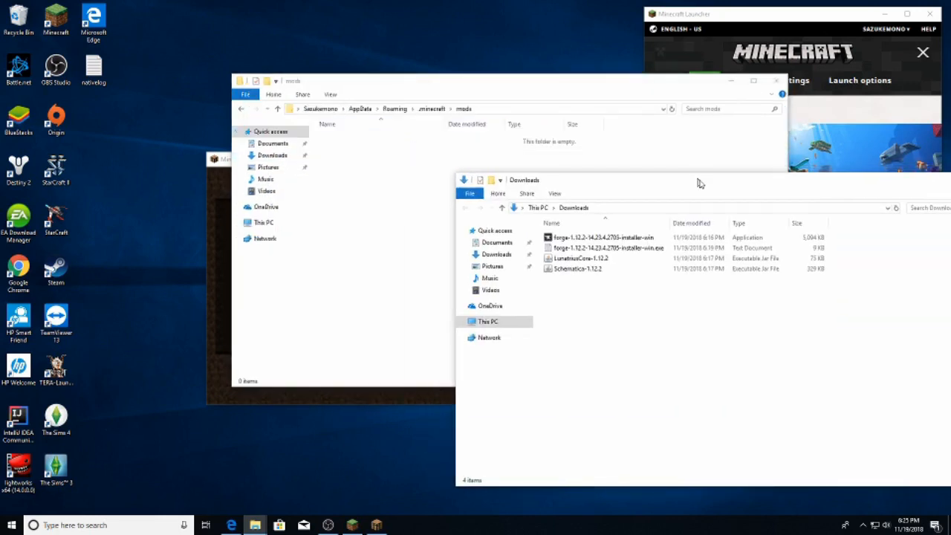
{"action": "left_click", "coordinate": [591, 262]}
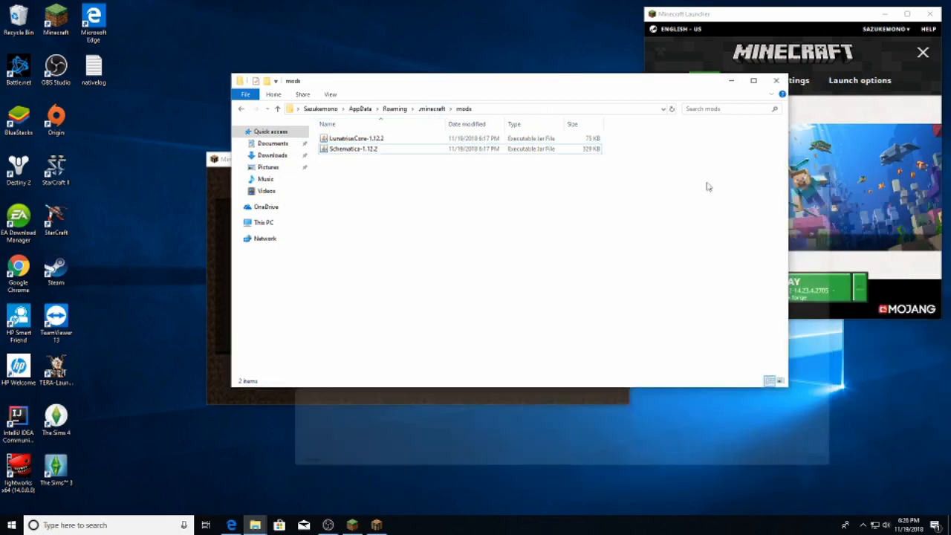
Go up to Roaming and pin the .minecraft folder to Quick access.
{"action": "left_click_drag", "start_coordinate": [505, 80], "coordinate": [591, 51]}
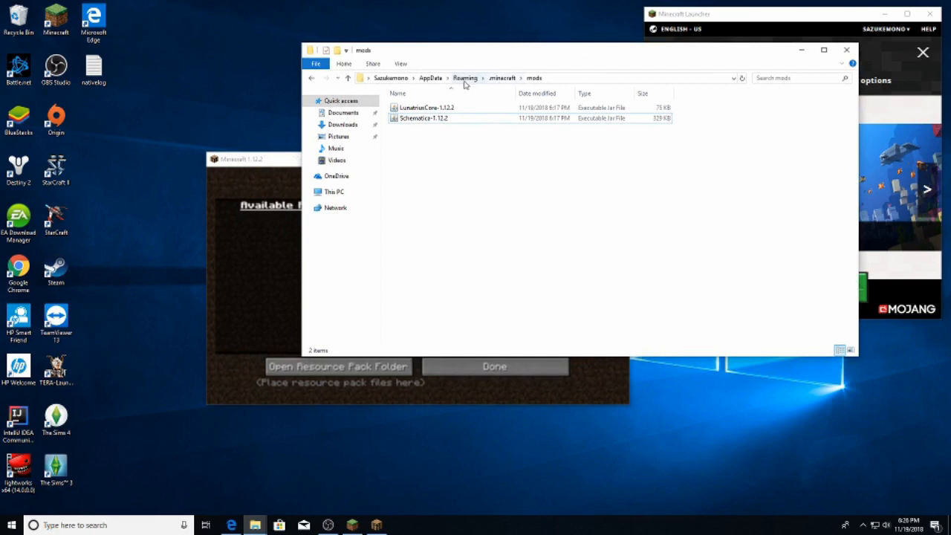
{"action": "mouse_move", "coordinate": [467, 82]}
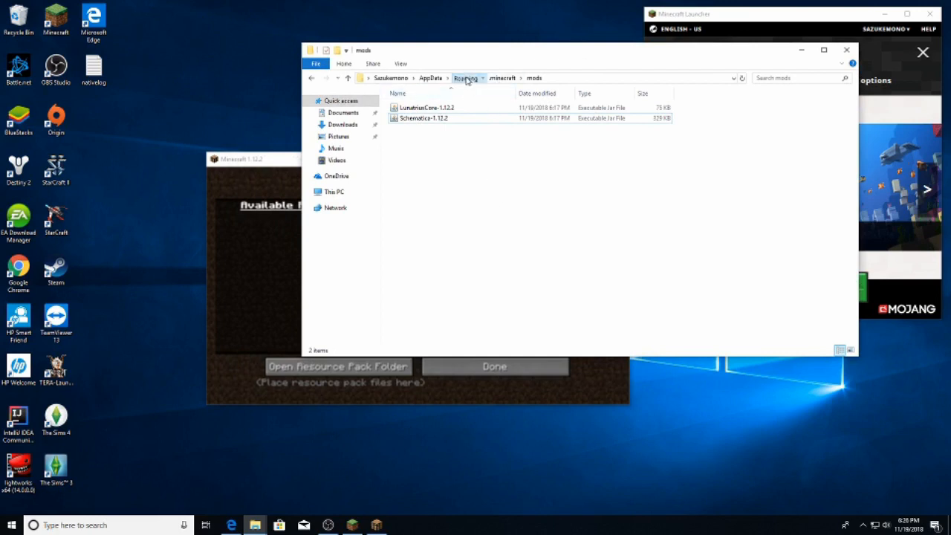
{"action": "left_click", "coordinate": [467, 77]}
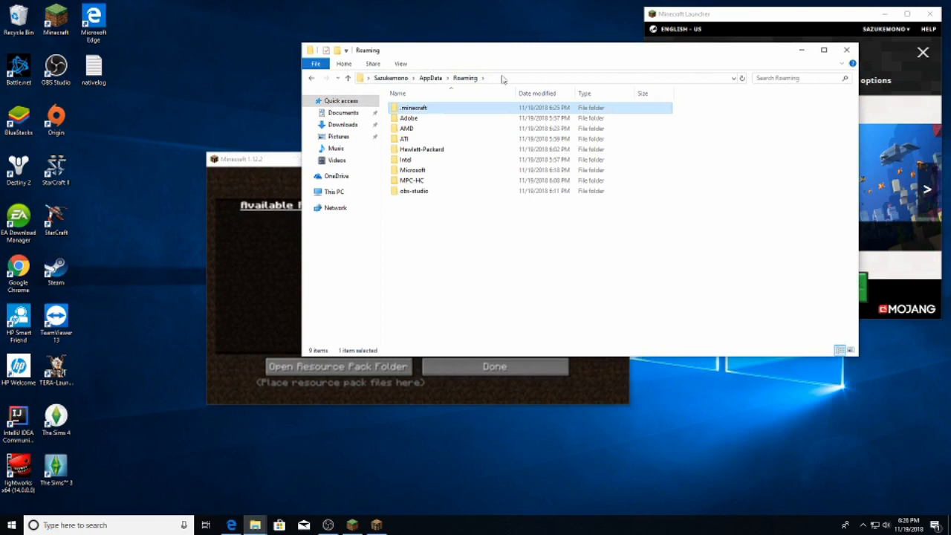
{"action": "mouse_move", "coordinate": [621, 83]}
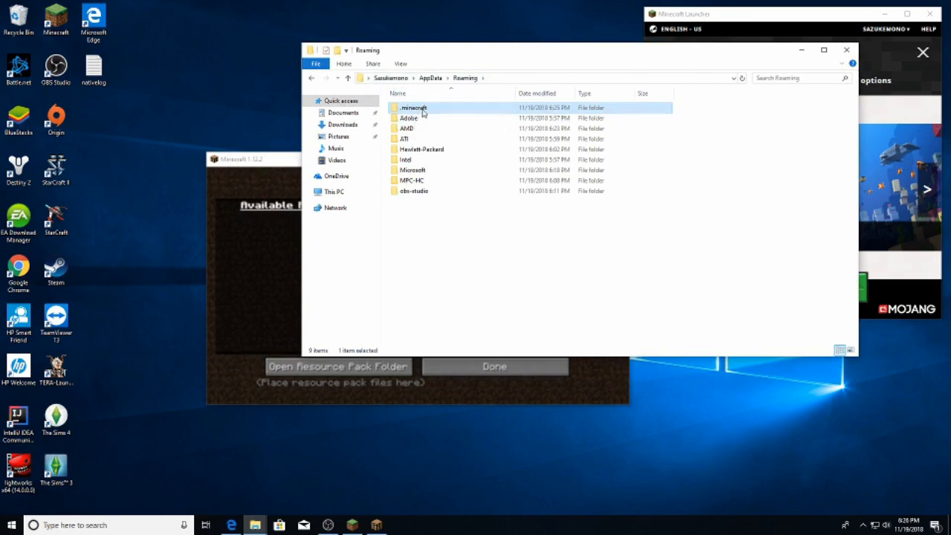
{"action": "right_click", "coordinate": [413, 107]}
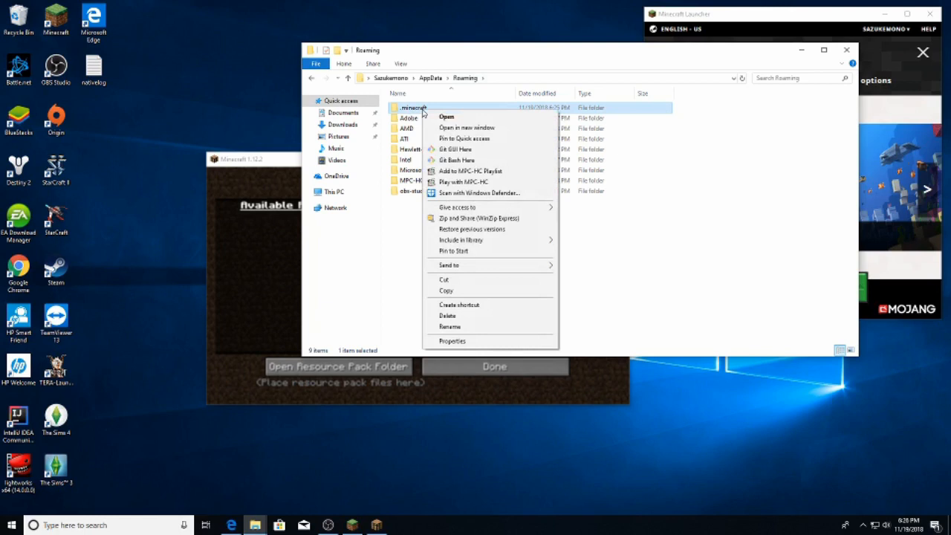
{"action": "mouse_move", "coordinate": [464, 139]}
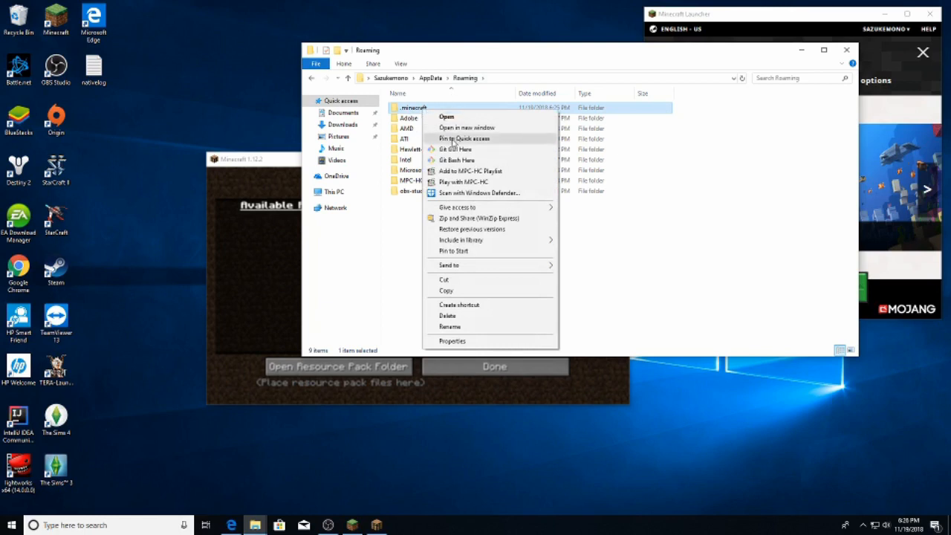
{"action": "mouse_move", "coordinate": [324, 169]}
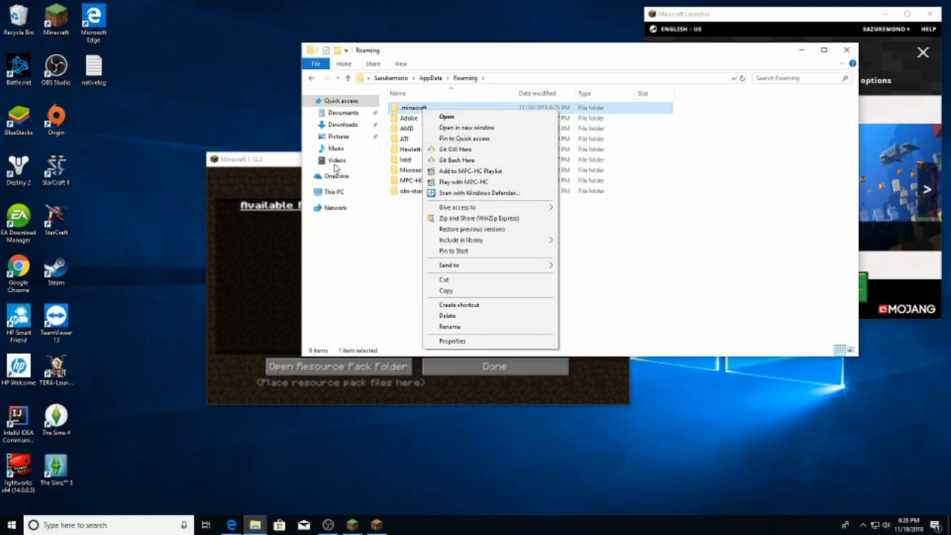
{"action": "mouse_move", "coordinate": [337, 149]}
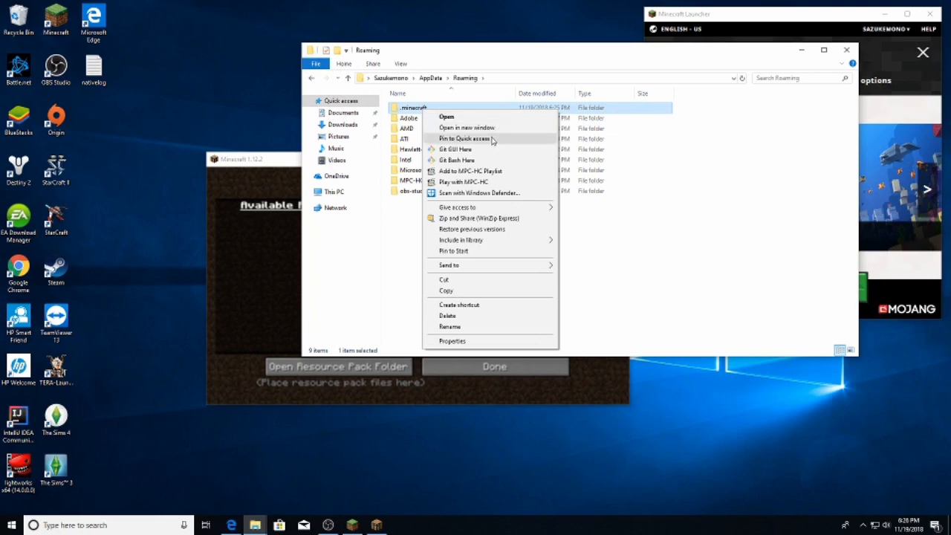
{"action": "left_click", "coordinate": [453, 138]}
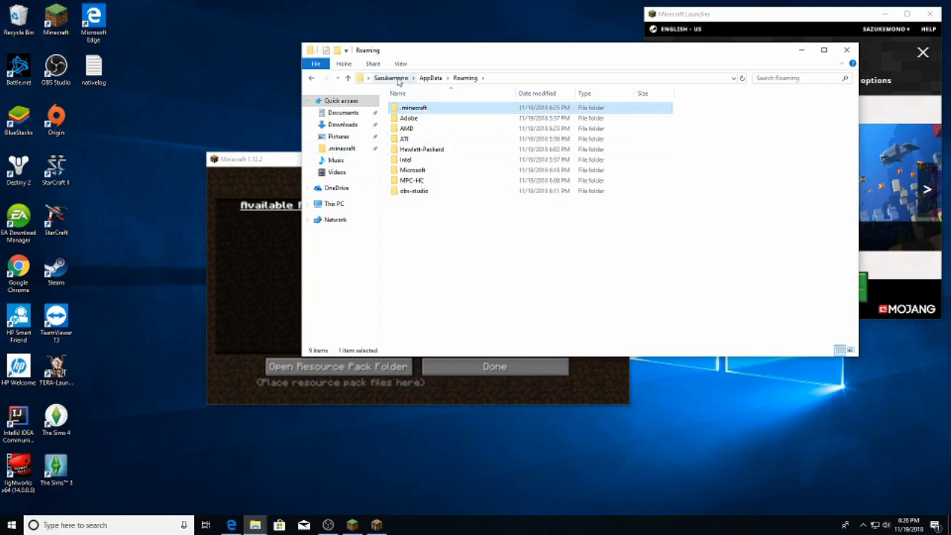
Confirm .minecraft opens from its pinned shortcut in the sidebar, then close File Explorer.
{"action": "left_click", "coordinate": [384, 77]}
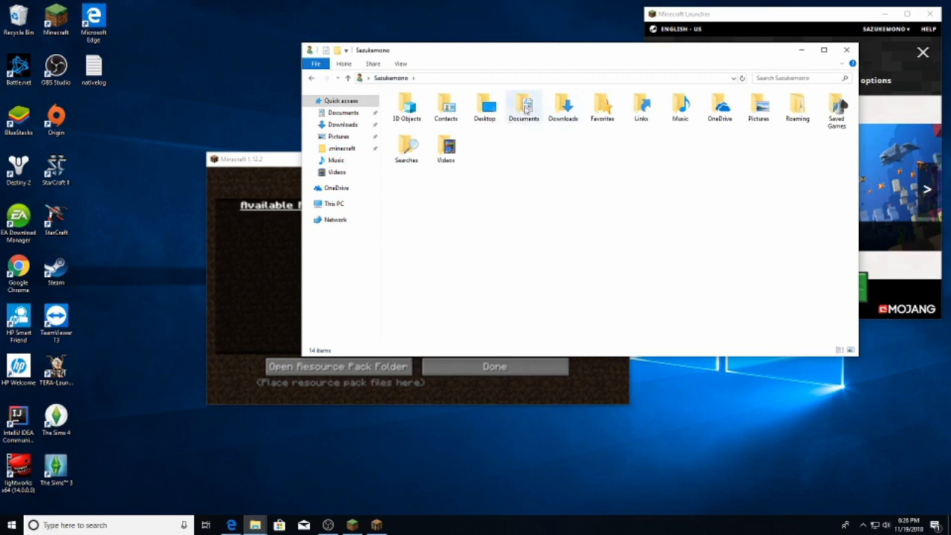
{"action": "double_click", "coordinate": [523, 106]}
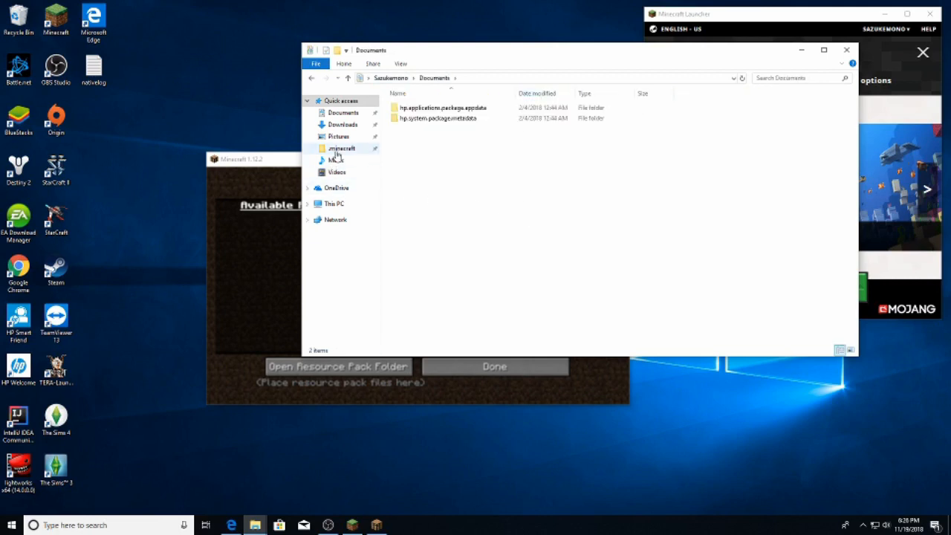
{"action": "left_click", "coordinate": [338, 149]}
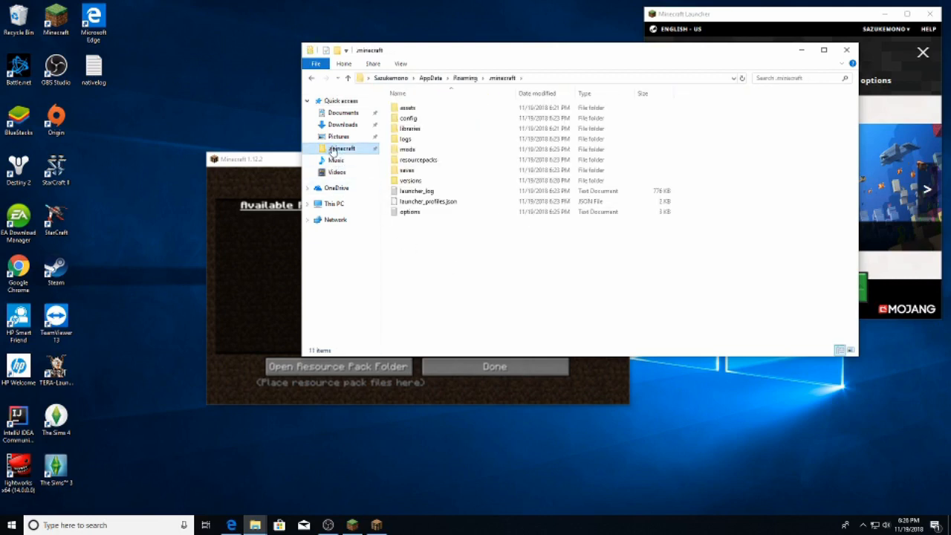
{"action": "left_click", "coordinate": [418, 159]}
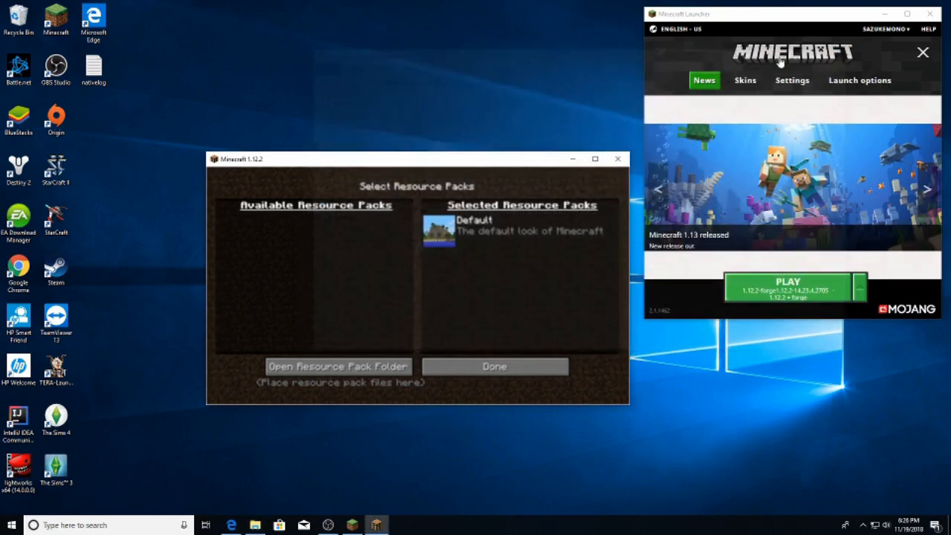
Quit the game and relaunch Minecraft so it starts with six Forge mods loaded.
{"action": "left_click", "coordinate": [493, 366]}
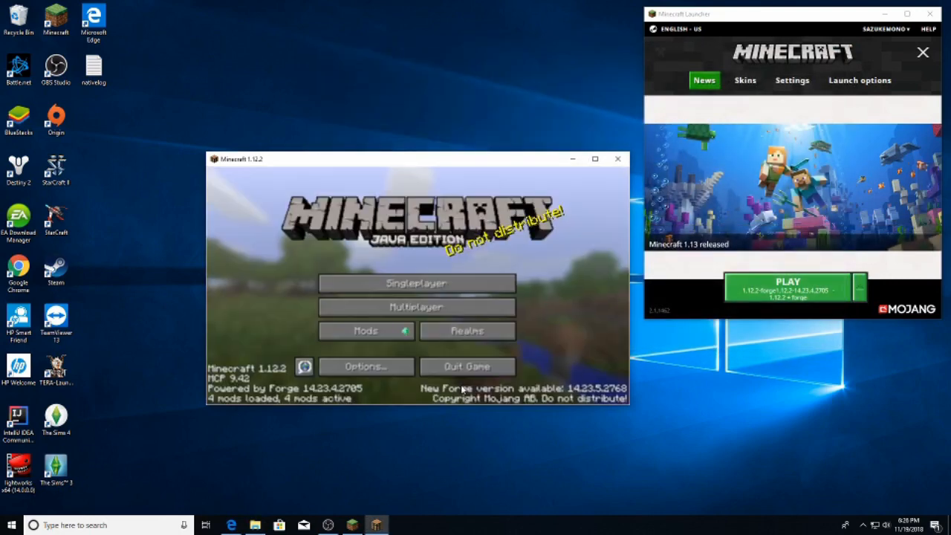
{"action": "left_click", "coordinate": [617, 159]}
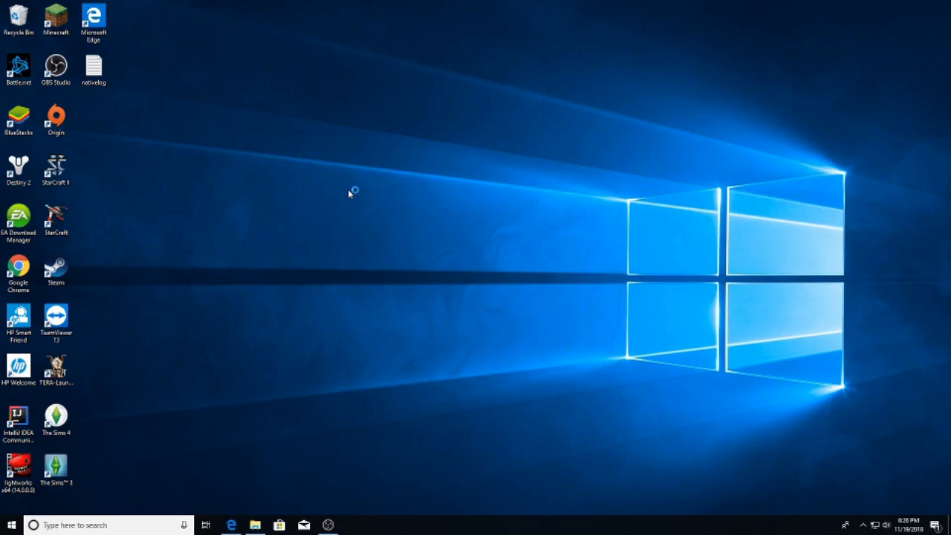
{"action": "mouse_move", "coordinate": [347, 194]}
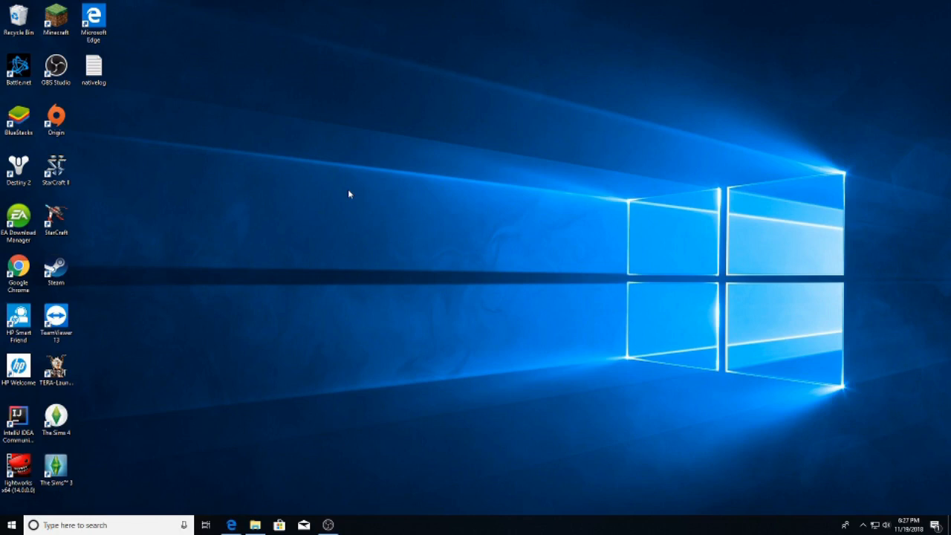
{"action": "double_click", "coordinate": [56, 21]}
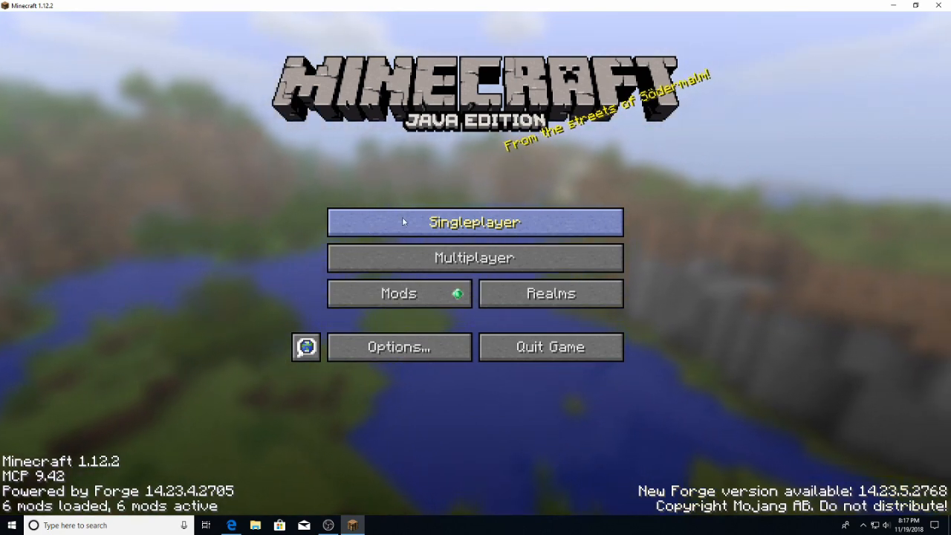
Load the singleplayer village world and host it via Open to LAN, then pause again.
{"action": "left_click", "coordinate": [473, 223]}
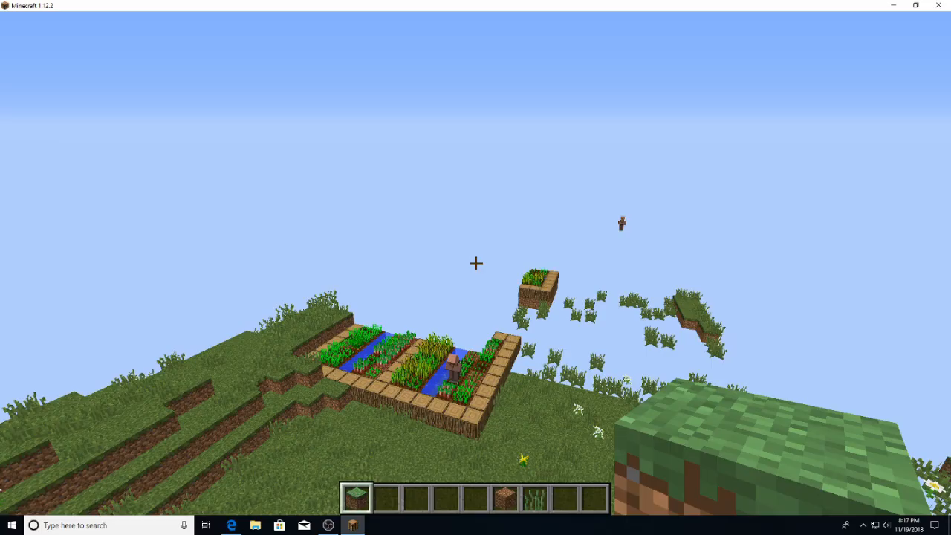
{"action": "mouse_move", "coordinate": [475, 267]}
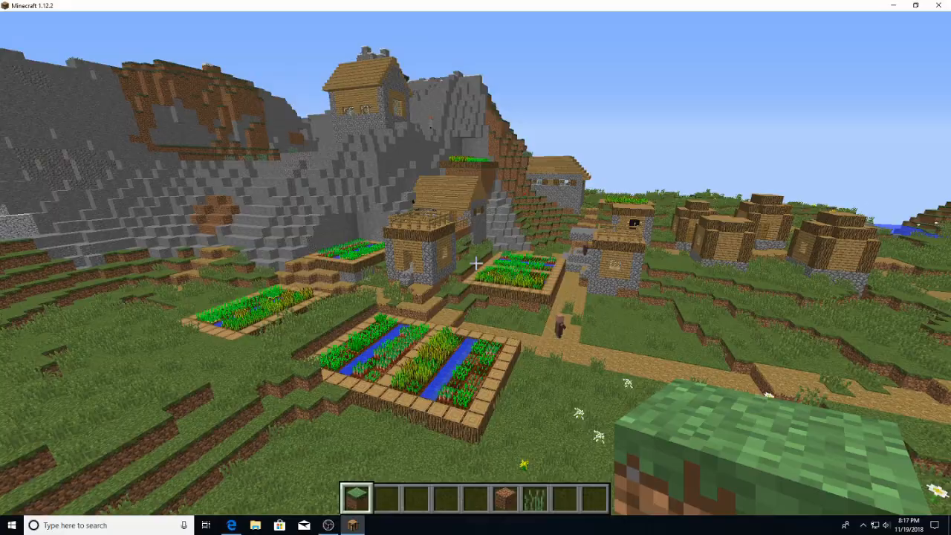
{"action": "key", "text": "Escape"}
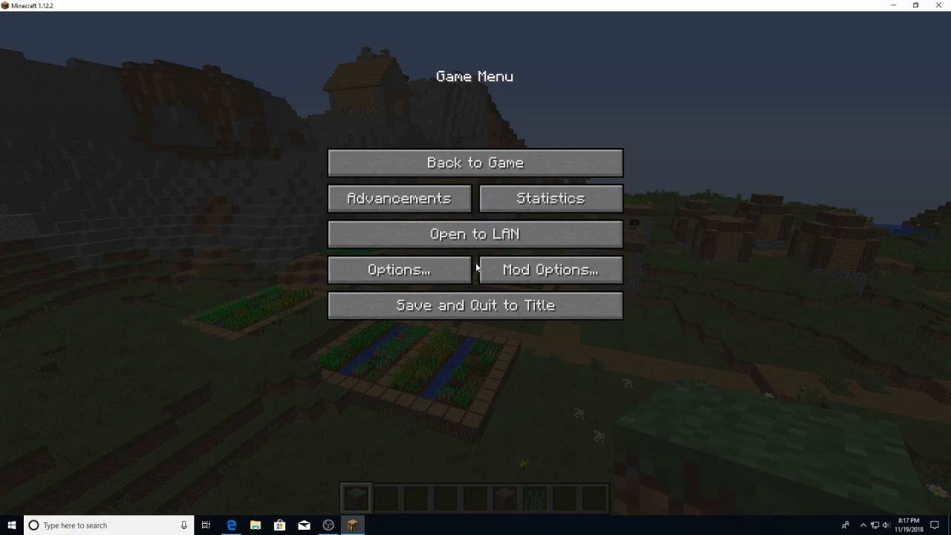
{"action": "left_click", "coordinate": [474, 232]}
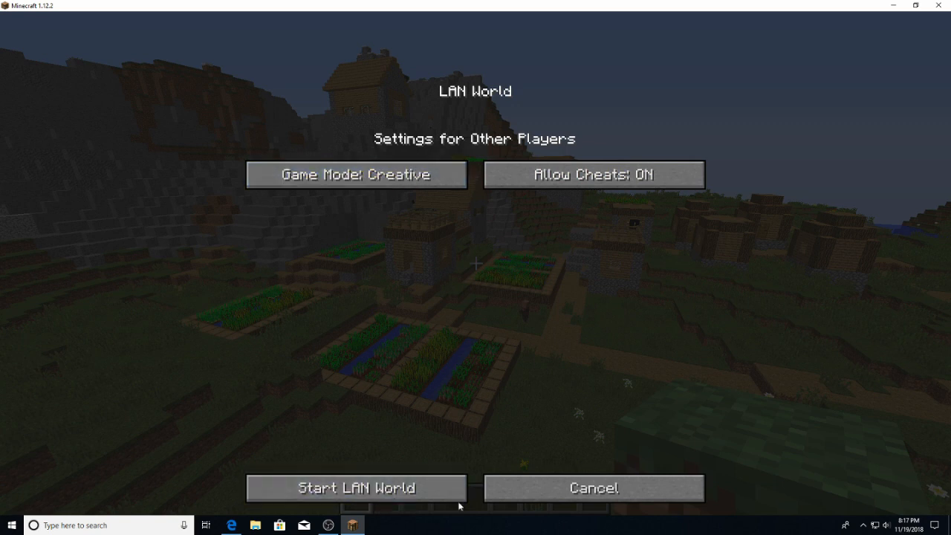
{"action": "left_click", "coordinate": [359, 487]}
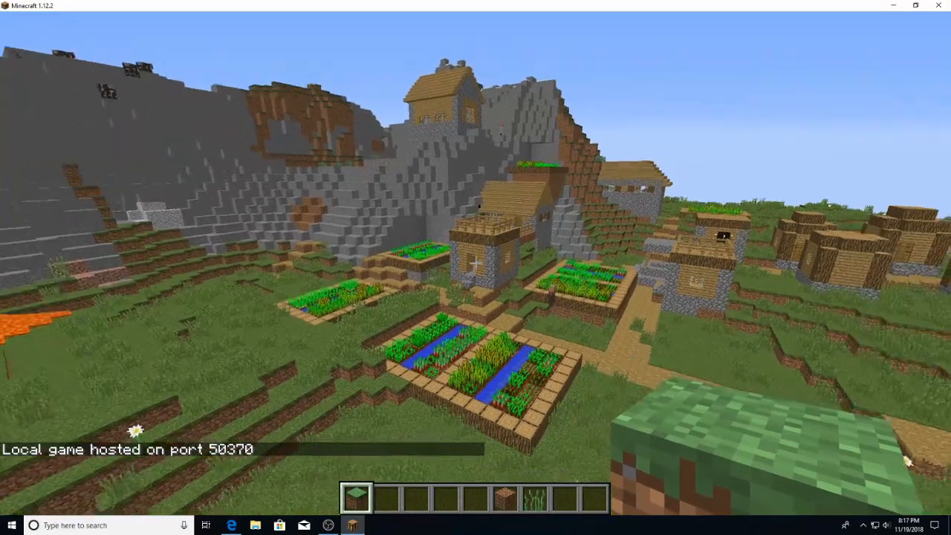
{"action": "mouse_move", "coordinate": [476, 267]}
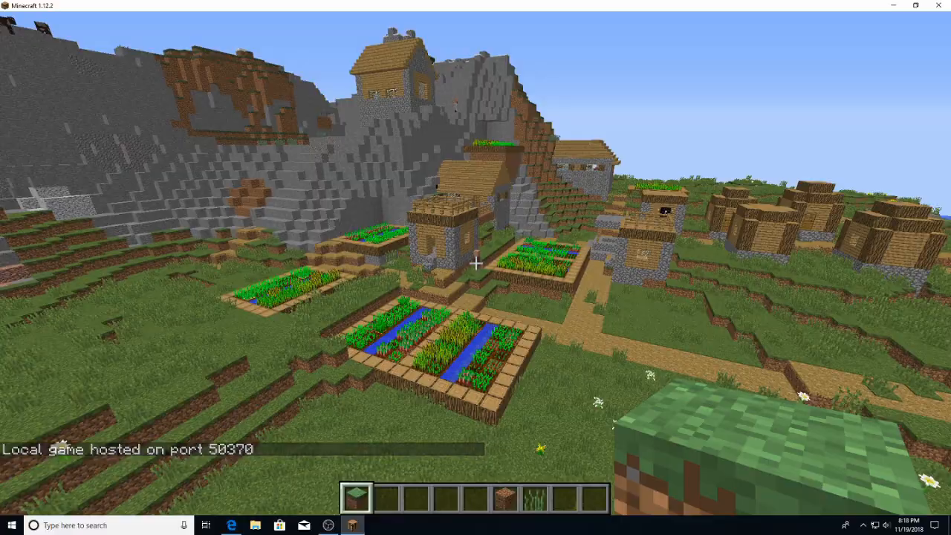
{"action": "key", "text": "Escape"}
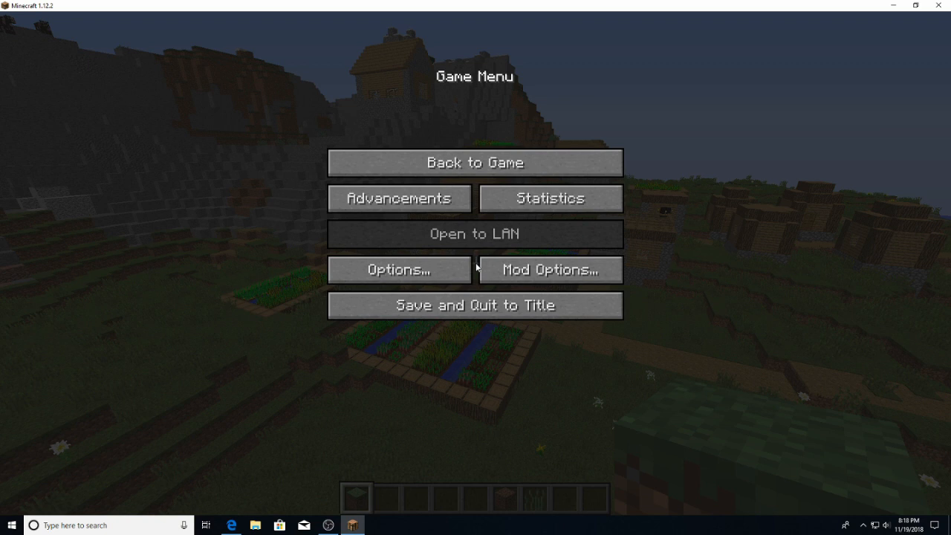
Scroll Controls down to the Schematica section, check its key bindings, and leave with Done.
{"action": "left_click", "coordinate": [396, 269]}
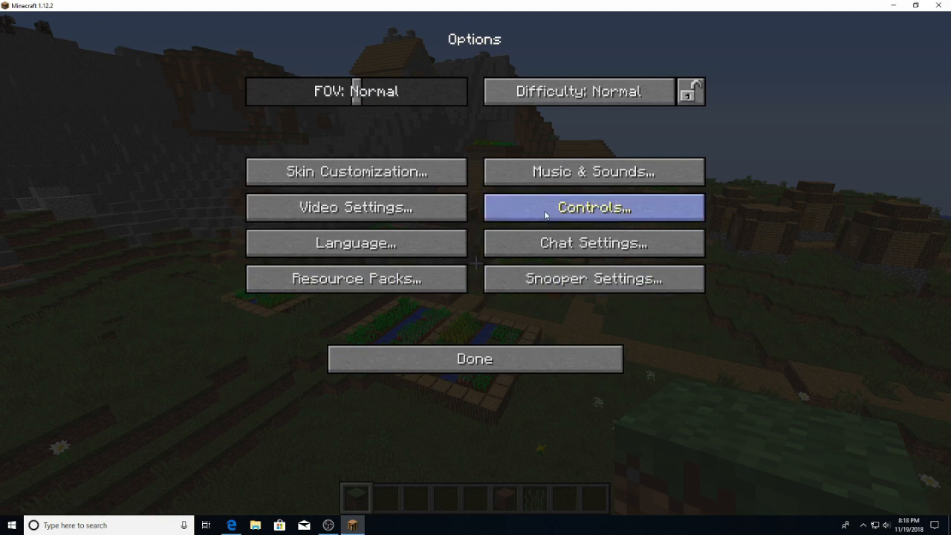
{"action": "left_click", "coordinate": [594, 211]}
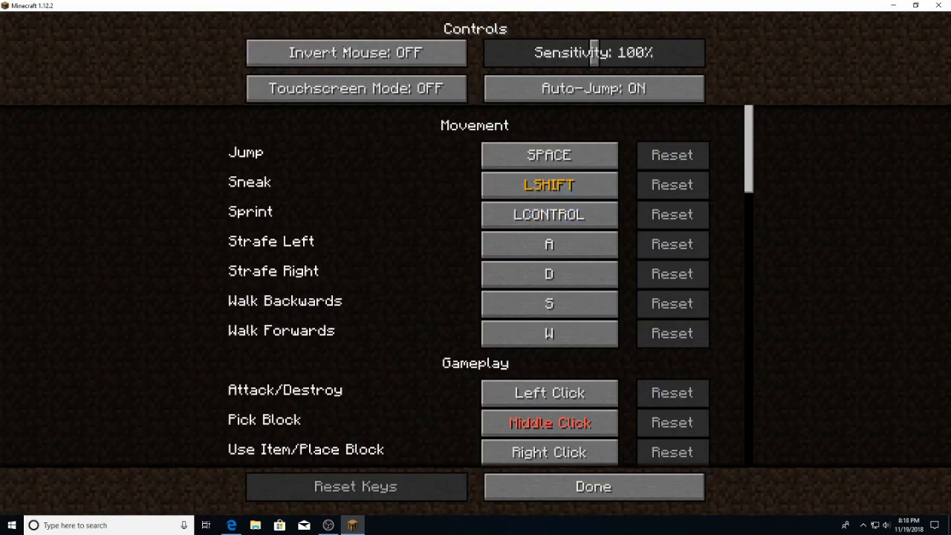
{"action": "scroll", "scroll_direction": "down", "scroll_amount": 3}
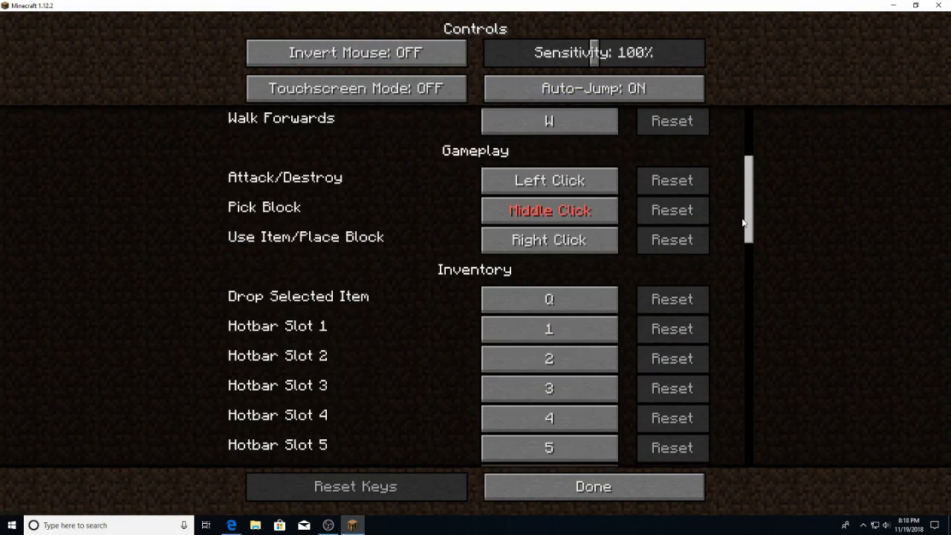
{"action": "scroll", "scroll_direction": "down", "scroll_amount": 3}
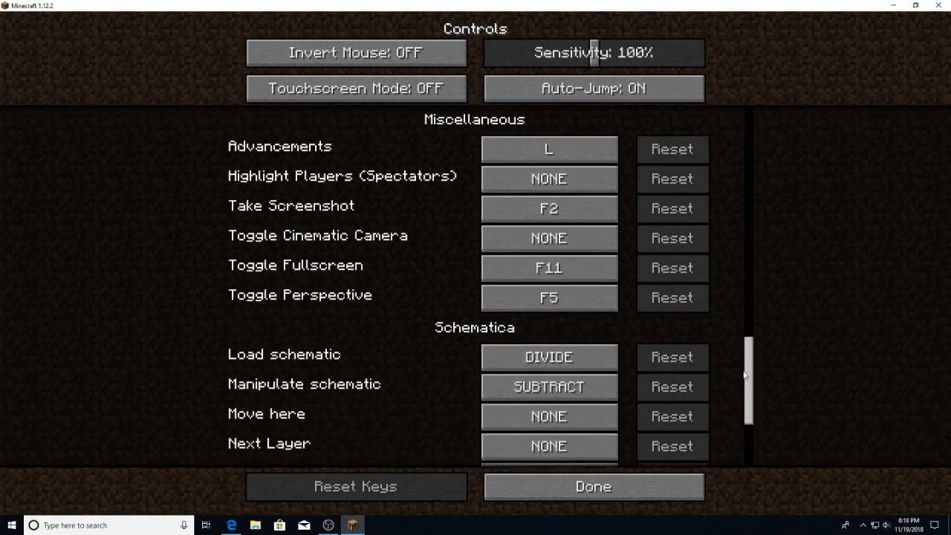
{"action": "scroll", "scroll_direction": "down", "scroll_amount": 3}
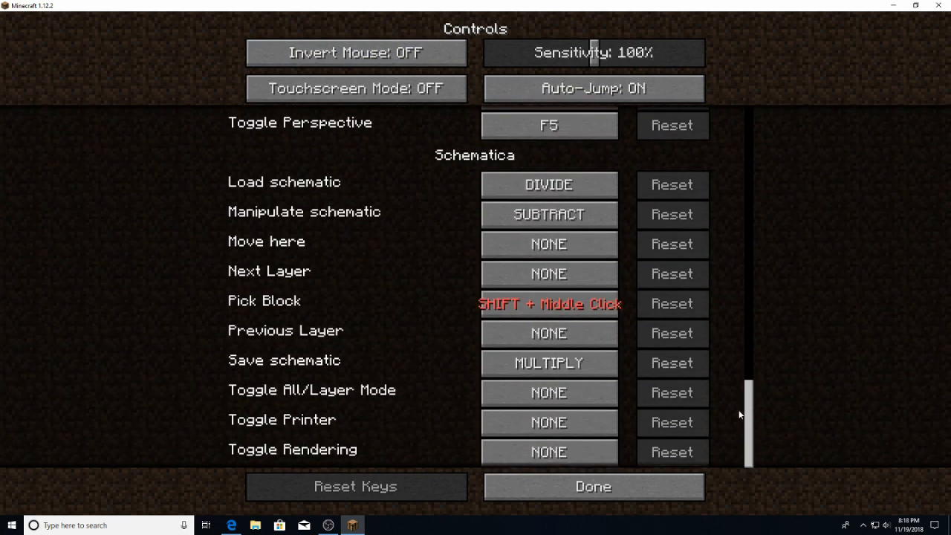
{"action": "mouse_move", "coordinate": [569, 467]}
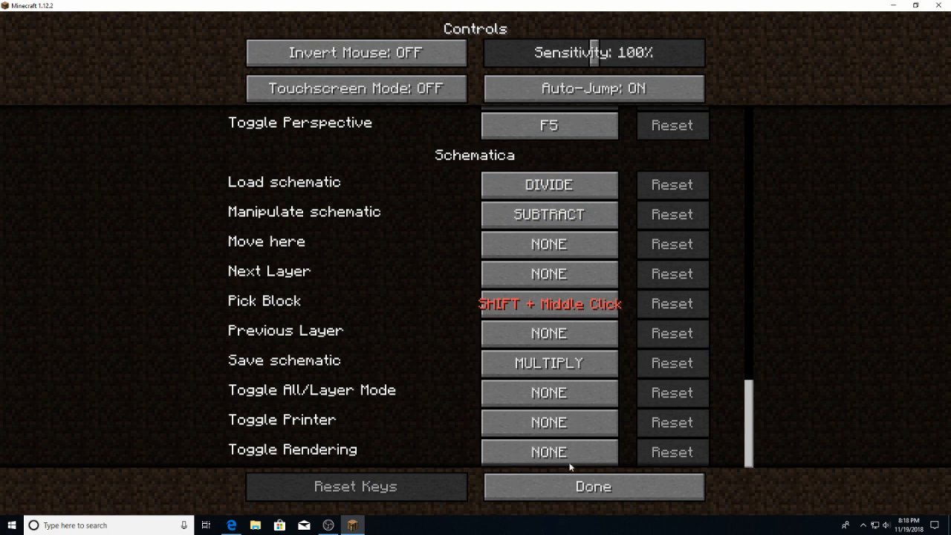
{"action": "left_click", "coordinate": [550, 214]}
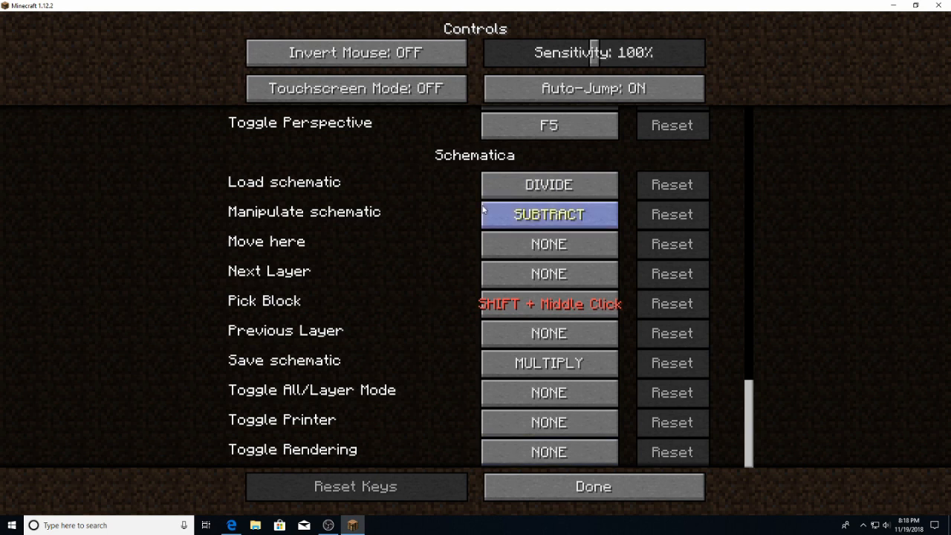
{"action": "mouse_move", "coordinate": [464, 194]}
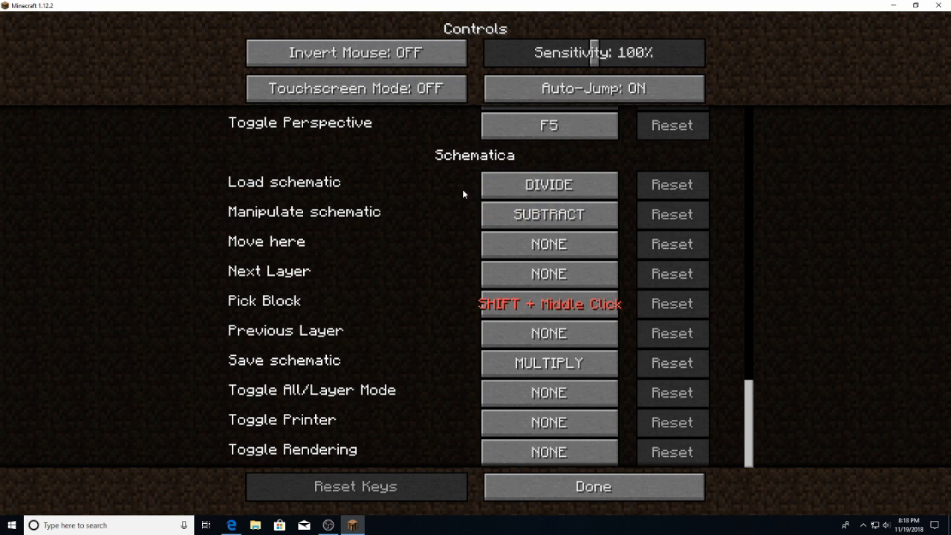
{"action": "mouse_move", "coordinate": [451, 202]}
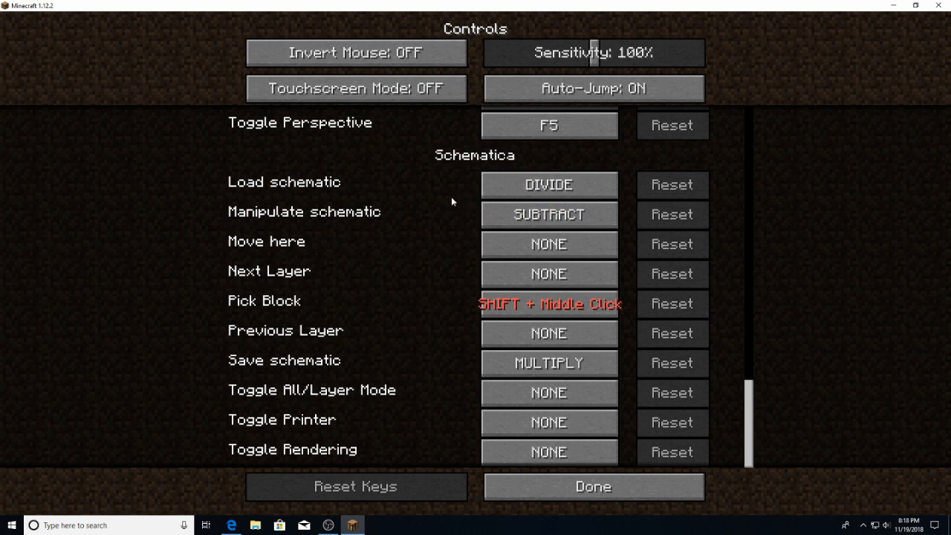
{"action": "mouse_move", "coordinate": [469, 298]}
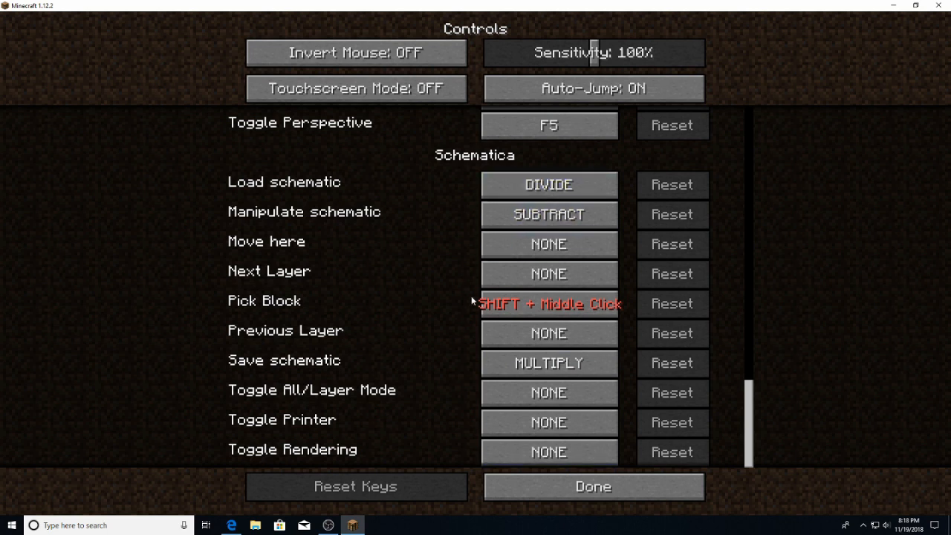
{"action": "mouse_move", "coordinate": [435, 277]}
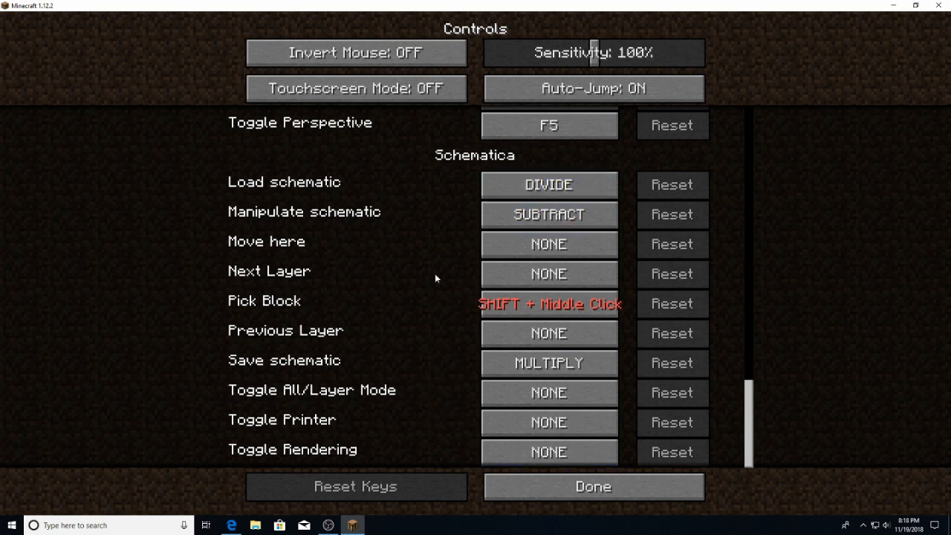
{"action": "mouse_move", "coordinate": [747, 396]}
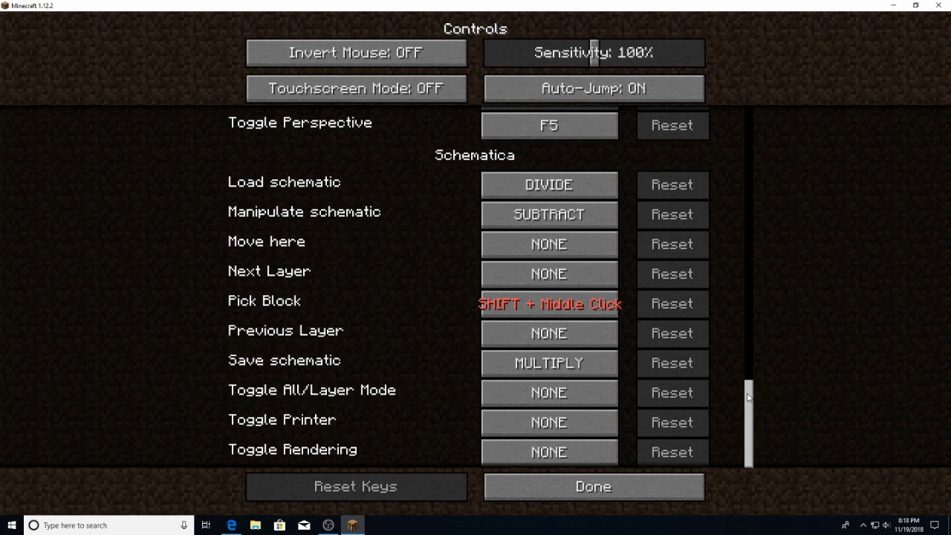
{"action": "mouse_move", "coordinate": [466, 380]}
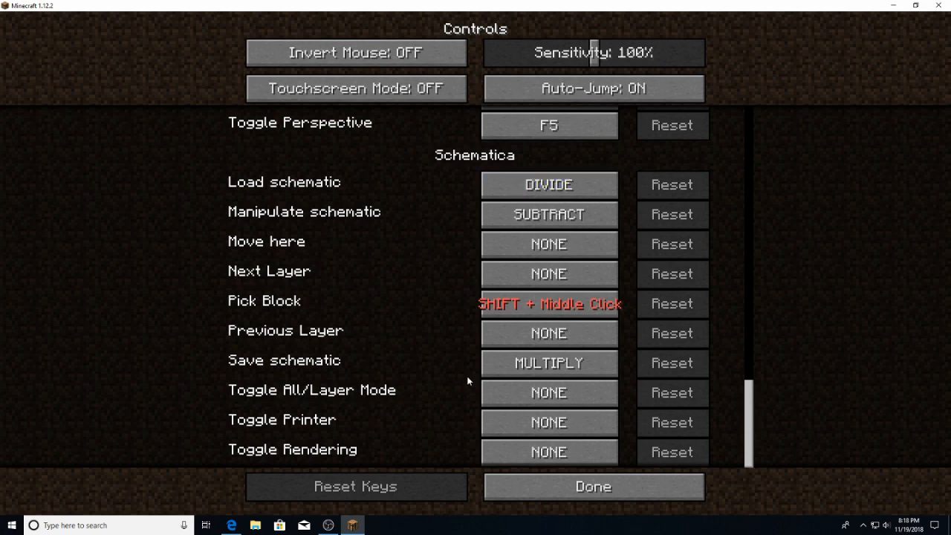
{"action": "left_click", "coordinate": [594, 485]}
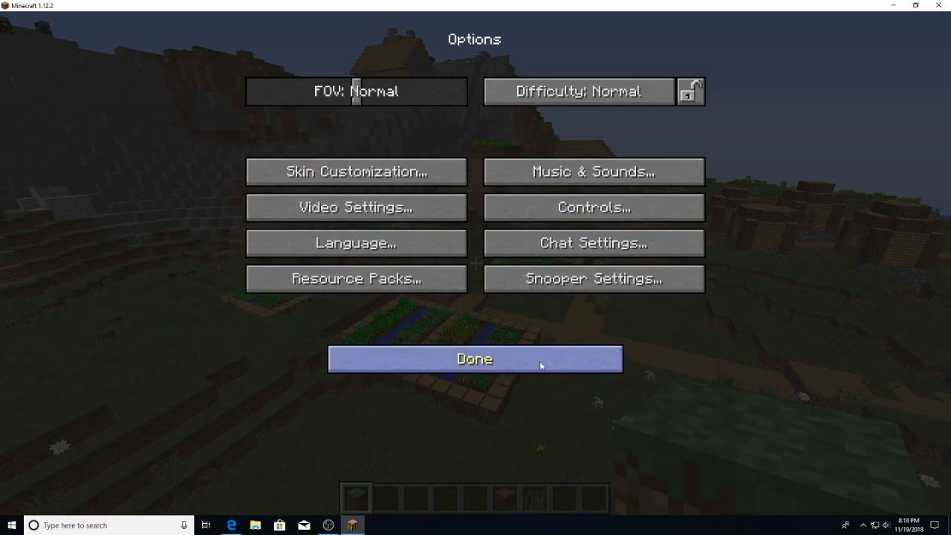
Close Options and resume play in the village world near the chapel.
{"action": "left_click", "coordinate": [473, 358]}
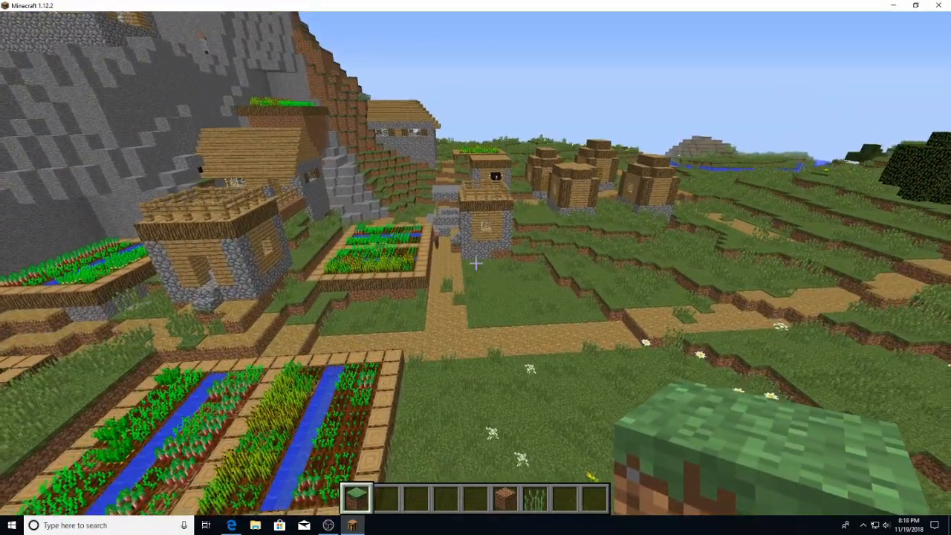
{"action": "mouse_move", "coordinate": [475, 267]}
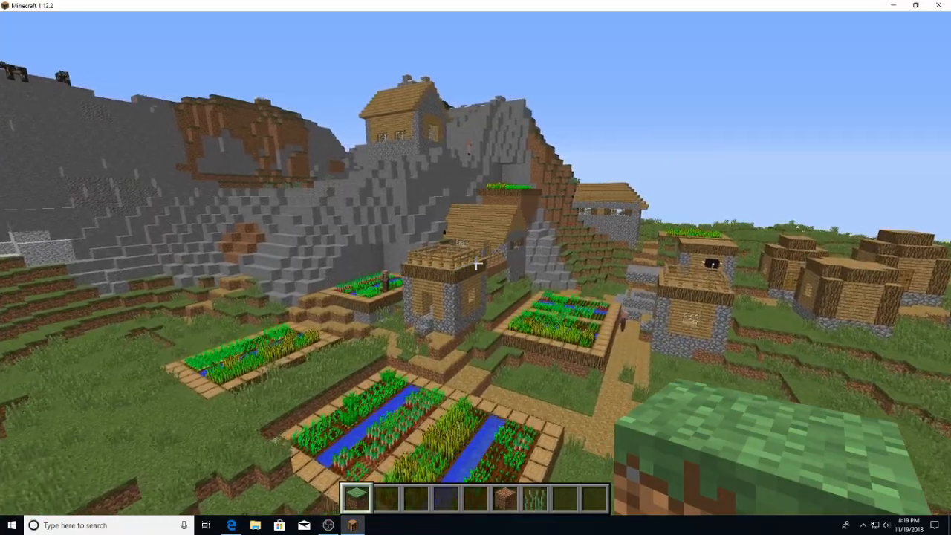
{"action": "mouse_move", "coordinate": [476, 265]}
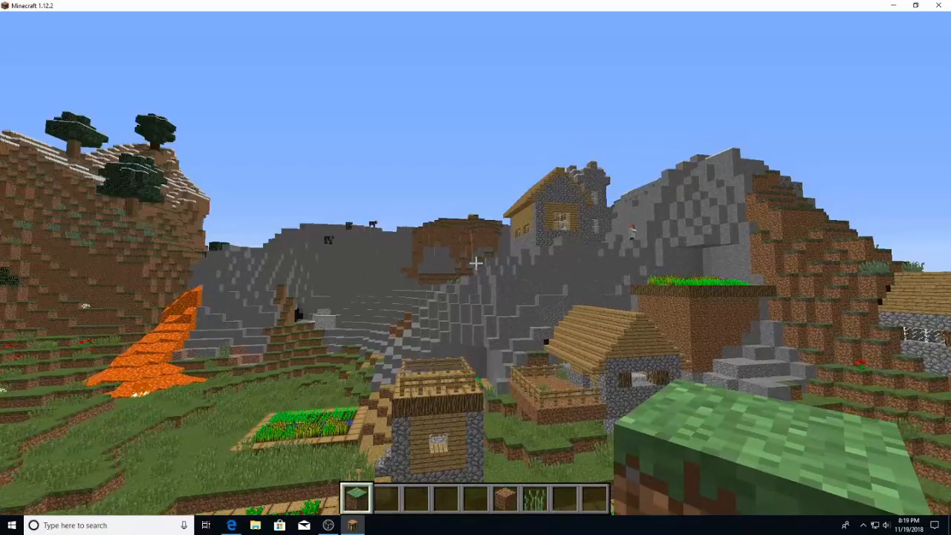
{"action": "mouse_move", "coordinate": [476, 262]}
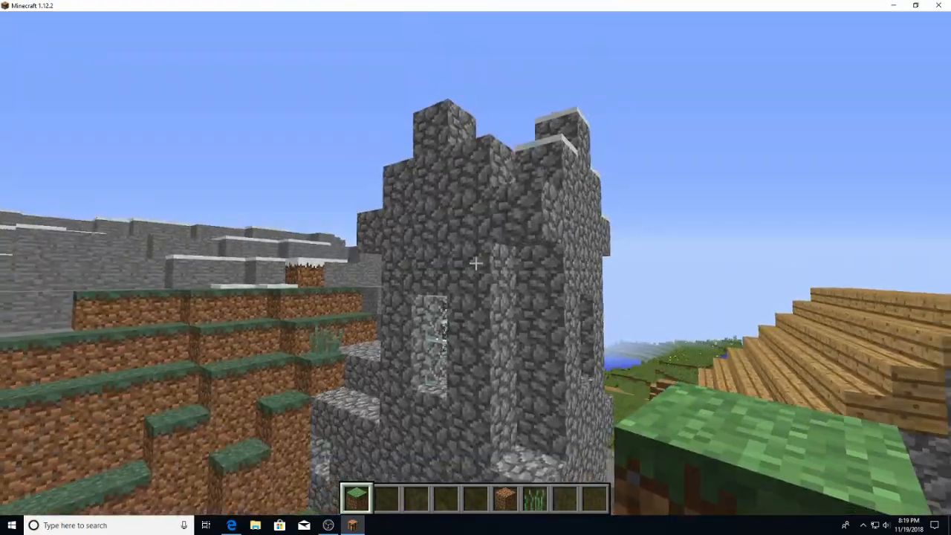
{"action": "mouse_move", "coordinate": [475, 260]}
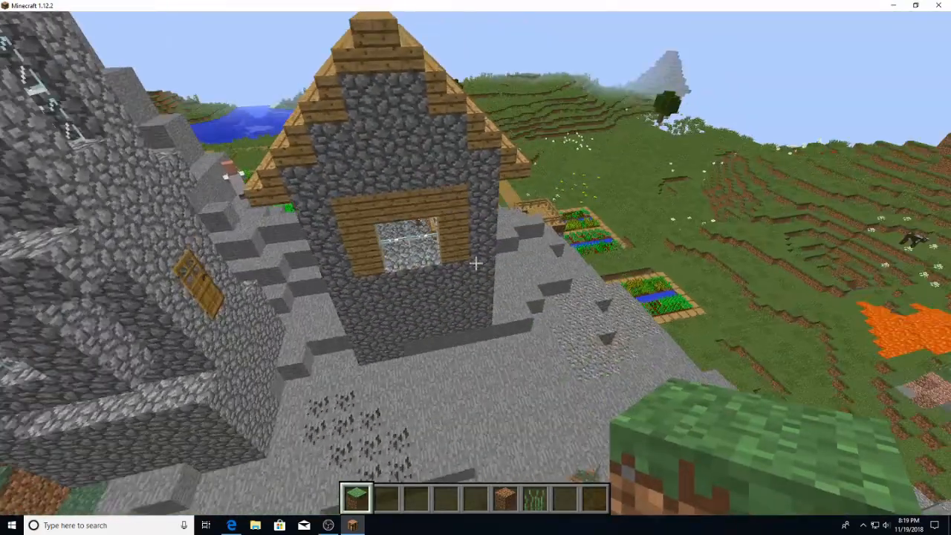
{"action": "mouse_move", "coordinate": [476, 263]}
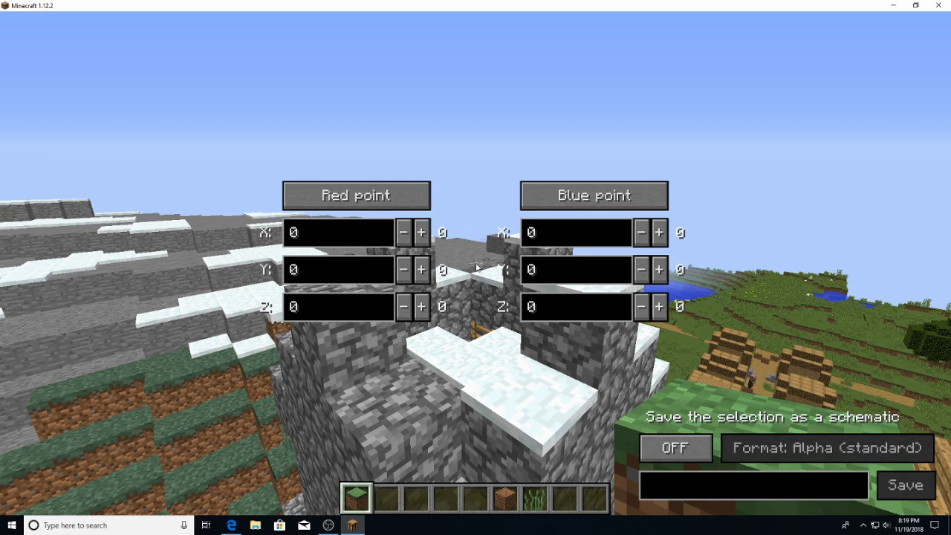
Set the red and blue selection corners around the chapel and lower the second Z coordinate.
{"action": "left_click", "coordinate": [675, 445]}
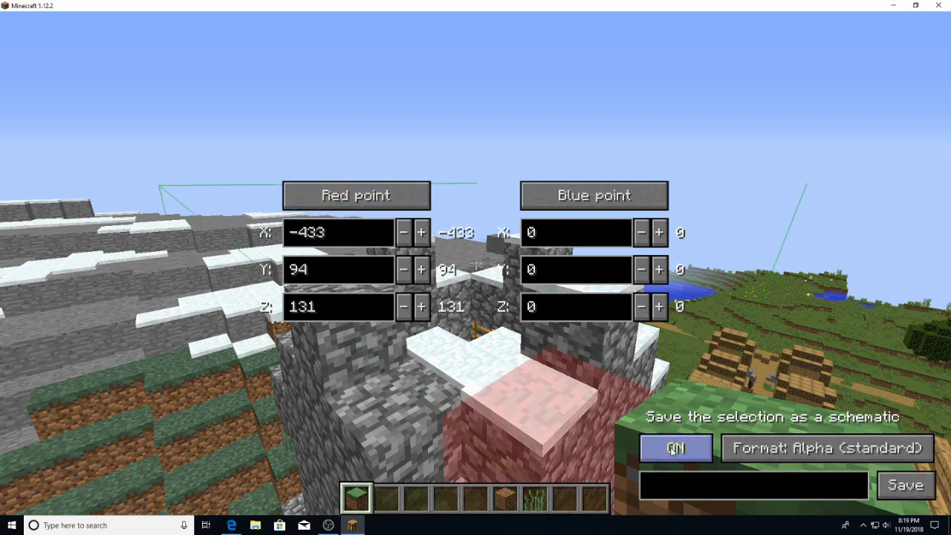
{"action": "left_click", "coordinate": [677, 446]}
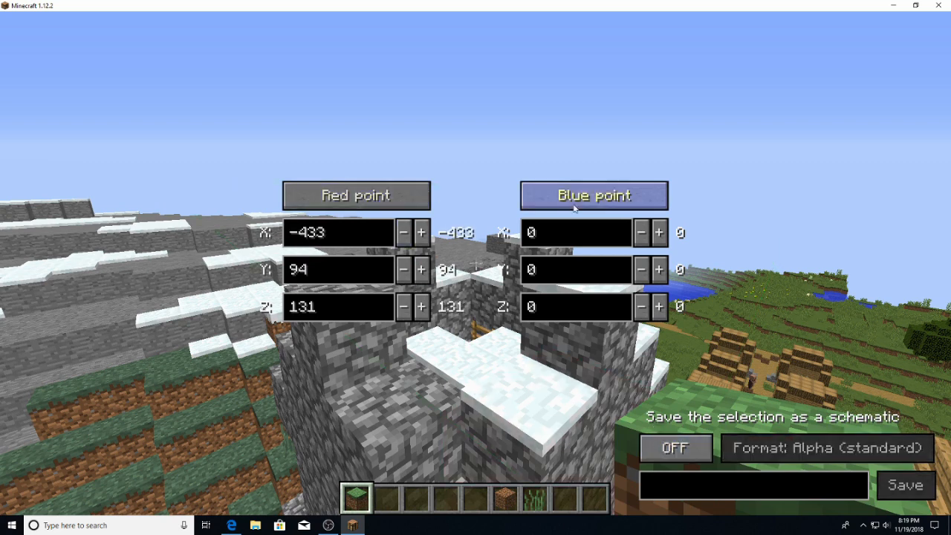
{"action": "left_click", "coordinate": [594, 196]}
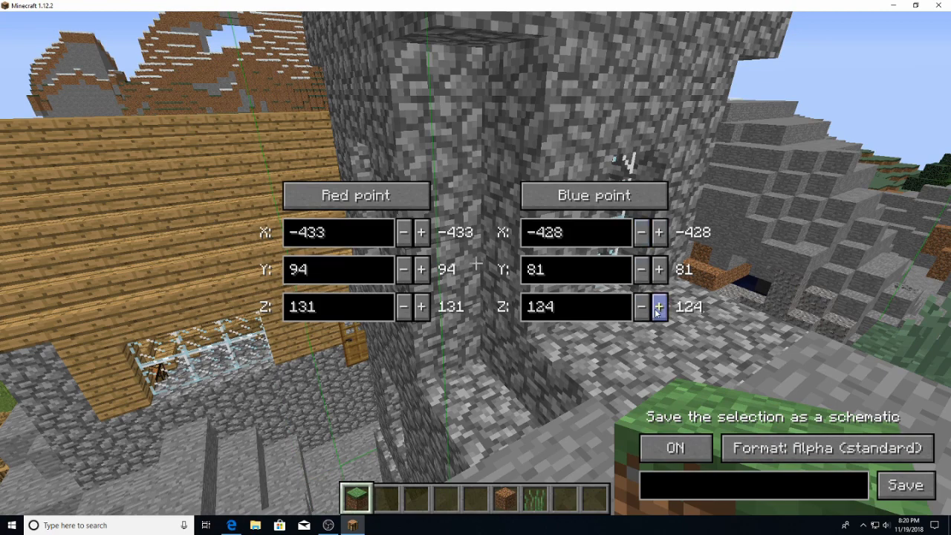
{"action": "left_click", "coordinate": [640, 306]}
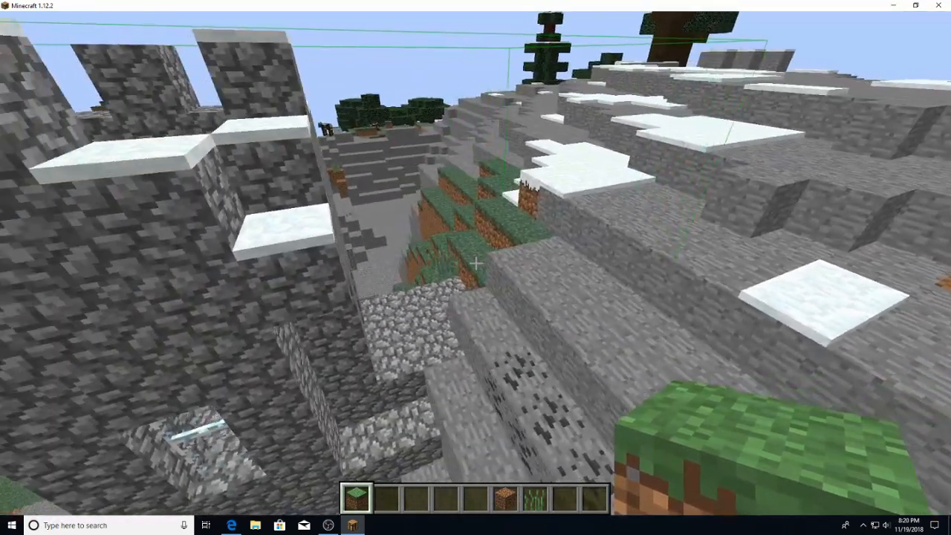
{"action": "mouse_move", "coordinate": [475, 267]}
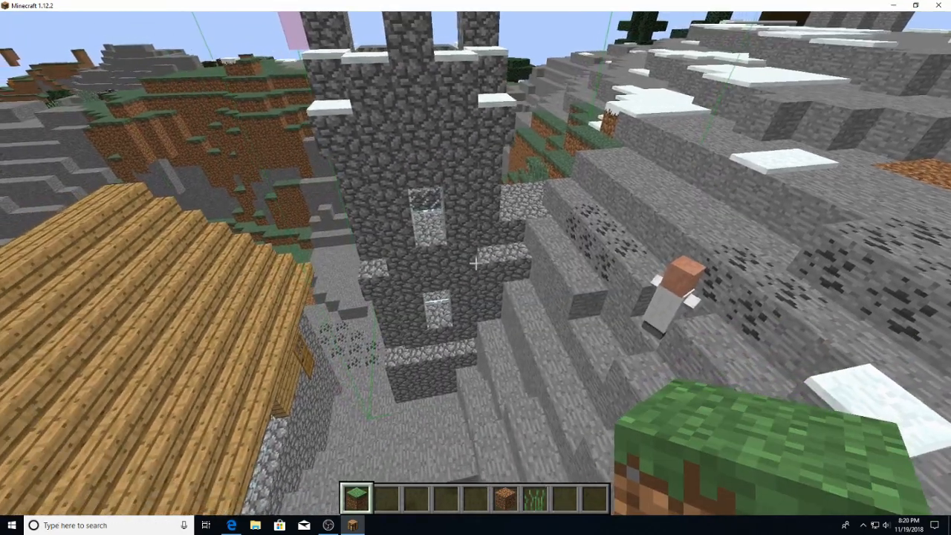
{"action": "mouse_move", "coordinate": [476, 267]}
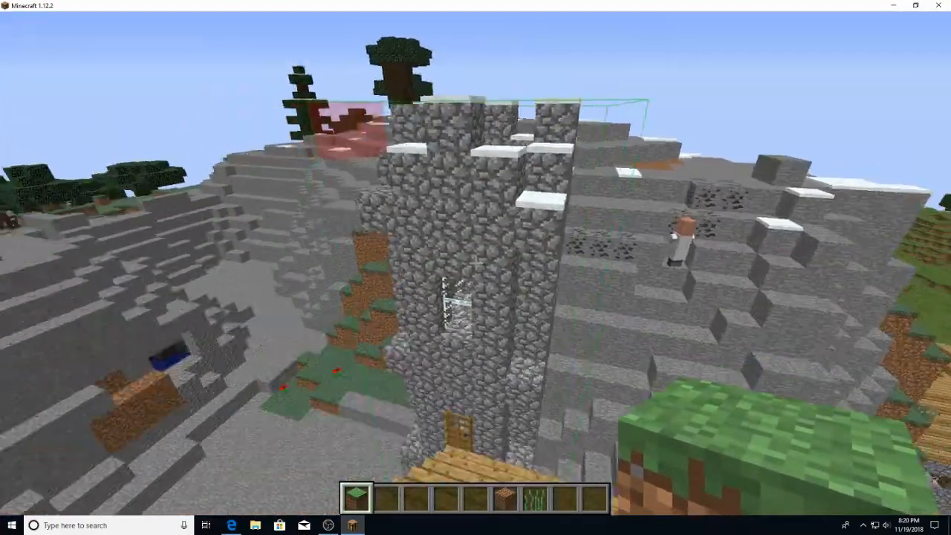
{"action": "mouse_move", "coordinate": [475, 268]}
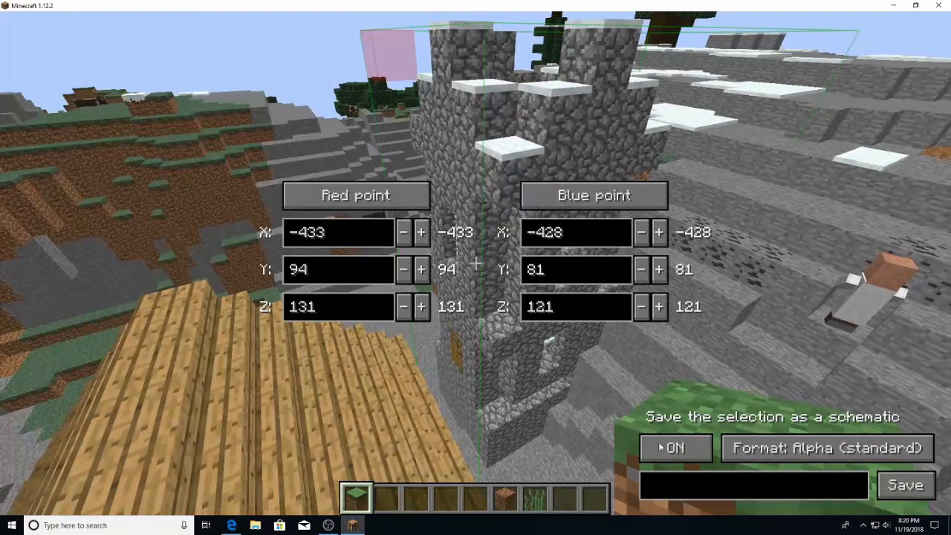
Name the selected region 'chapel' and save it as a schematic.
{"action": "type", "text": "chapel"}
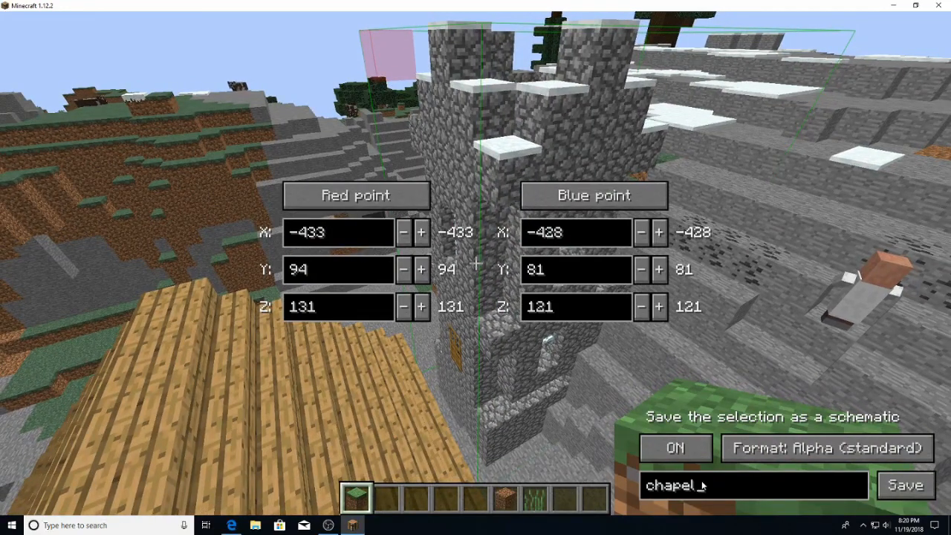
{"action": "left_click", "coordinate": [909, 485]}
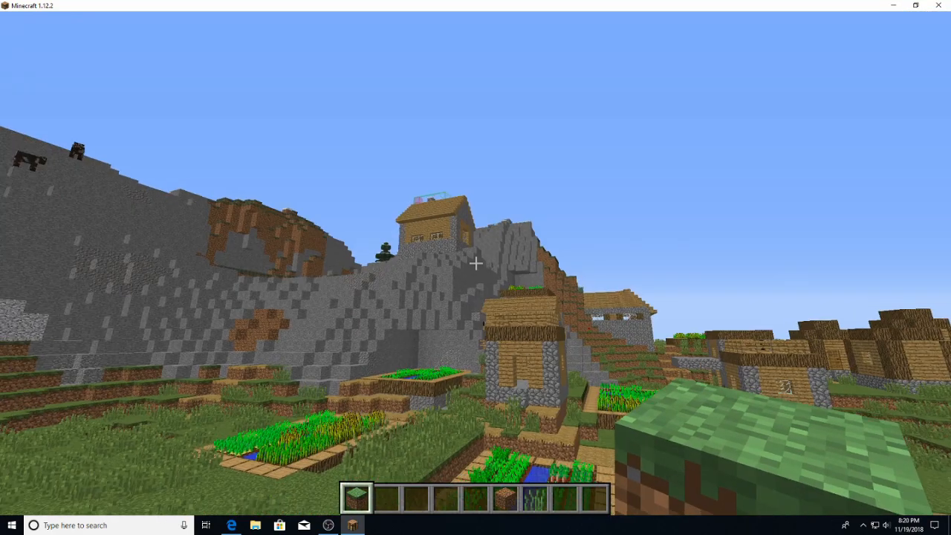
{"action": "mouse_move", "coordinate": [475, 264]}
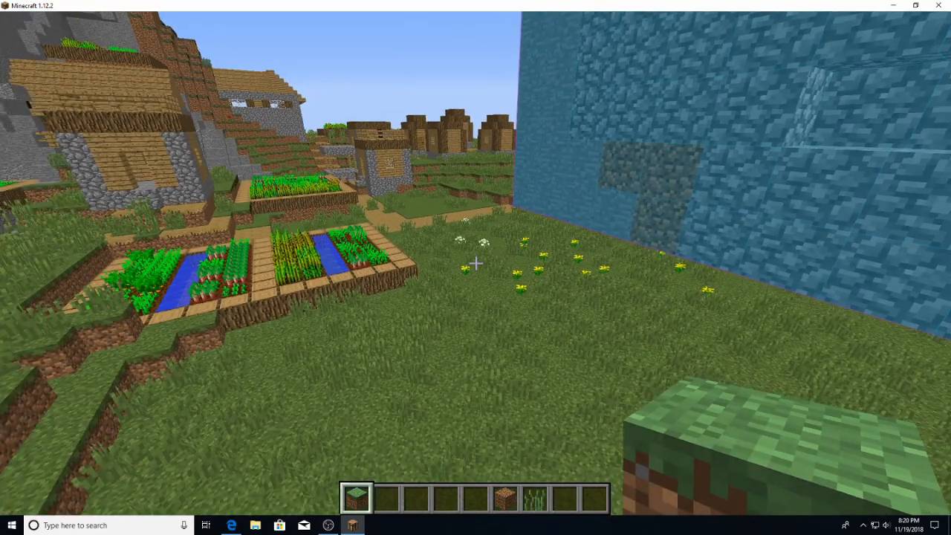
{"action": "mouse_move", "coordinate": [476, 265]}
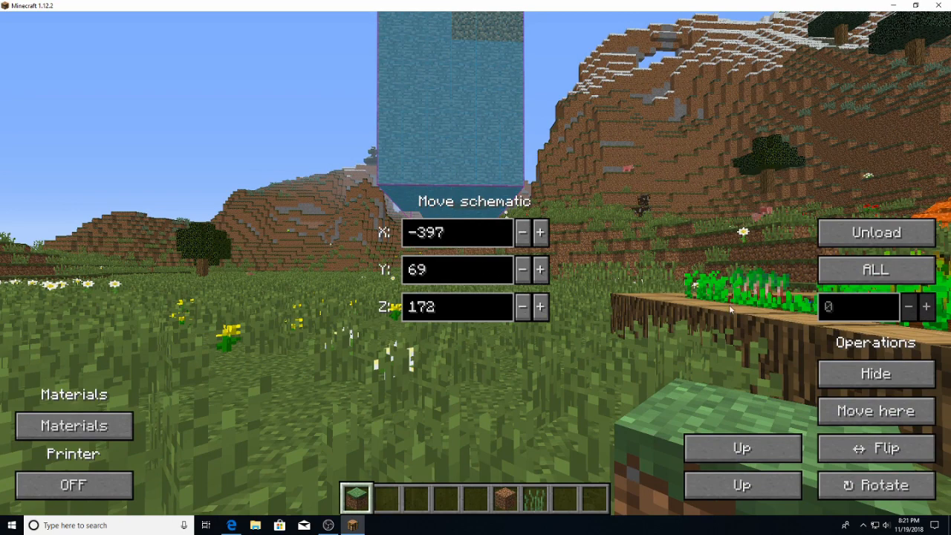
{"action": "mouse_move", "coordinate": [538, 271]}
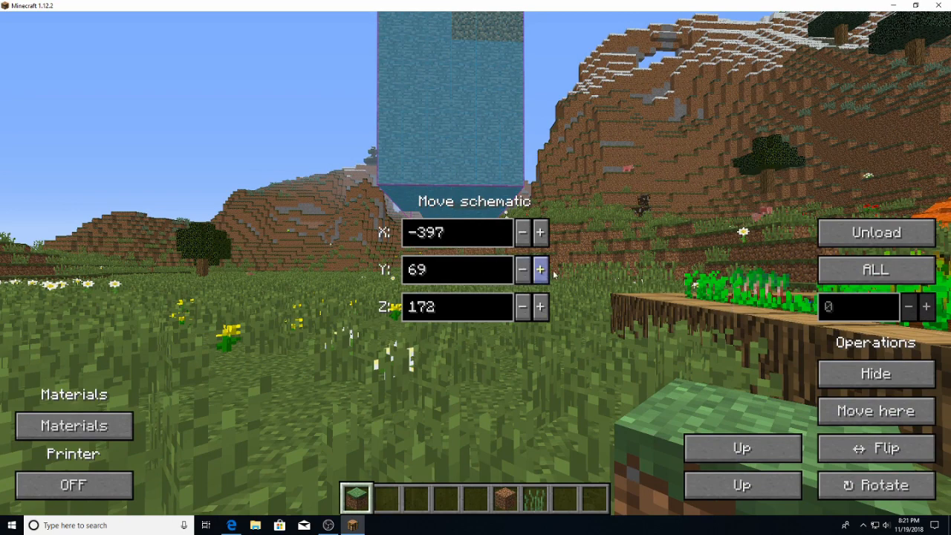
Nudge the chapel schematic along X, Z and Y, then bring it to the player's position.
{"action": "left_click", "coordinate": [538, 232]}
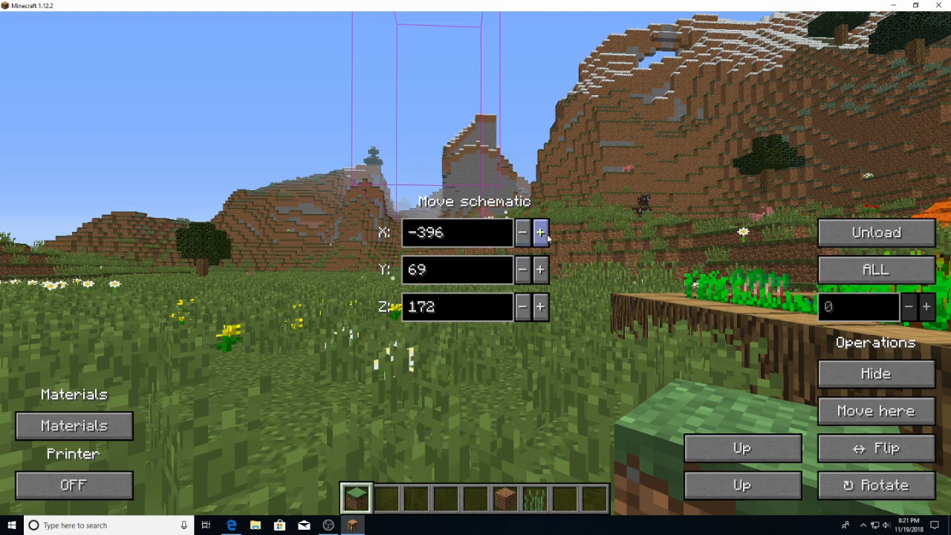
{"action": "left_click", "coordinate": [537, 231]}
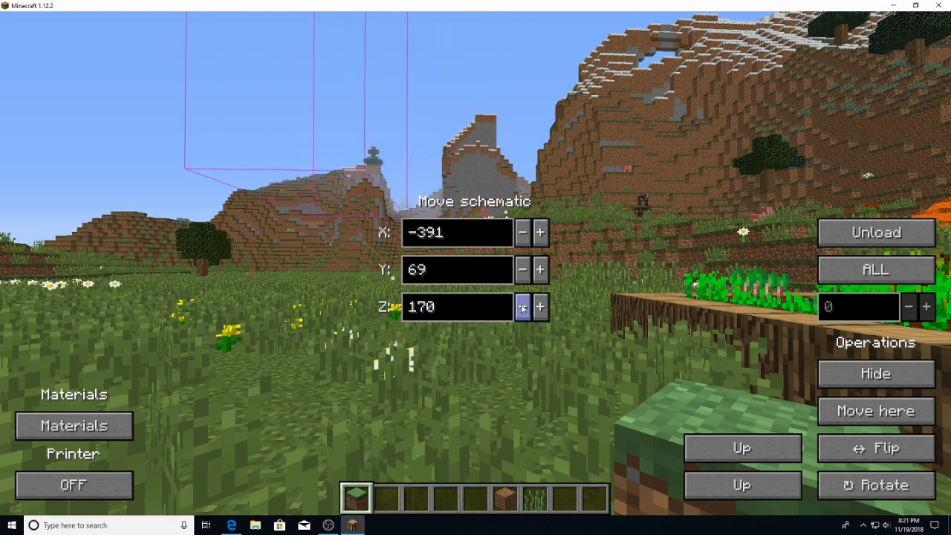
{"action": "left_click", "coordinate": [523, 306]}
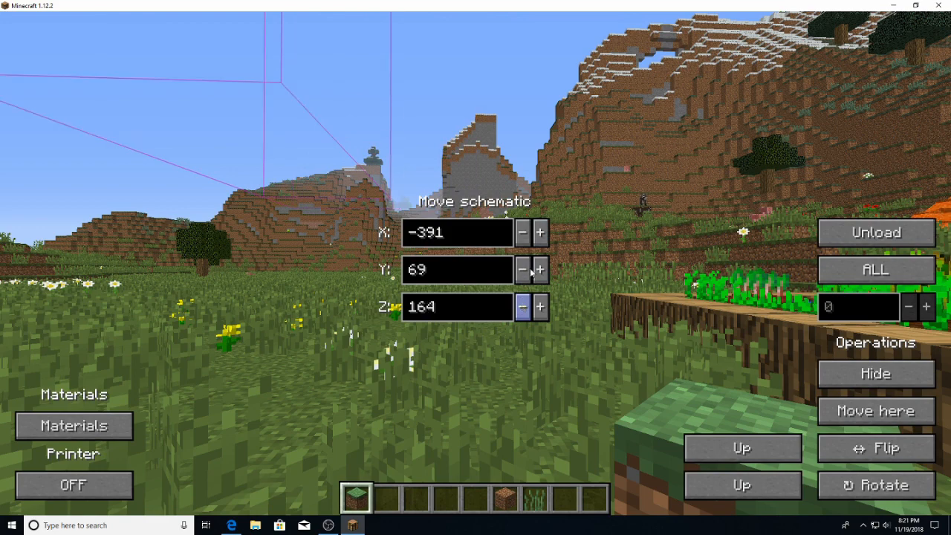
{"action": "left_click", "coordinate": [522, 269]}
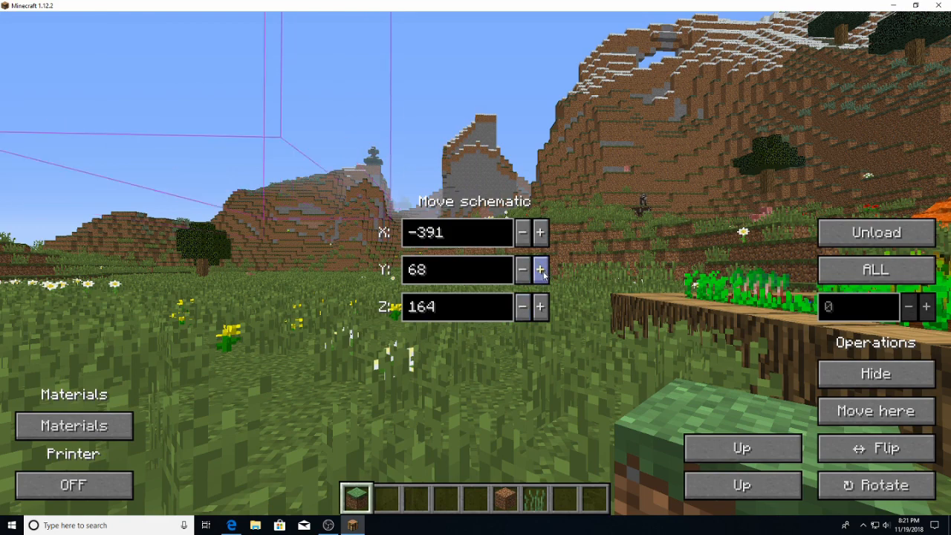
{"action": "left_click", "coordinate": [539, 270]}
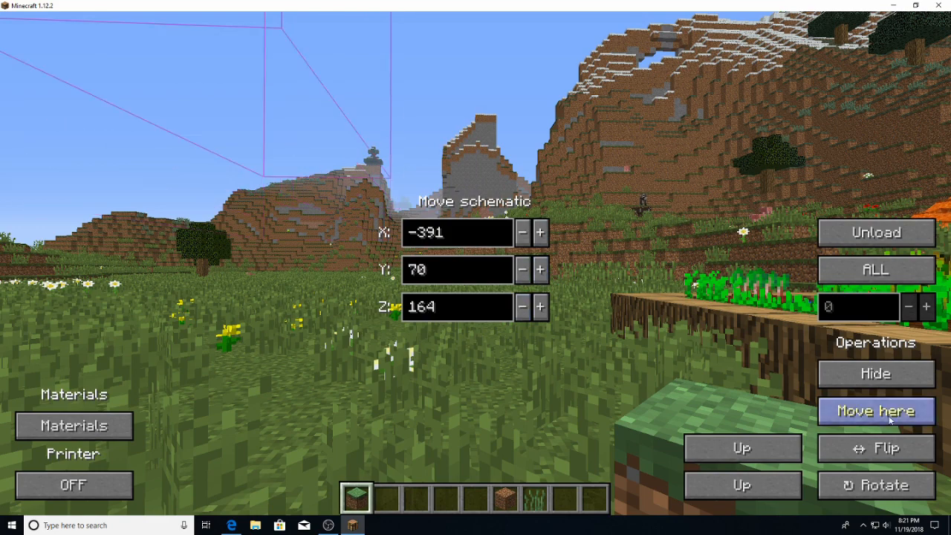
{"action": "left_click", "coordinate": [876, 410]}
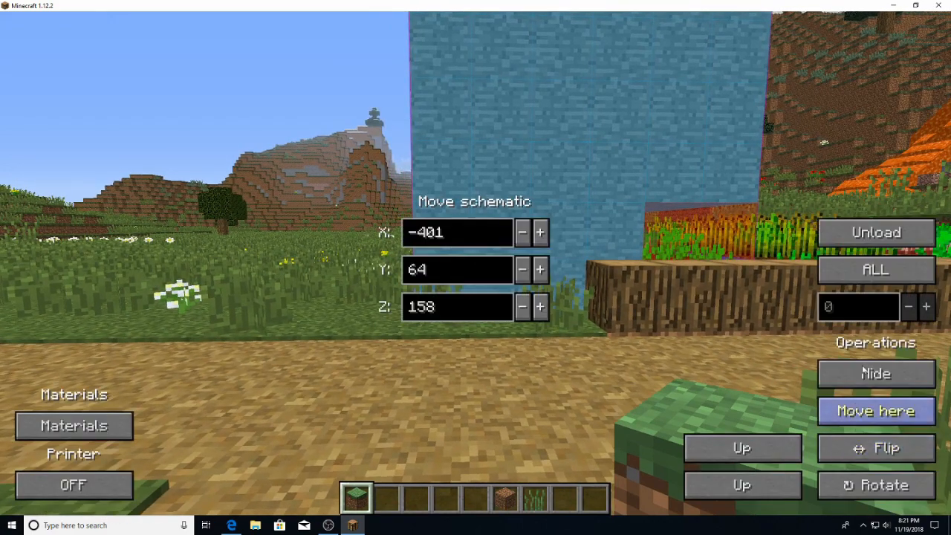
Fine-tune the schematic to X -396, Y 64, Z 157 and rotate it a quarter turn.
{"action": "left_click", "coordinate": [538, 231]}
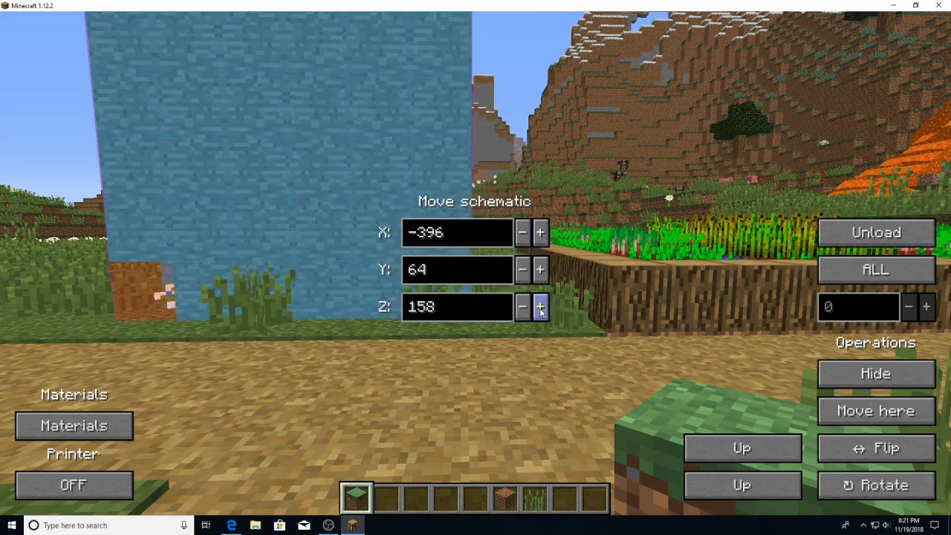
{"action": "left_click", "coordinate": [522, 306]}
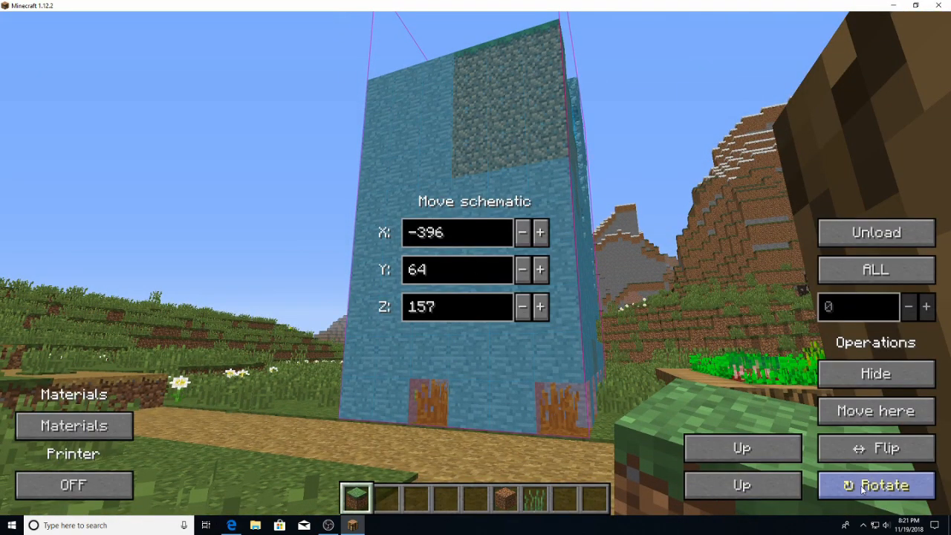
{"action": "left_click", "coordinate": [874, 484]}
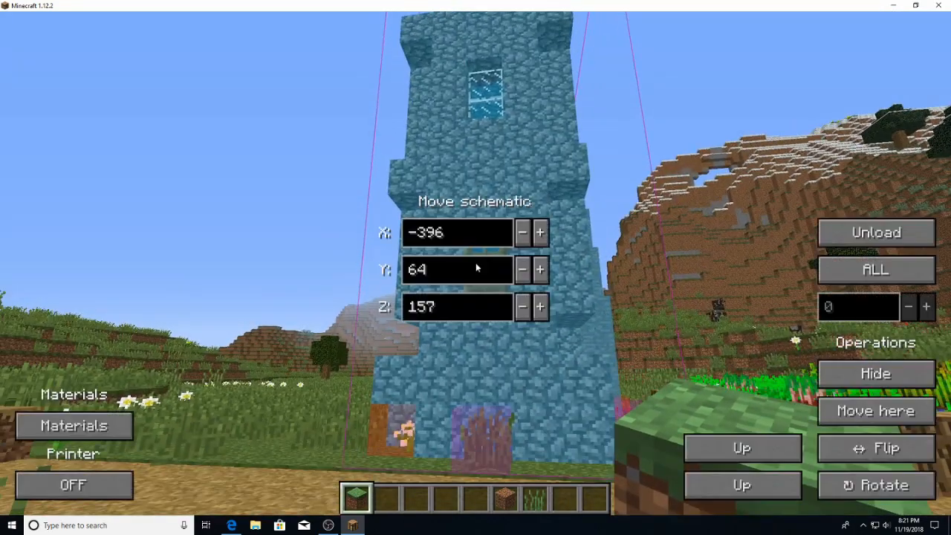
{"action": "left_click", "coordinate": [523, 270]}
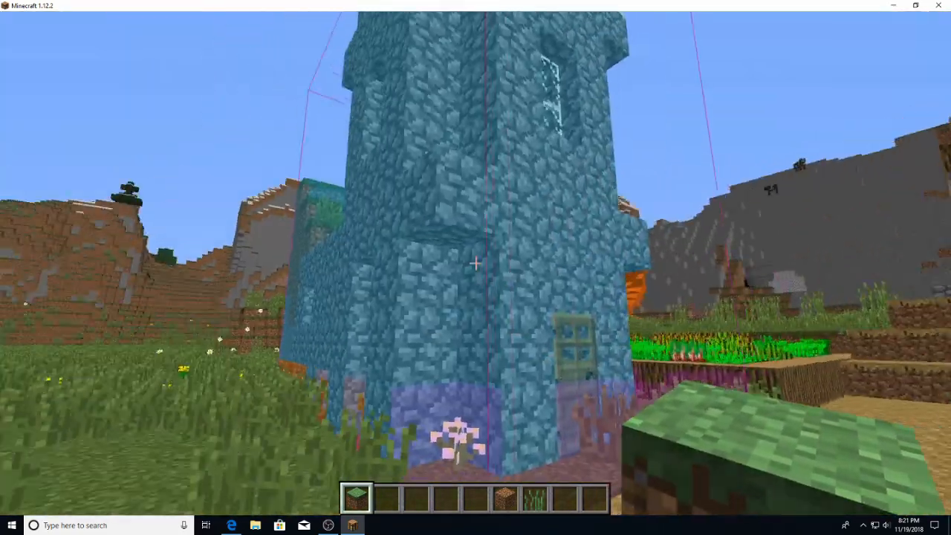
{"action": "mouse_move", "coordinate": [476, 267]}
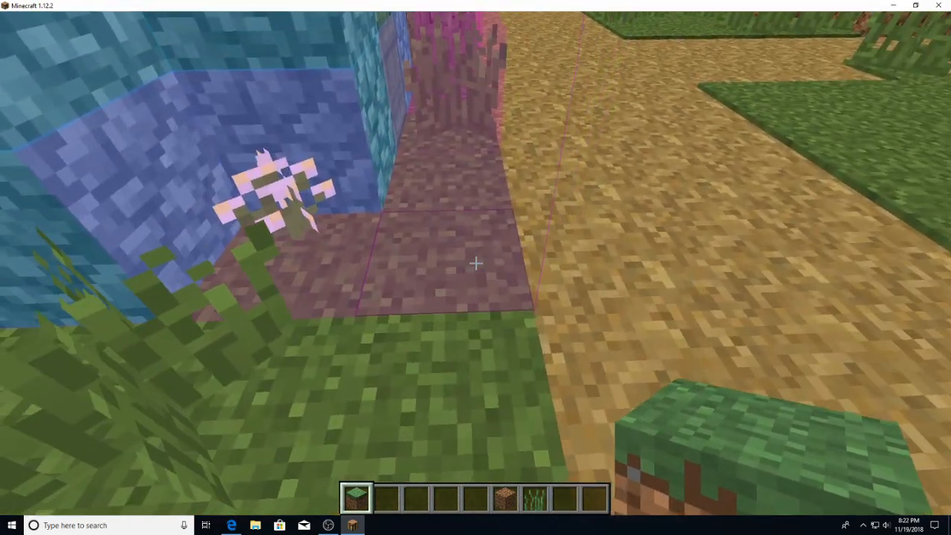
{"action": "mouse_move", "coordinate": [476, 264]}
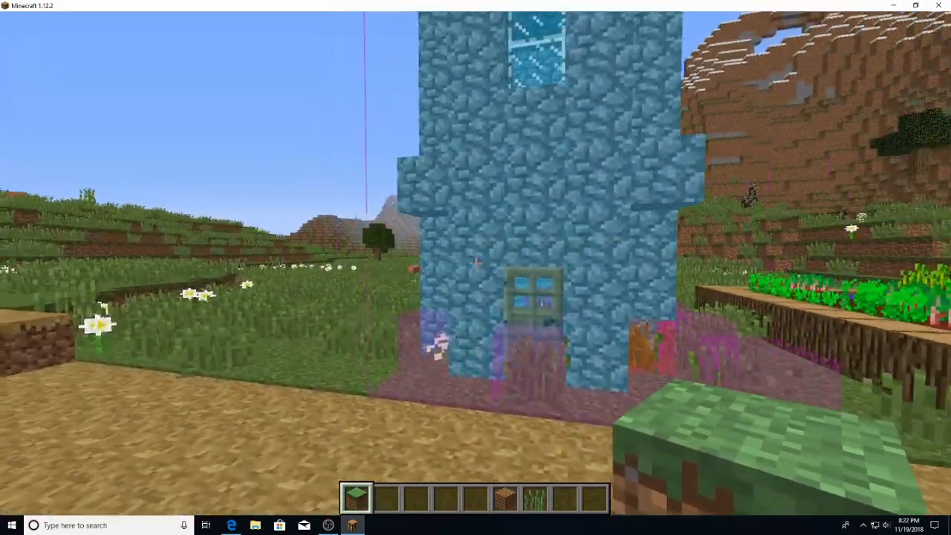
{"action": "mouse_move", "coordinate": [475, 268]}
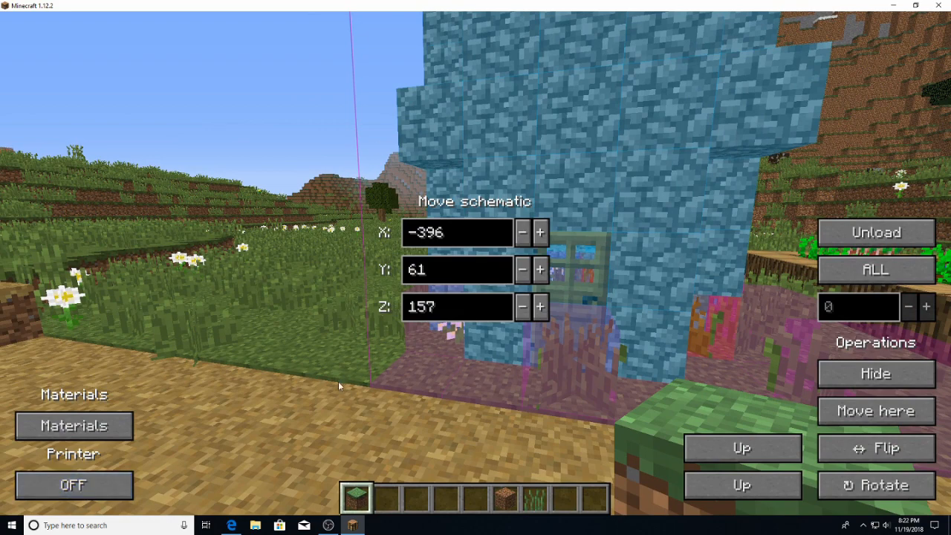
Lower the chapel schematic to height 61 before placing cobblestone walls and the door.
{"action": "left_click", "coordinate": [74, 485]}
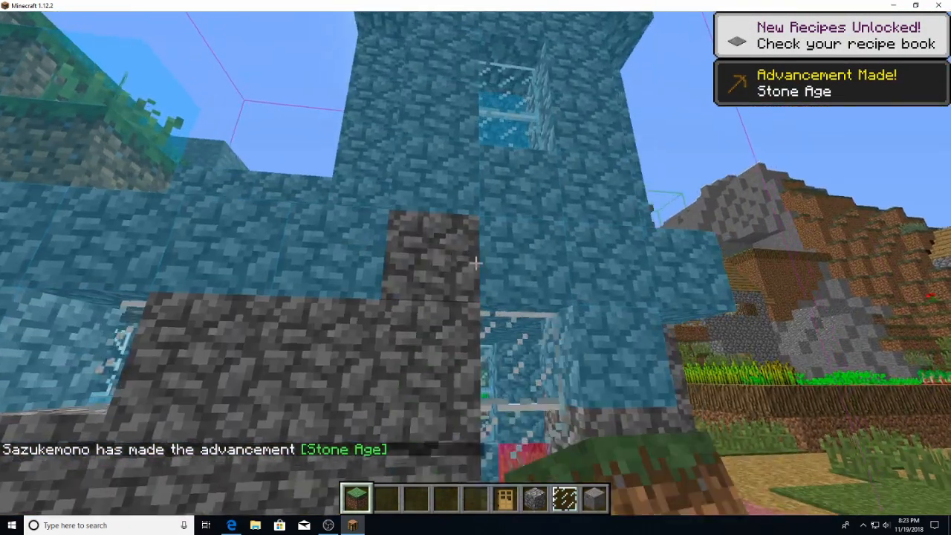
{"action": "mouse_move", "coordinate": [475, 267]}
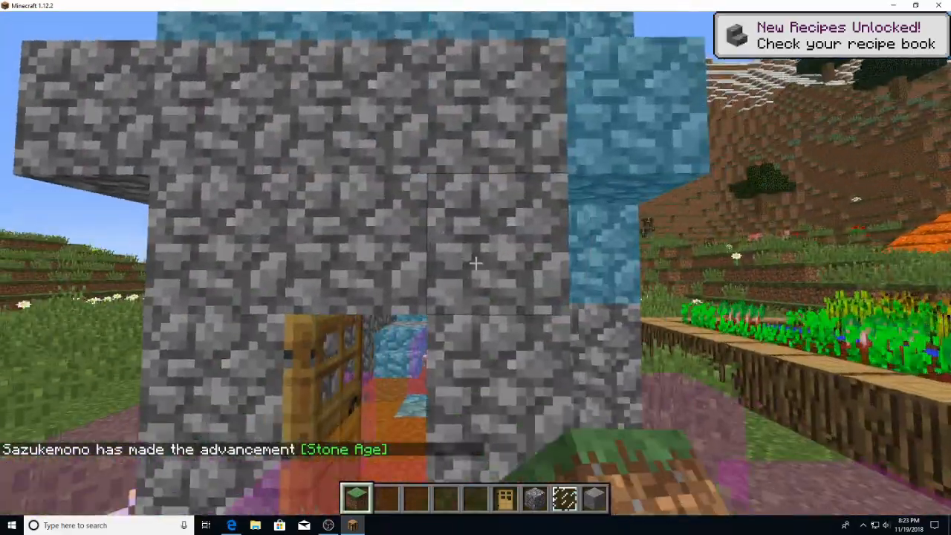
{"action": "mouse_move", "coordinate": [475, 259]}
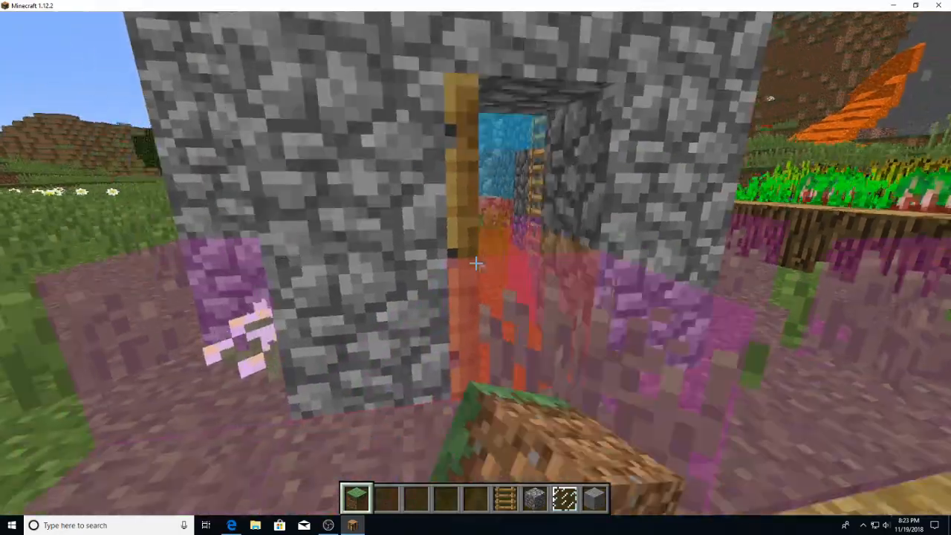
{"action": "mouse_move", "coordinate": [476, 268]}
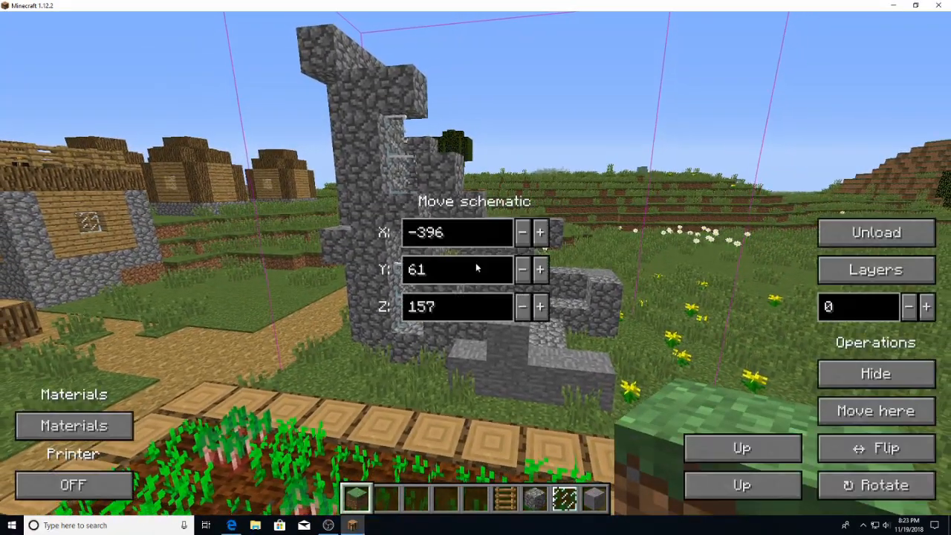
Step the schematic's displayed layer up and down, settling on layer 9.
{"action": "left_click", "coordinate": [927, 308]}
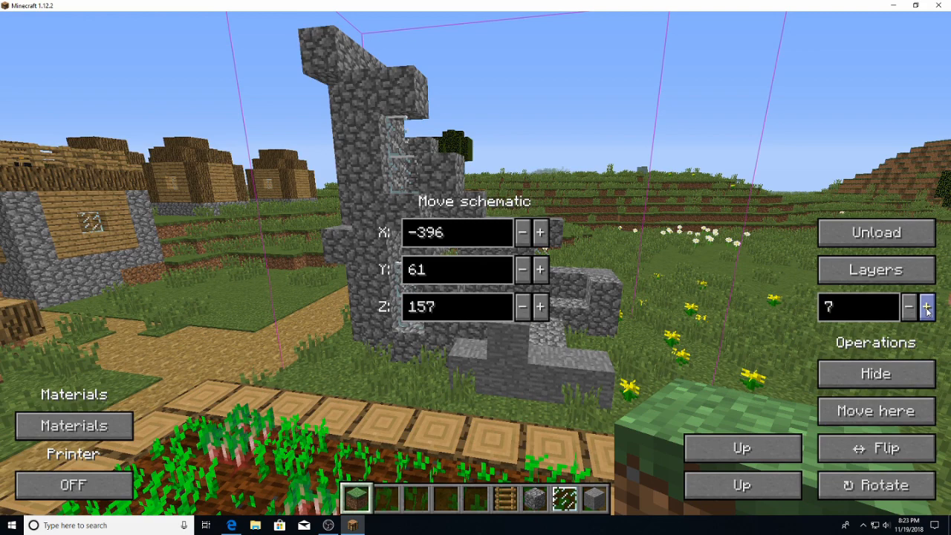
{"action": "left_click", "coordinate": [927, 309]}
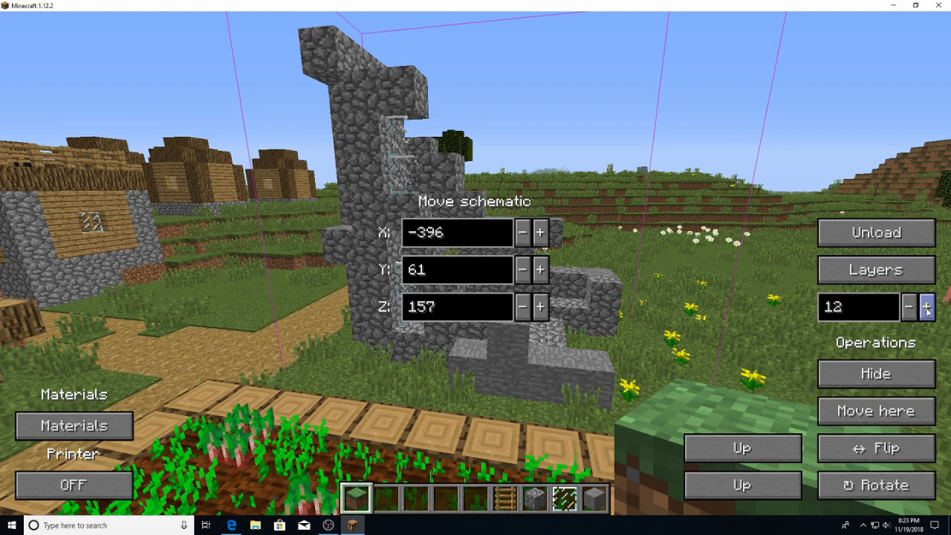
{"action": "left_click", "coordinate": [927, 306]}
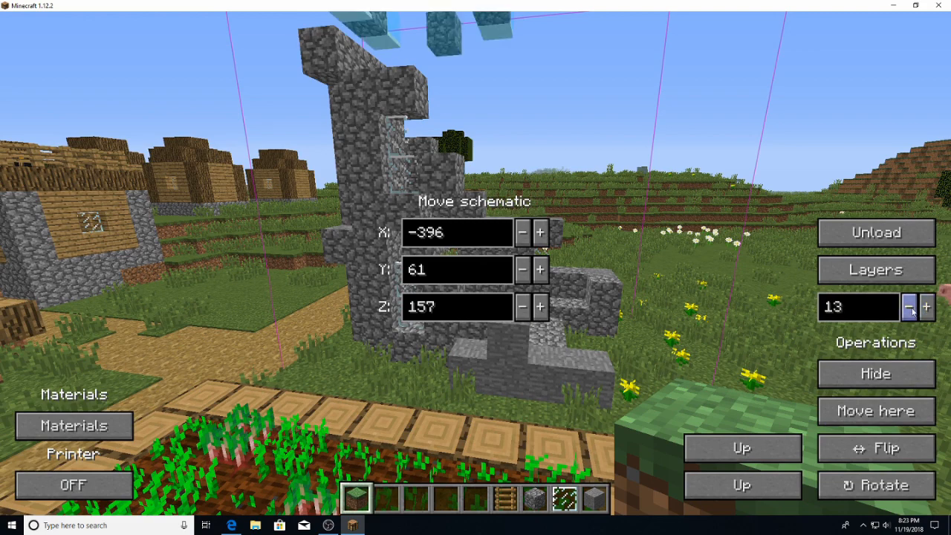
{"action": "left_click", "coordinate": [907, 306]}
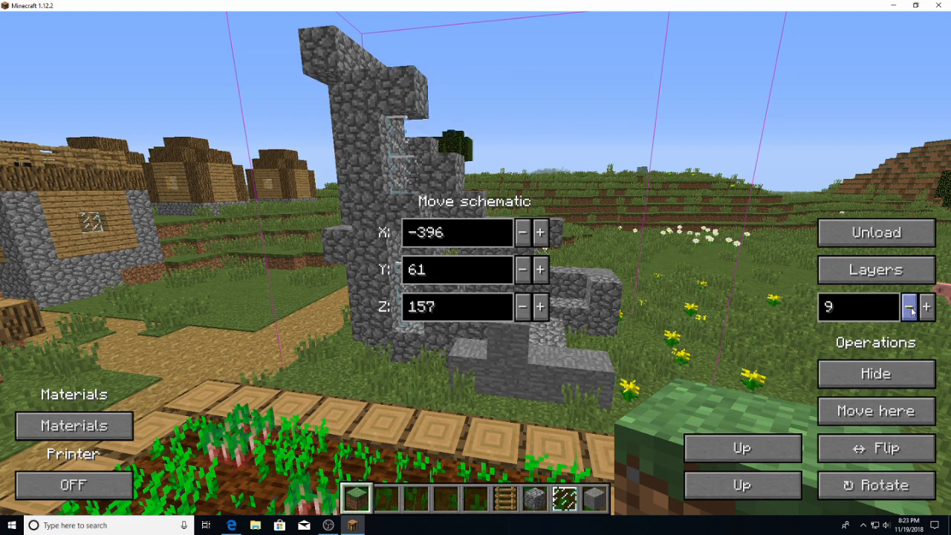
{"action": "left_click", "coordinate": [909, 308]}
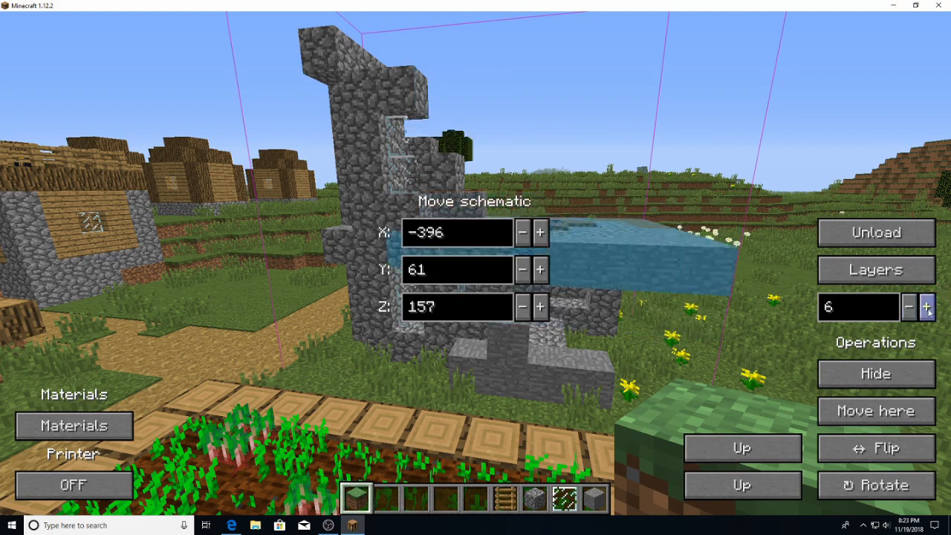
{"action": "left_click", "coordinate": [927, 306]}
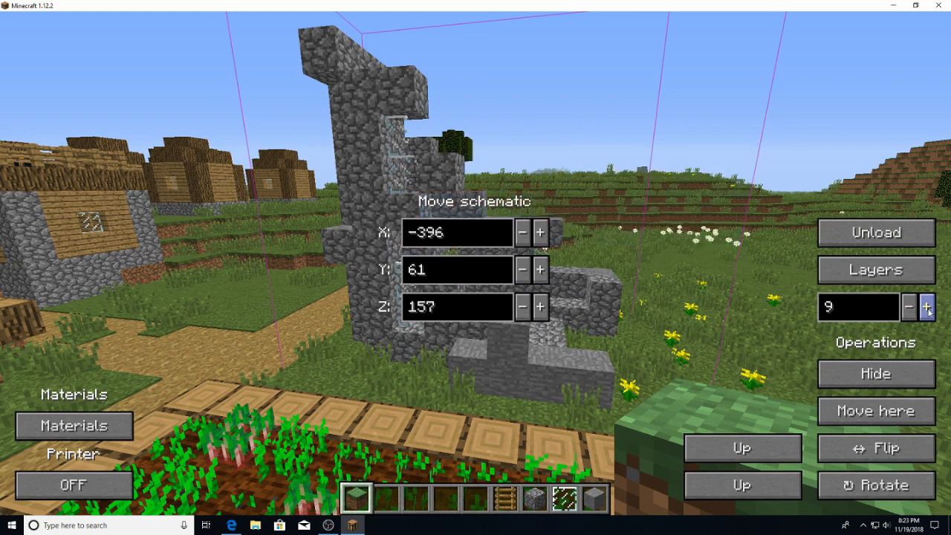
{"action": "left_click", "coordinate": [911, 306]}
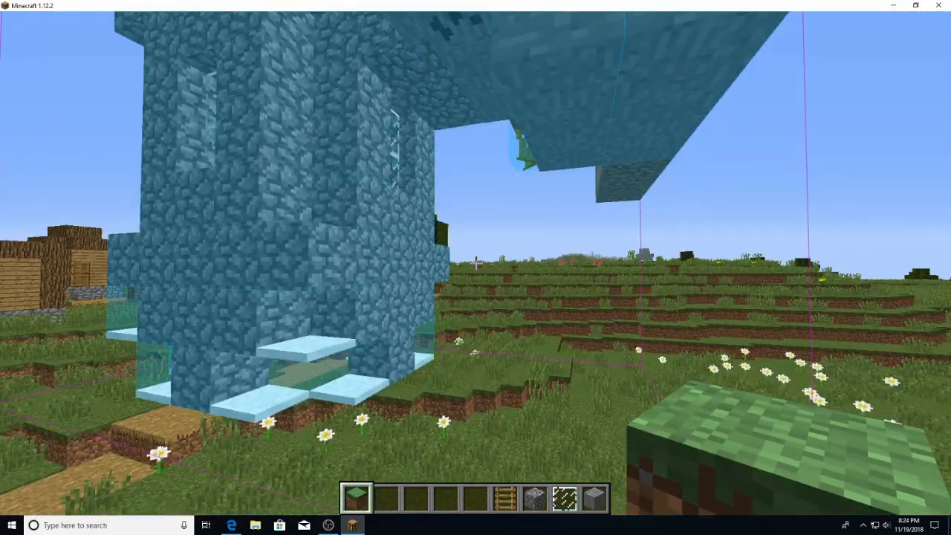
{"action": "mouse_move", "coordinate": [476, 267]}
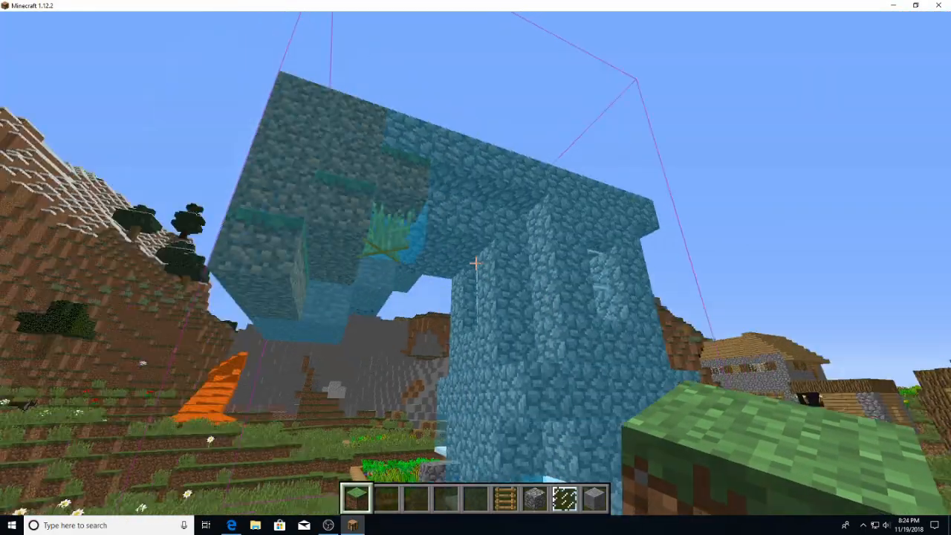
{"action": "mouse_move", "coordinate": [475, 268]}
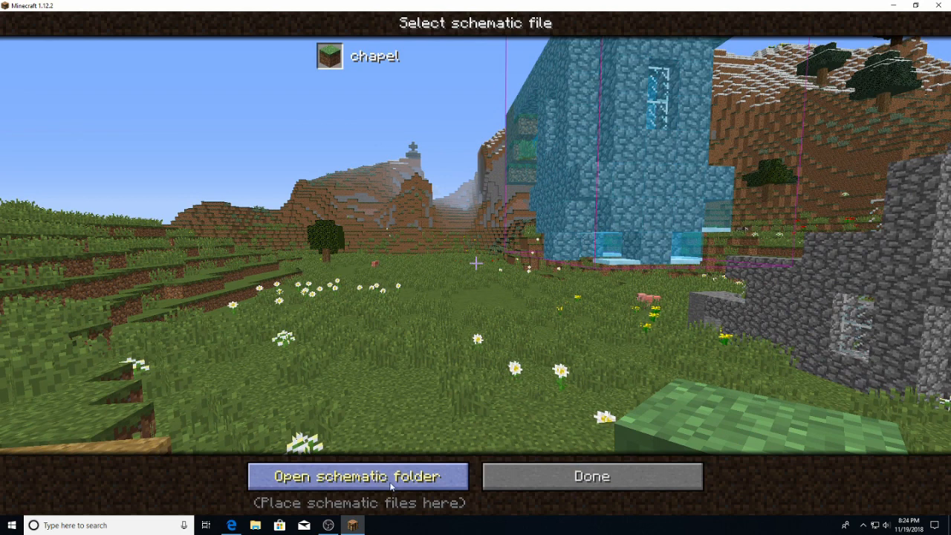
{"action": "mouse_move", "coordinate": [532, 312]}
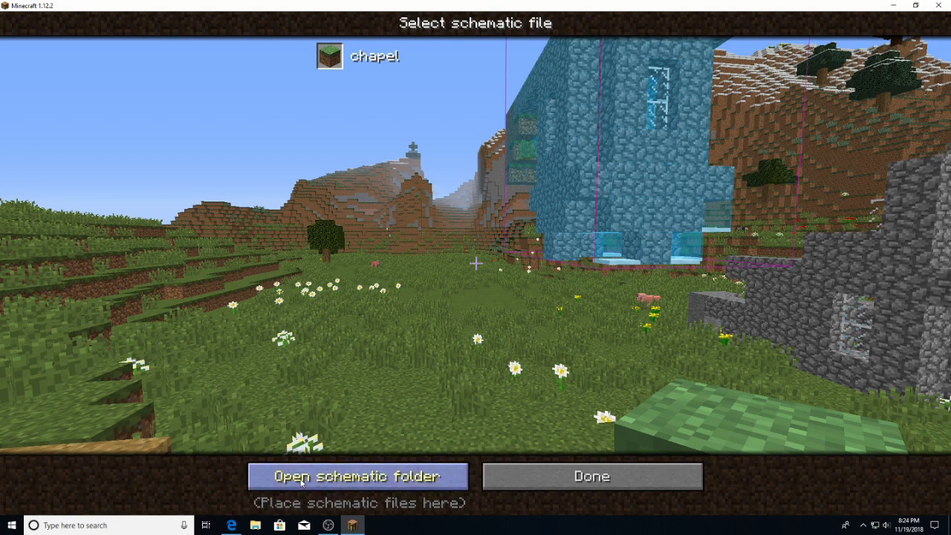
Open the schematics folder in File Explorer, showing only chapel.schematic.
{"action": "left_click", "coordinate": [351, 476]}
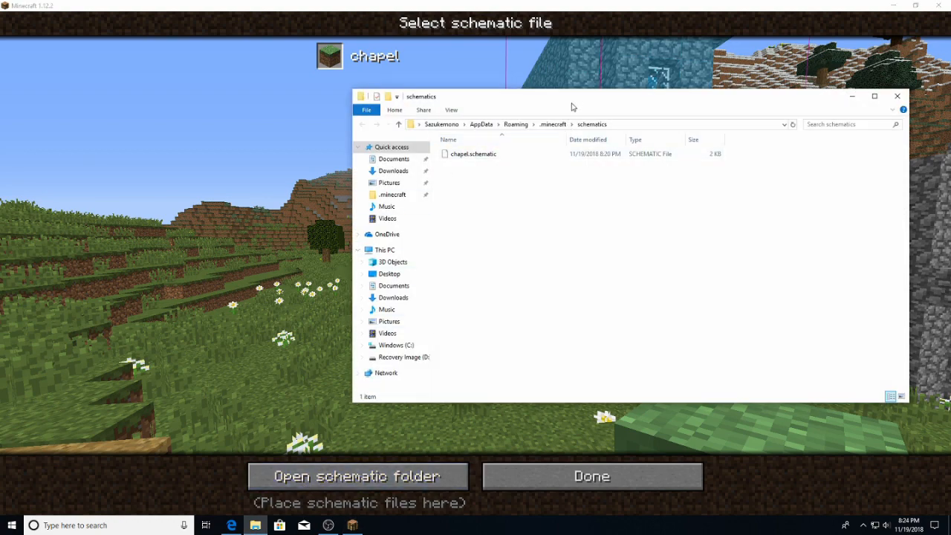
Move Big Fountain.schematic from Downloads into the schematics folder using a second Explorer window.
{"action": "left_click_drag", "start_coordinate": [571, 107], "coordinate": [521, 114]}
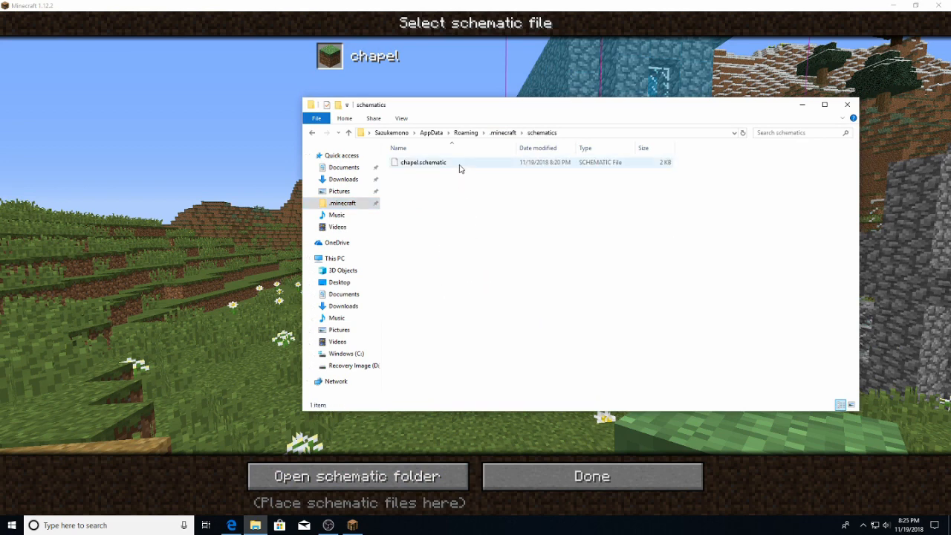
{"action": "left_click_drag", "start_coordinate": [475, 104], "coordinate": [341, 87]}
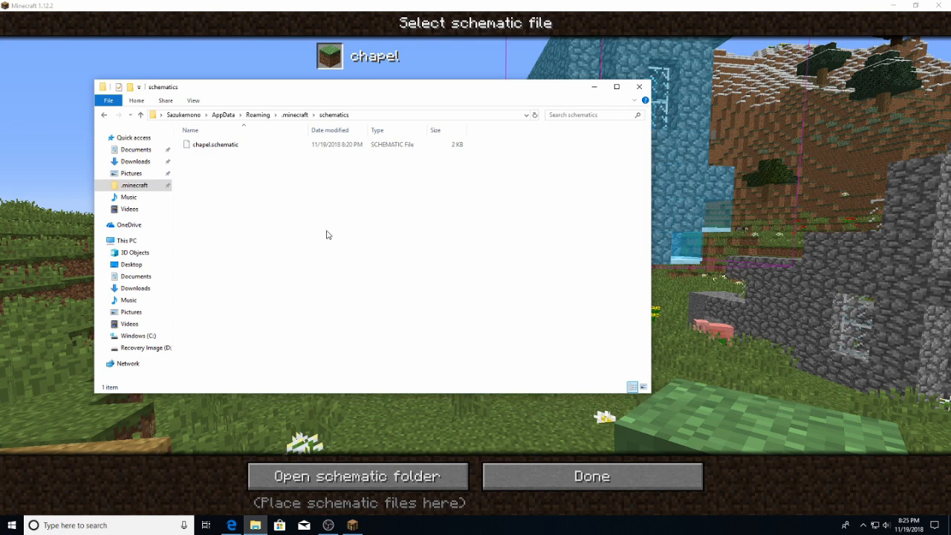
{"action": "right_click", "coordinate": [136, 160]}
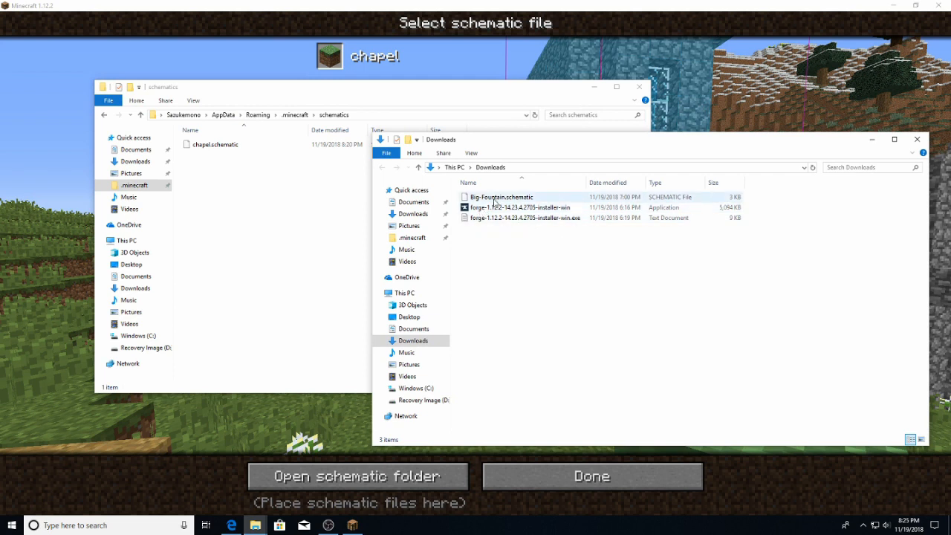
{"action": "left_click", "coordinate": [499, 196]}
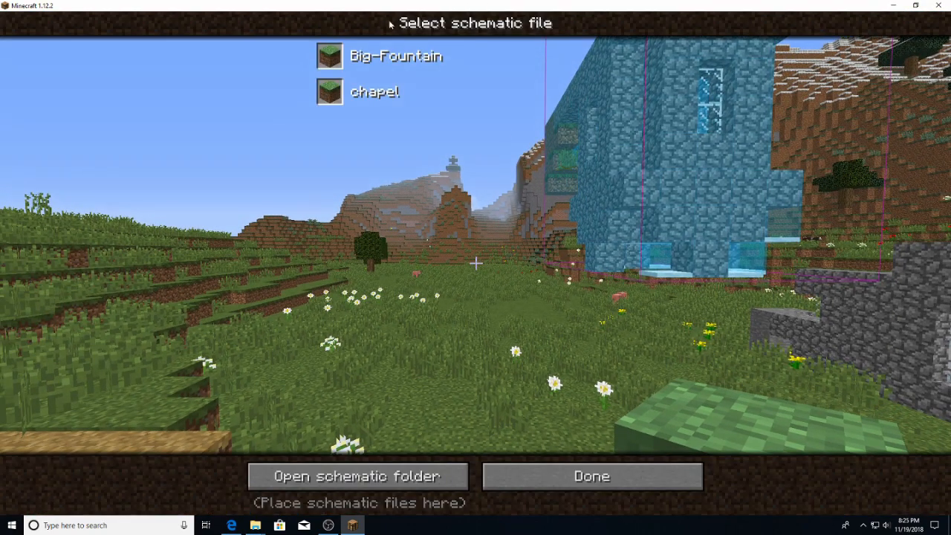
Load the Big-Fountain schematic into the Minecraft world.
{"action": "left_click", "coordinate": [392, 57]}
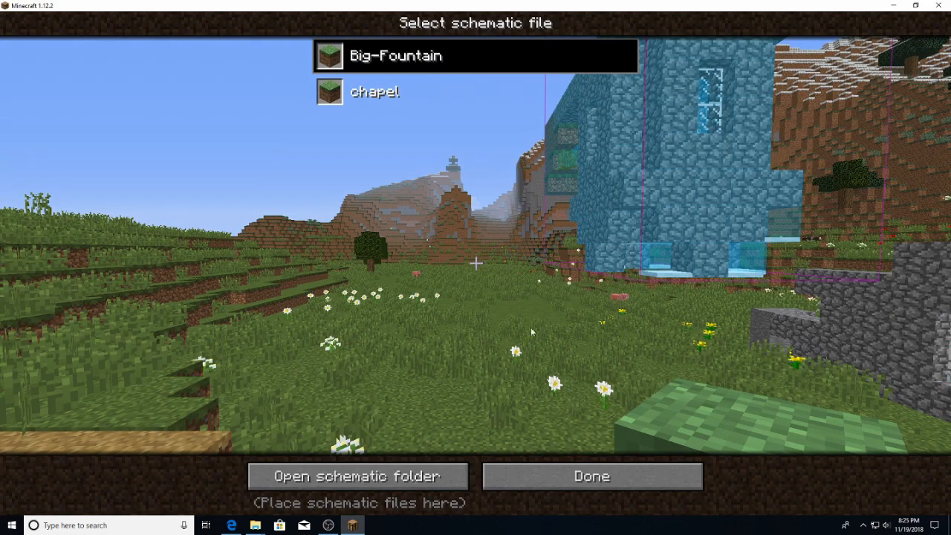
{"action": "mouse_move", "coordinate": [534, 480]}
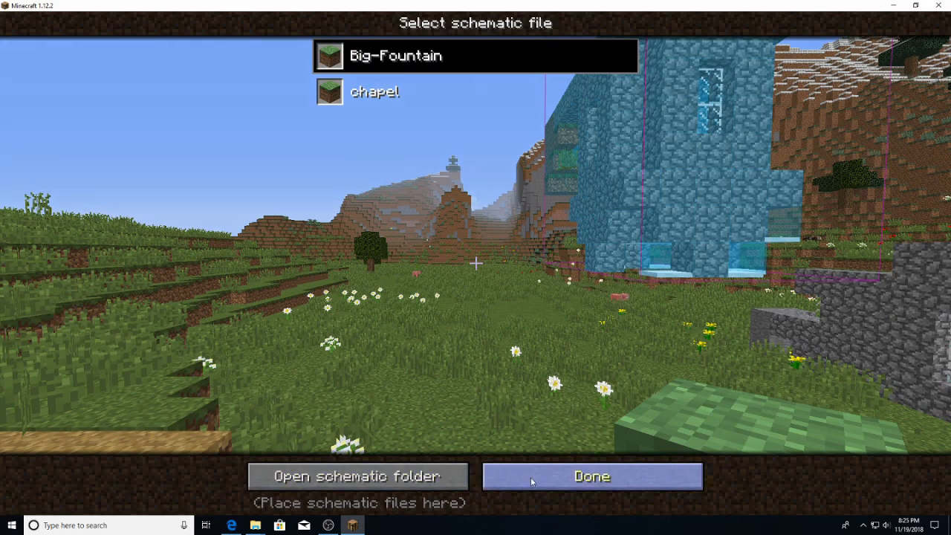
{"action": "left_click", "coordinate": [592, 475]}
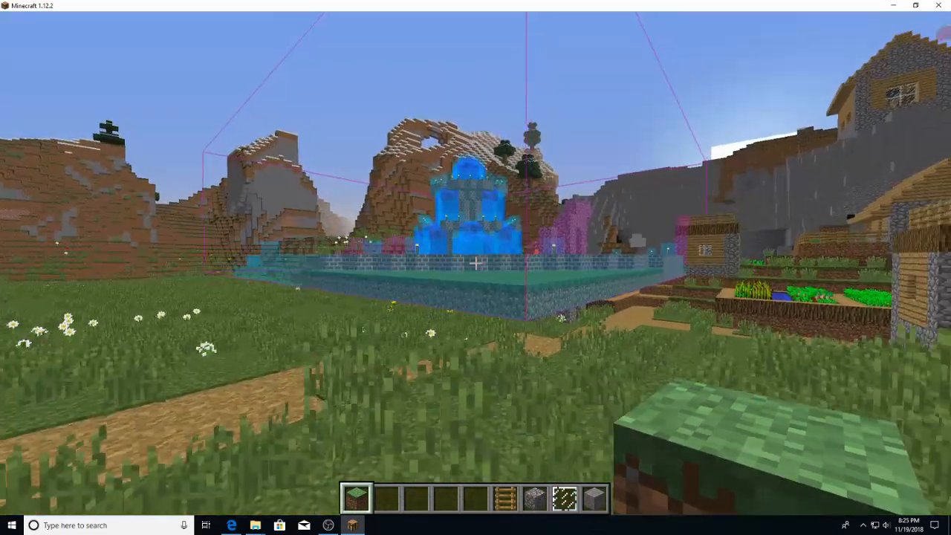
{"action": "mouse_move", "coordinate": [475, 267]}
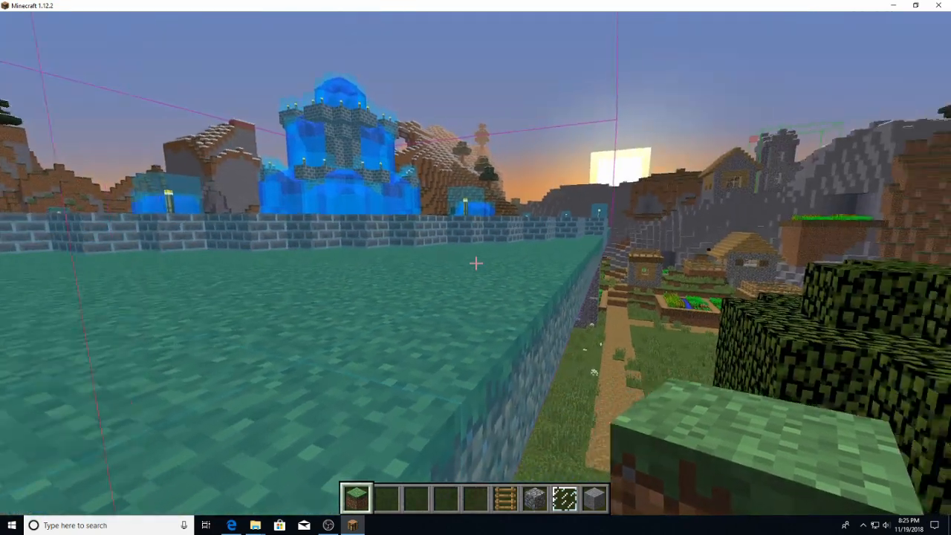
{"action": "mouse_move", "coordinate": [476, 267]}
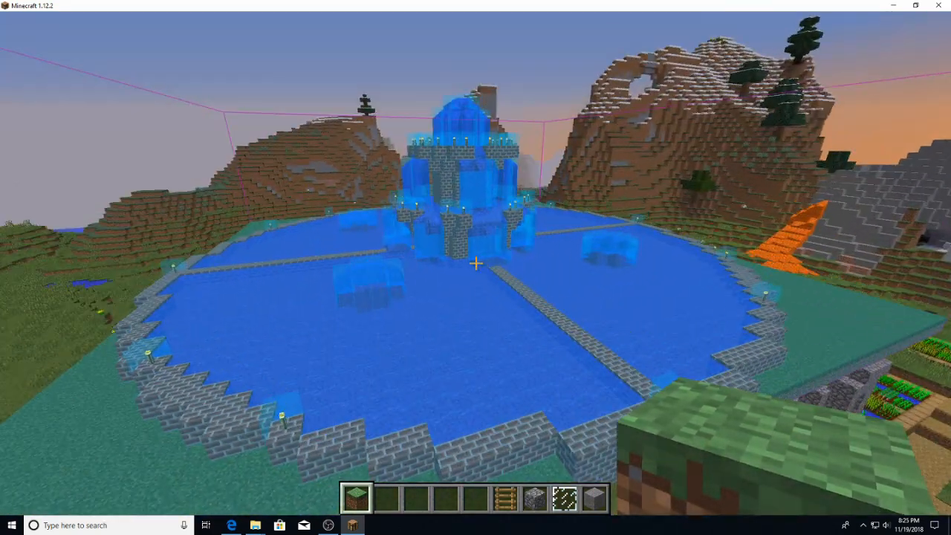
{"action": "mouse_move", "coordinate": [475, 263]}
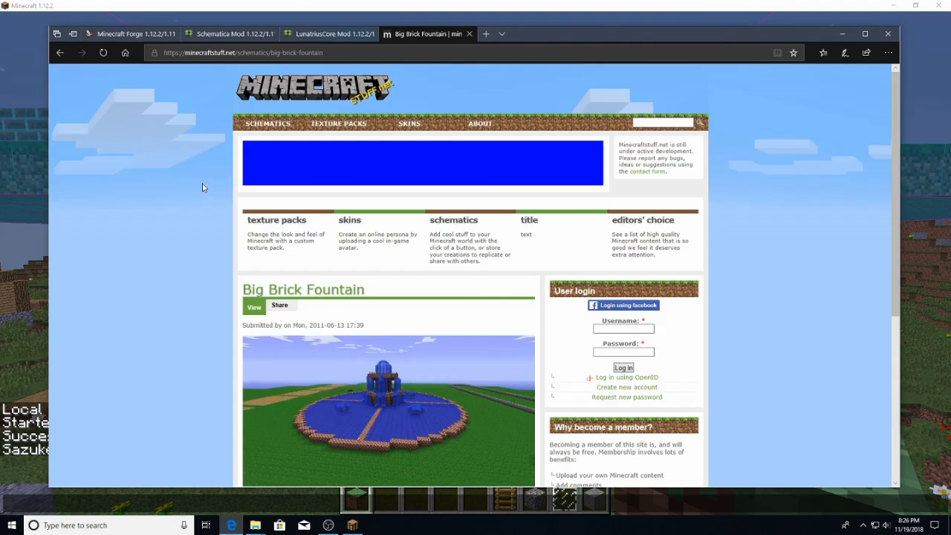
{"action": "left_click", "coordinate": [350, 523]}
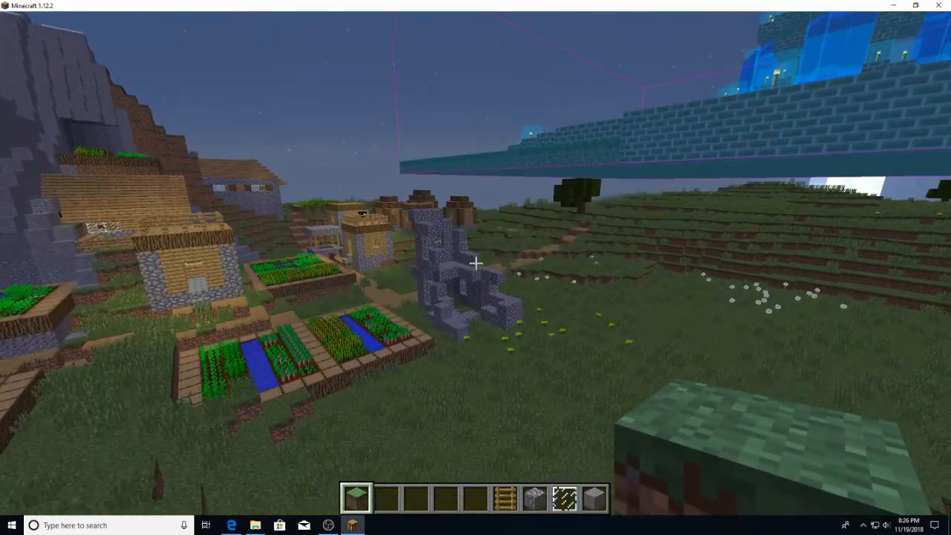
Run /time set 1000 in chat to turn night back to day.
{"action": "type", "text": "/time set"}
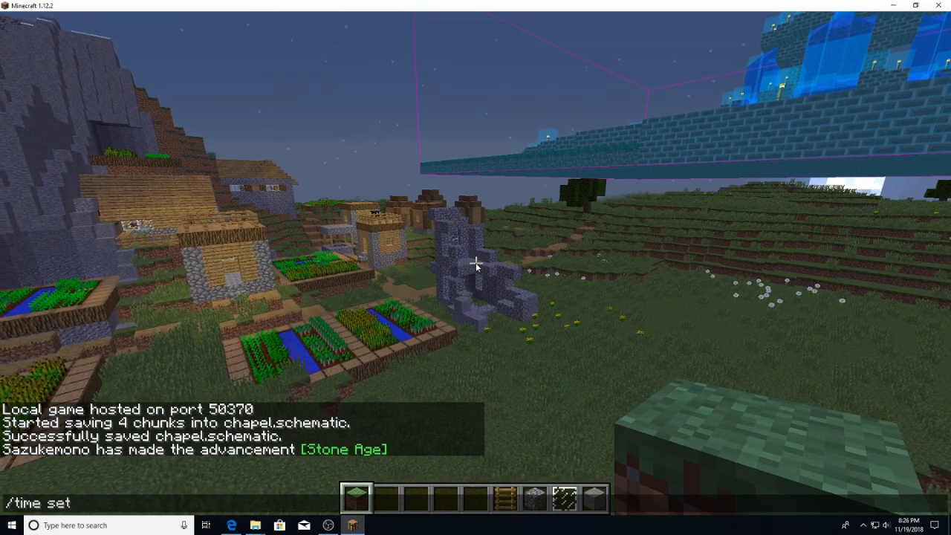
{"action": "key", "text": "enter"}
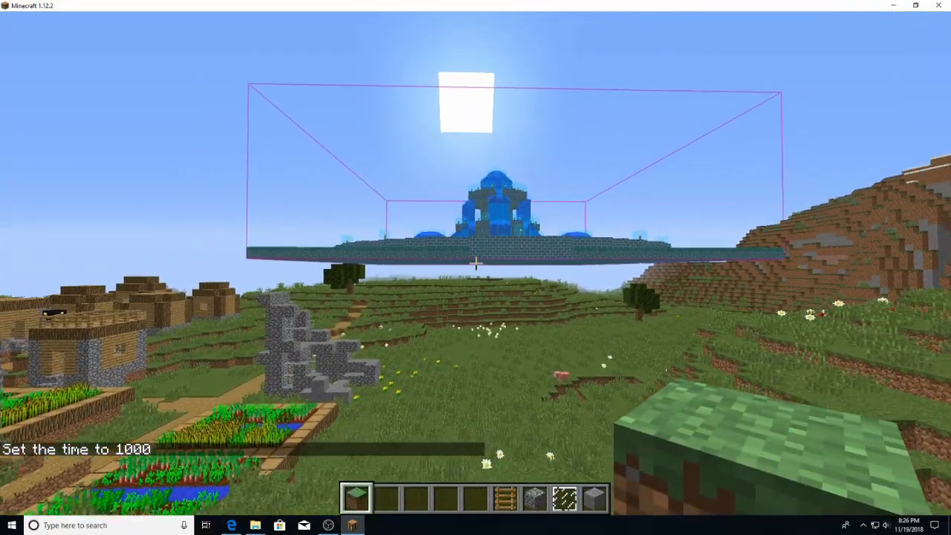
{"action": "mouse_move", "coordinate": [476, 267]}
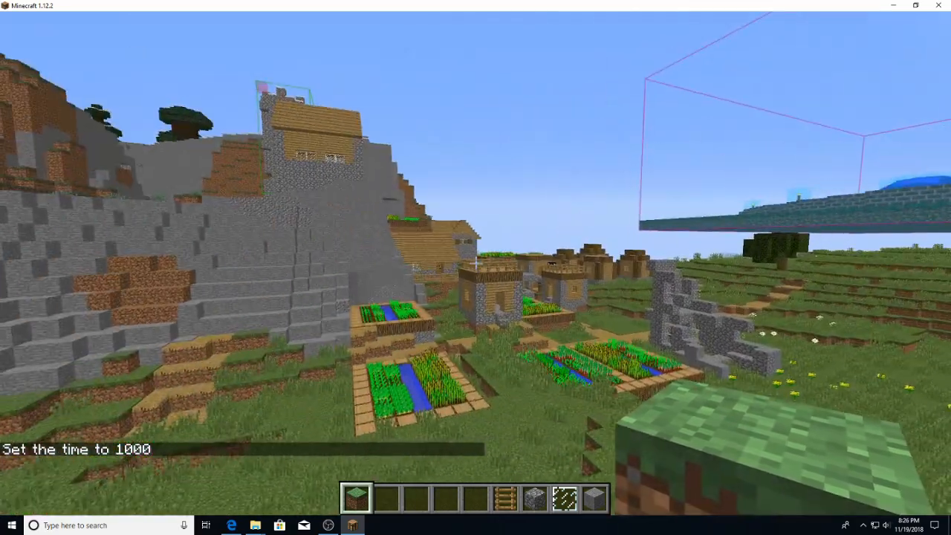
{"action": "mouse_move", "coordinate": [475, 267]}
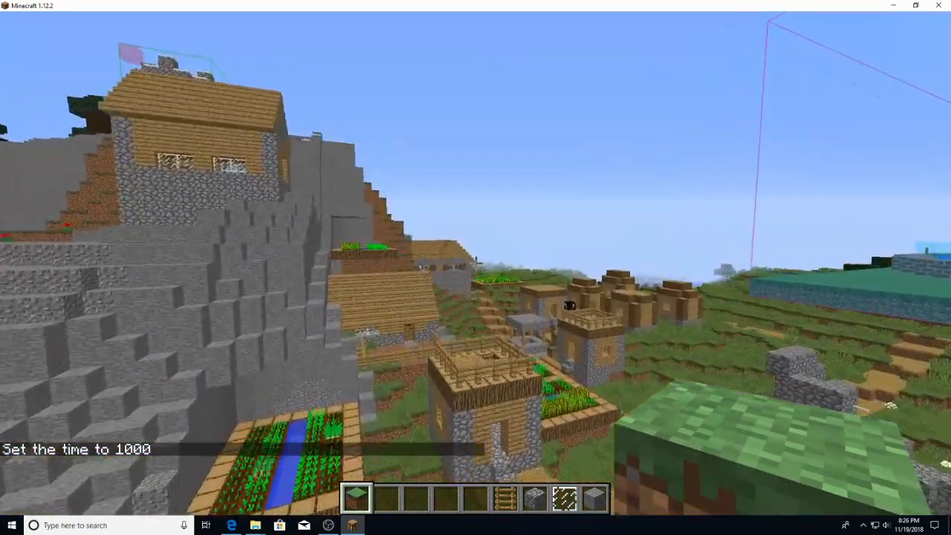
{"action": "mouse_move", "coordinate": [475, 267]}
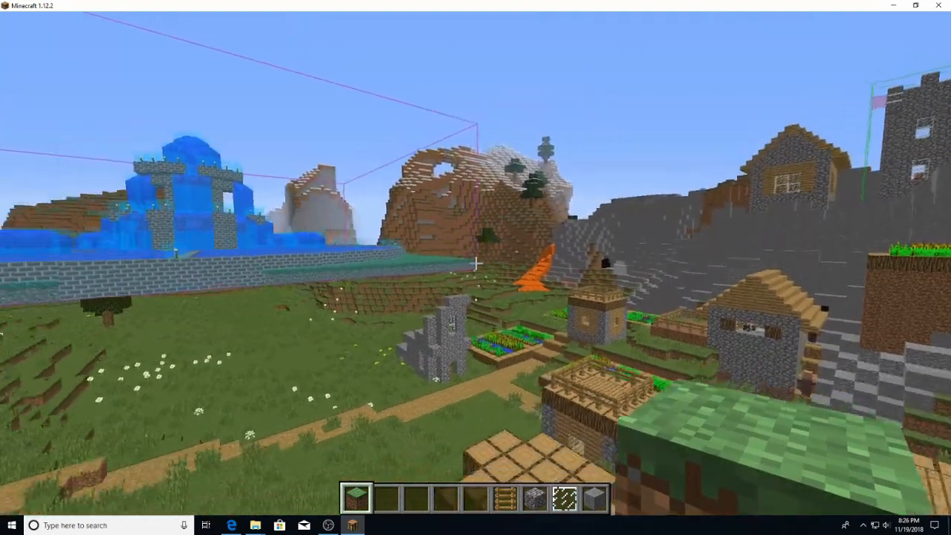
{"action": "mouse_move", "coordinate": [475, 261]}
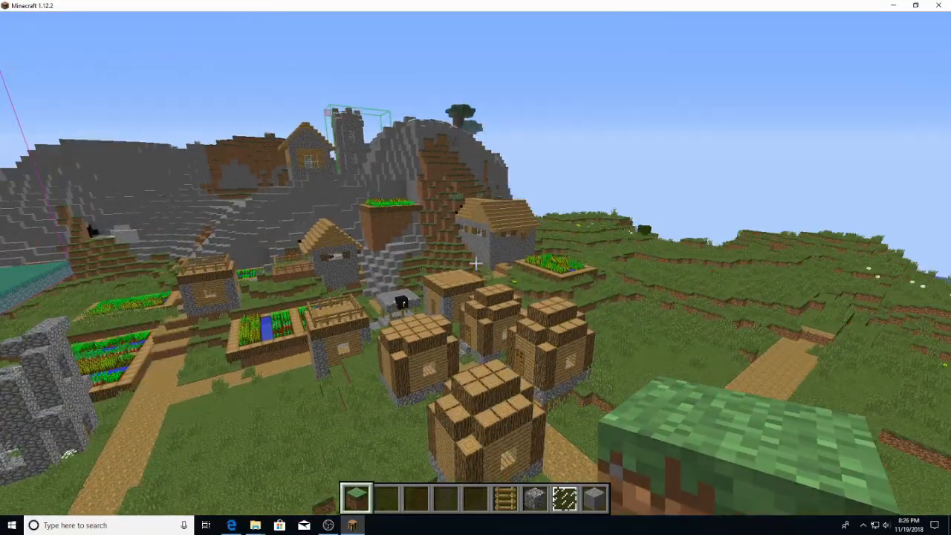
{"action": "mouse_move", "coordinate": [475, 265]}
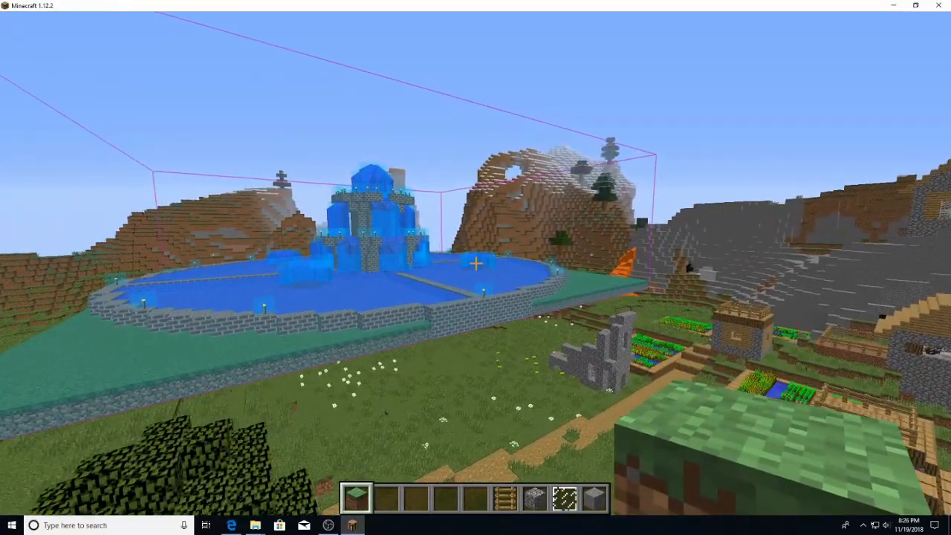
{"action": "mouse_move", "coordinate": [476, 265]}
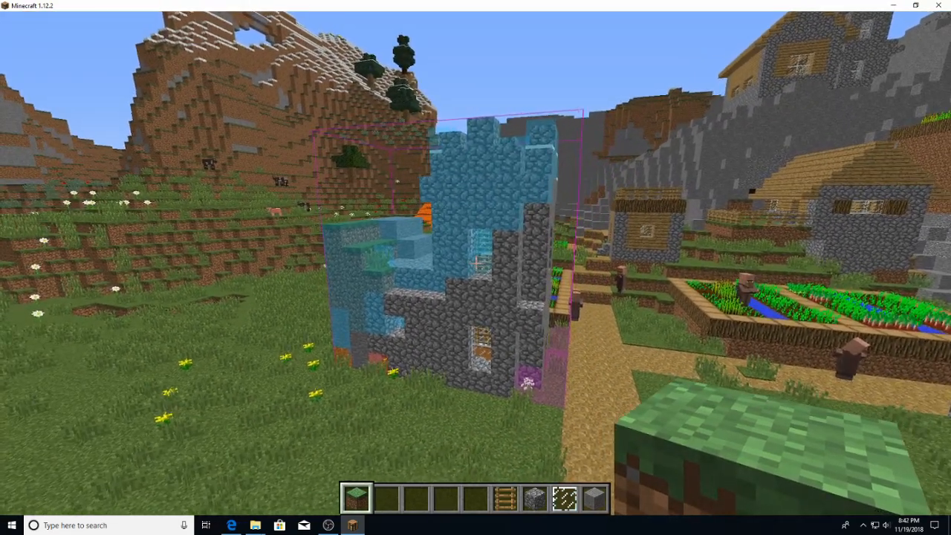
{"action": "mouse_move", "coordinate": [476, 268]}
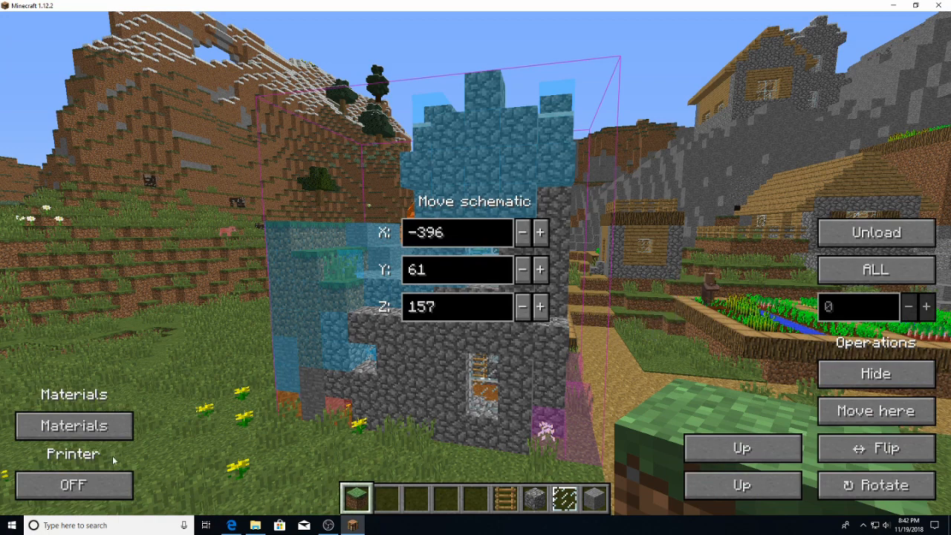
Review the chapel's materials list, checking the Glass Pane and Cobblestone counts.
{"action": "left_click", "coordinate": [74, 425]}
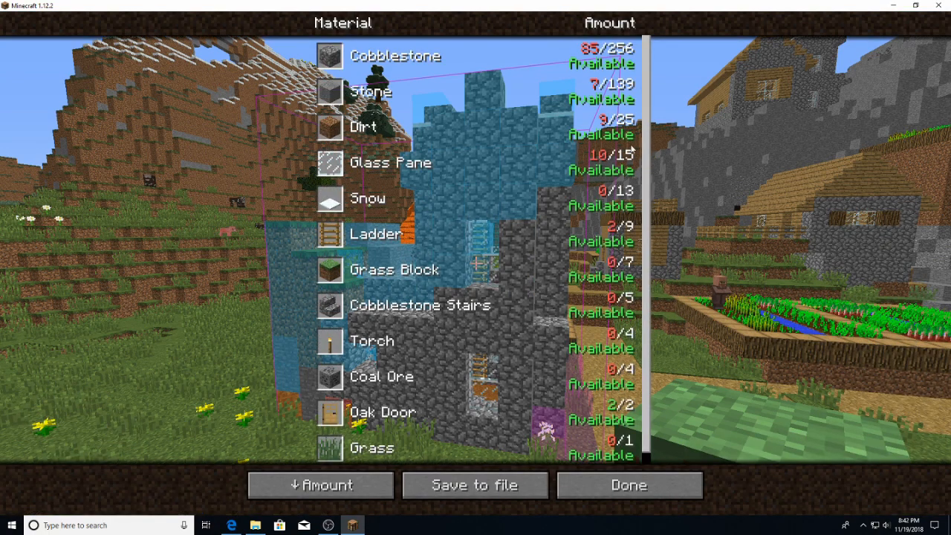
{"action": "mouse_move", "coordinate": [336, 63]}
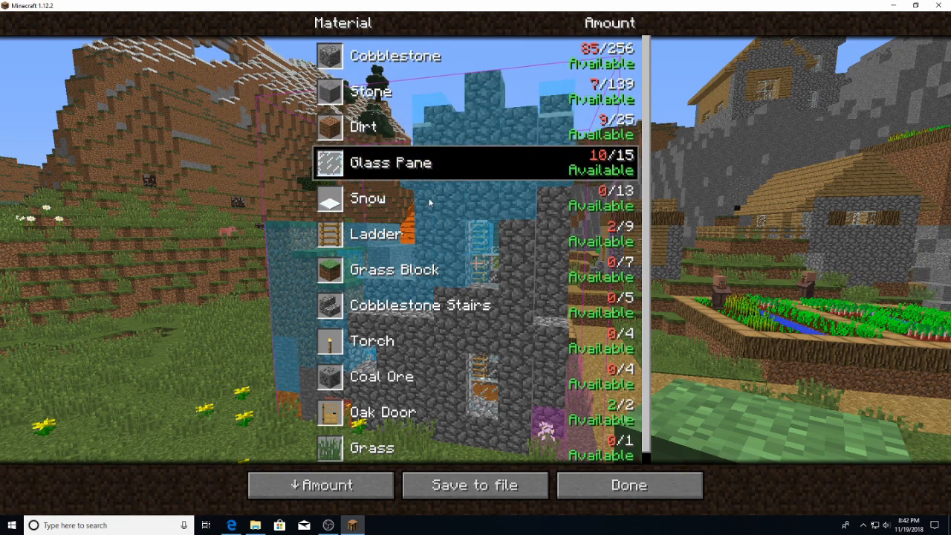
{"action": "left_click", "coordinate": [428, 199]}
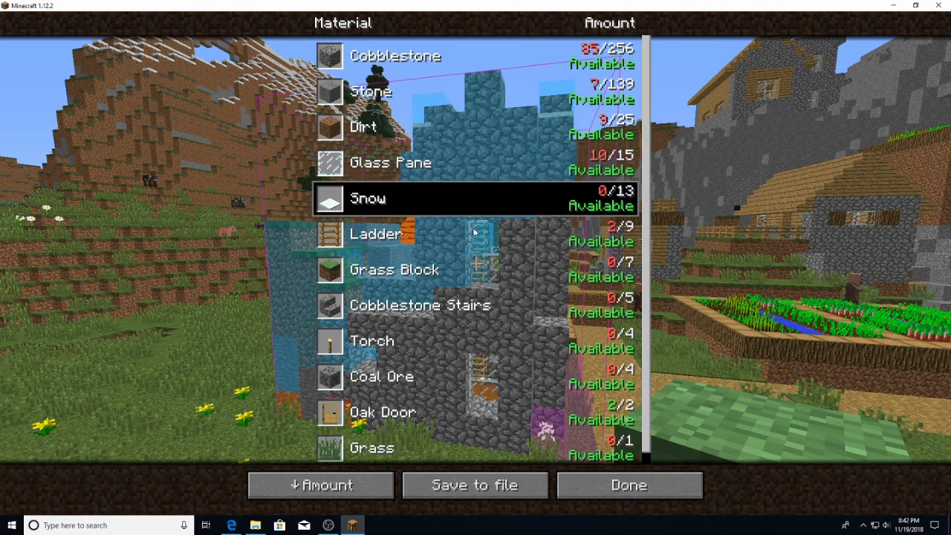
{"action": "mouse_move", "coordinate": [612, 199]}
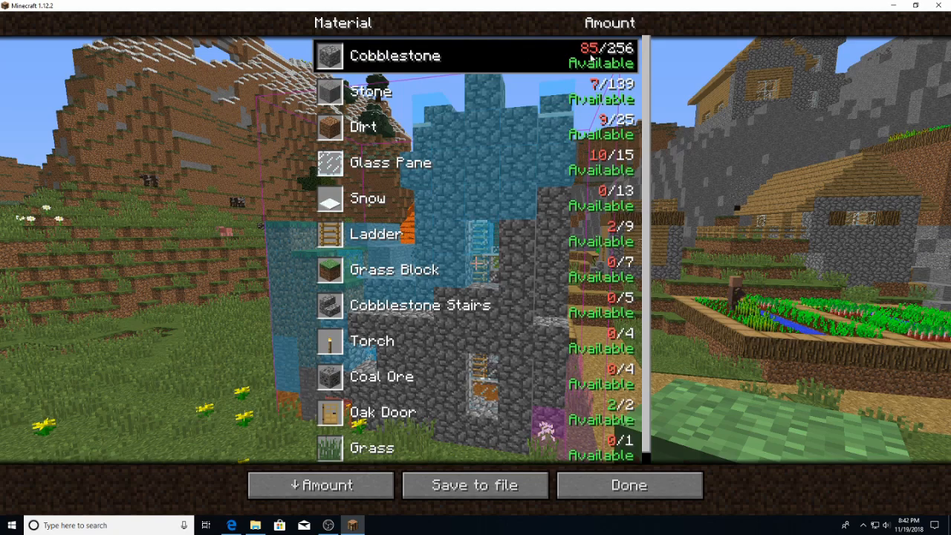
{"action": "left_click", "coordinate": [627, 484]}
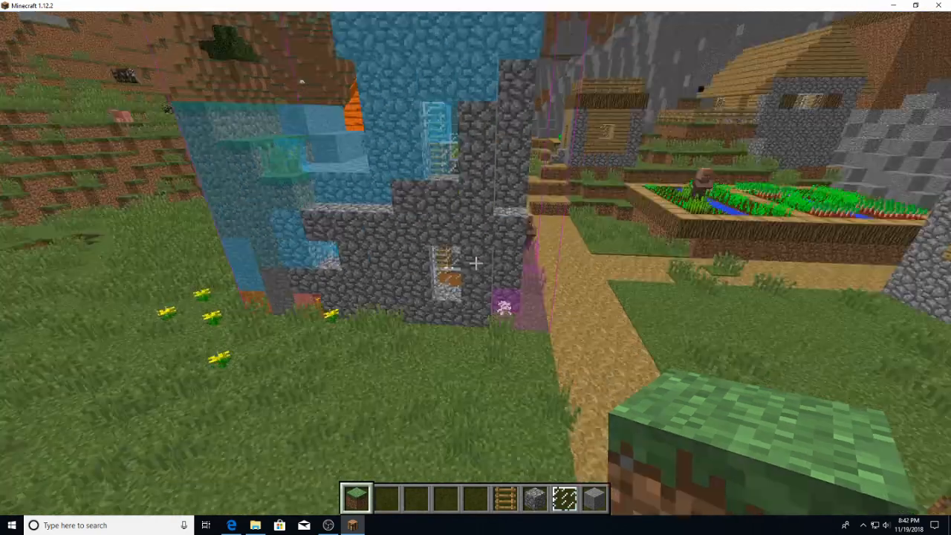
{"action": "mouse_move", "coordinate": [475, 268]}
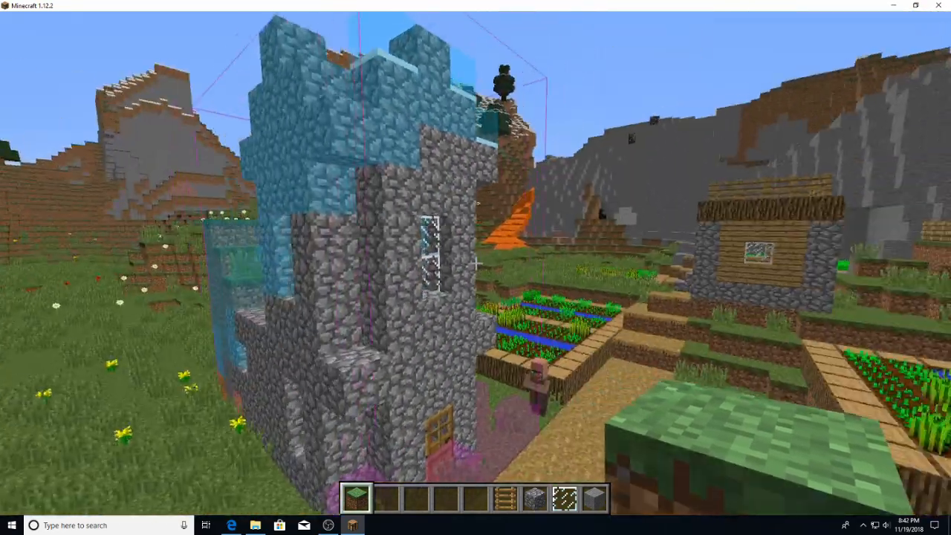
{"action": "mouse_move", "coordinate": [476, 267]}
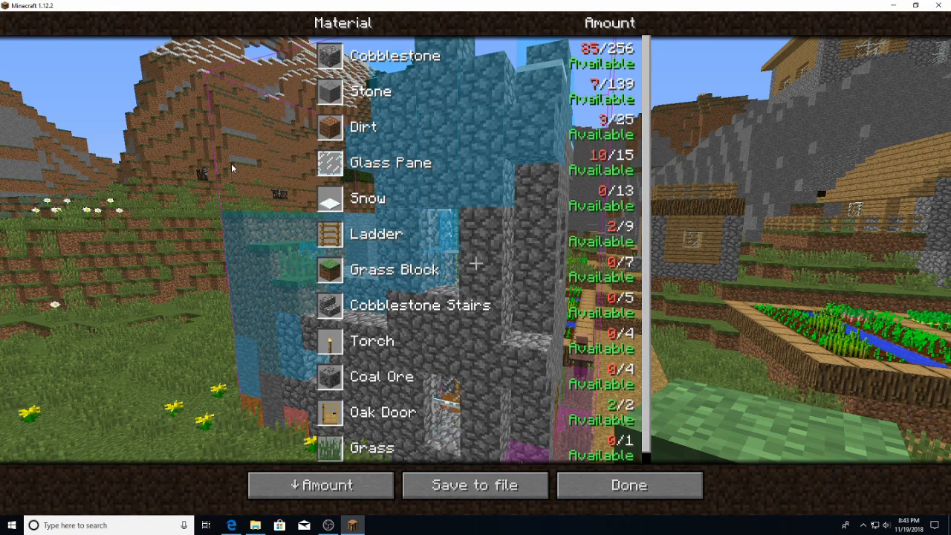
{"action": "mouse_move", "coordinate": [335, 362]}
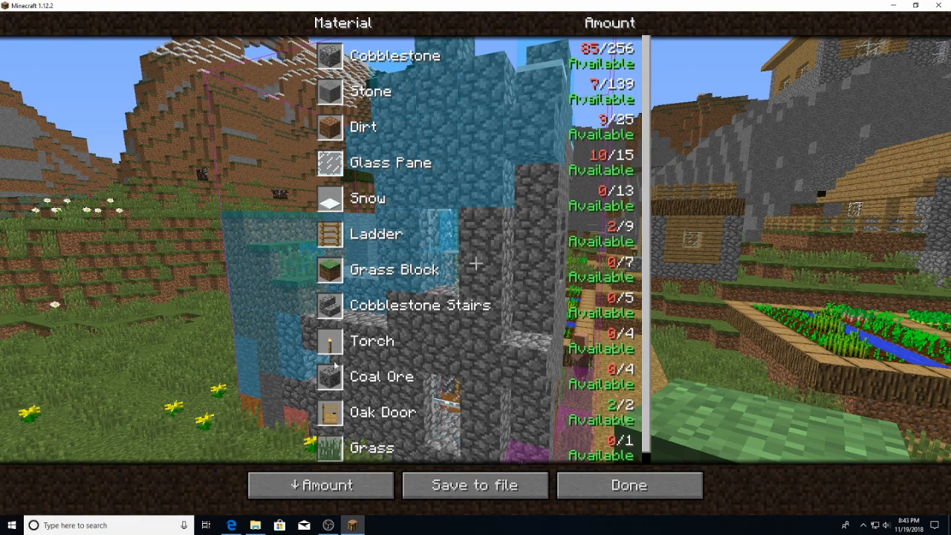
{"action": "left_click", "coordinate": [626, 483]}
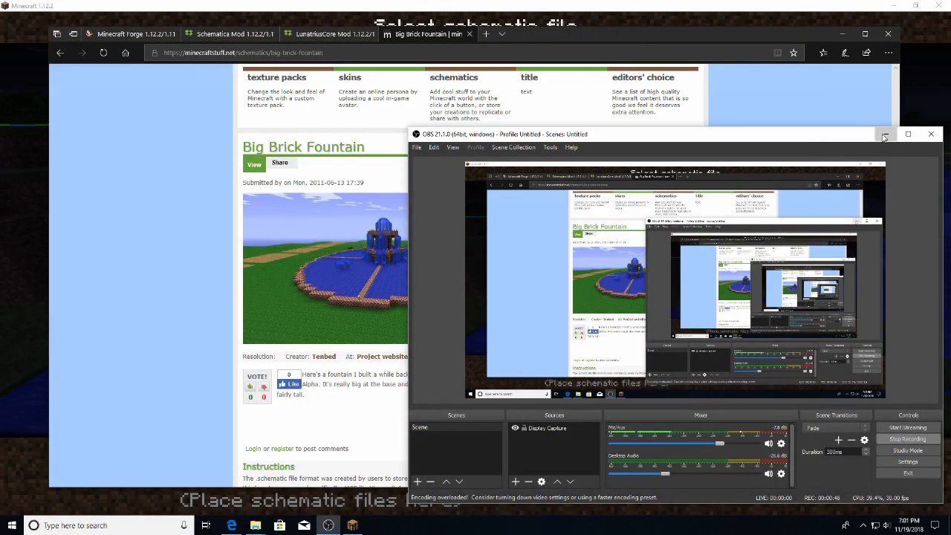
Switch back to the Big Brick Fountain page in Edge.
{"action": "left_click", "coordinate": [884, 134]}
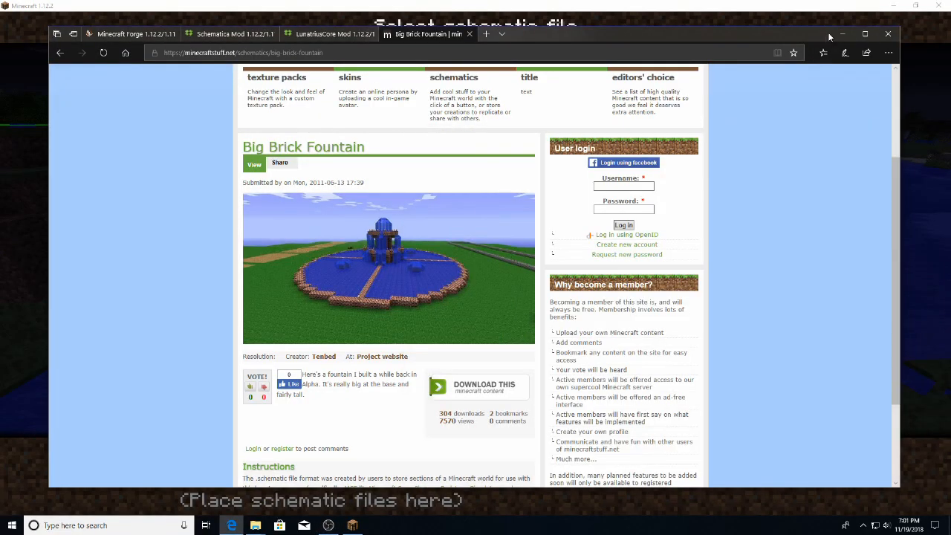